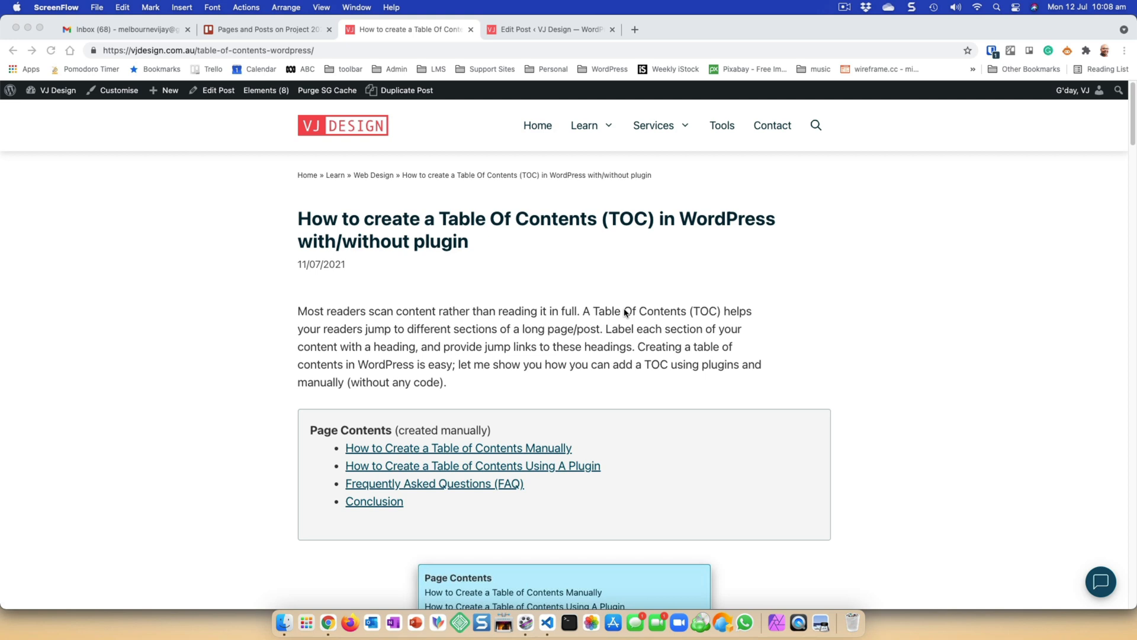
mouse_move(639, 304)
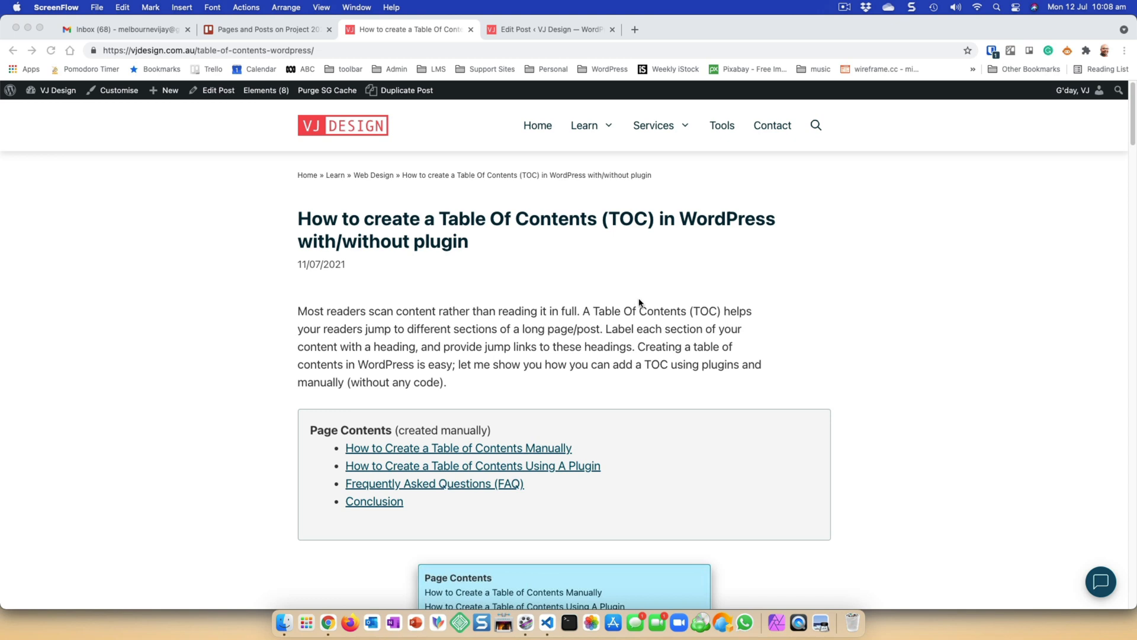
mouse_move(622, 310)
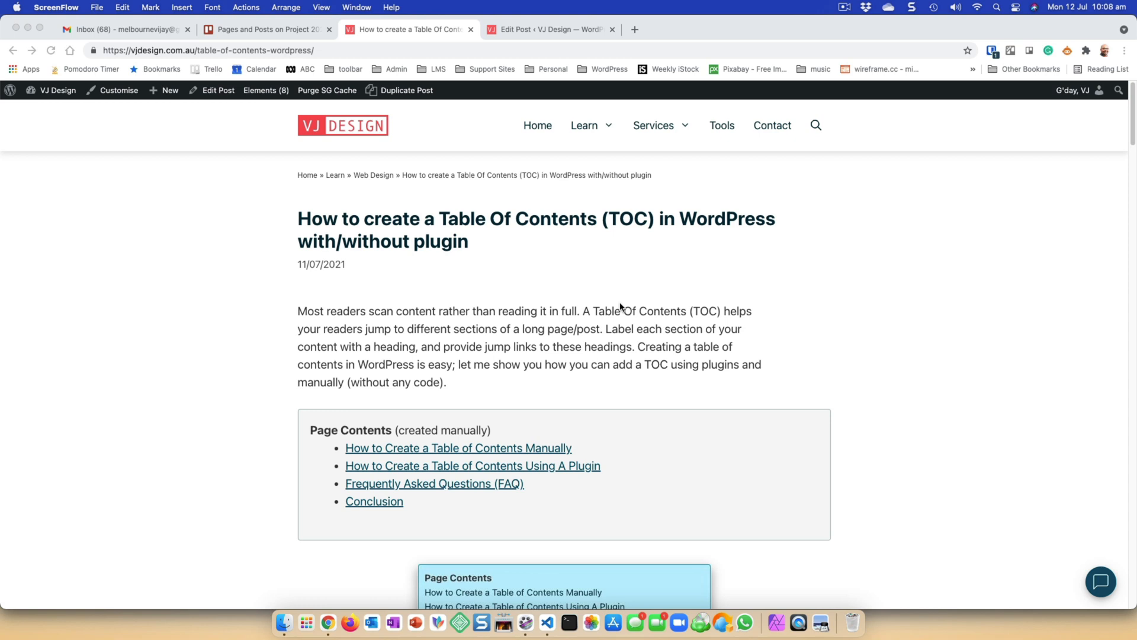
mouse_move(549, 291)
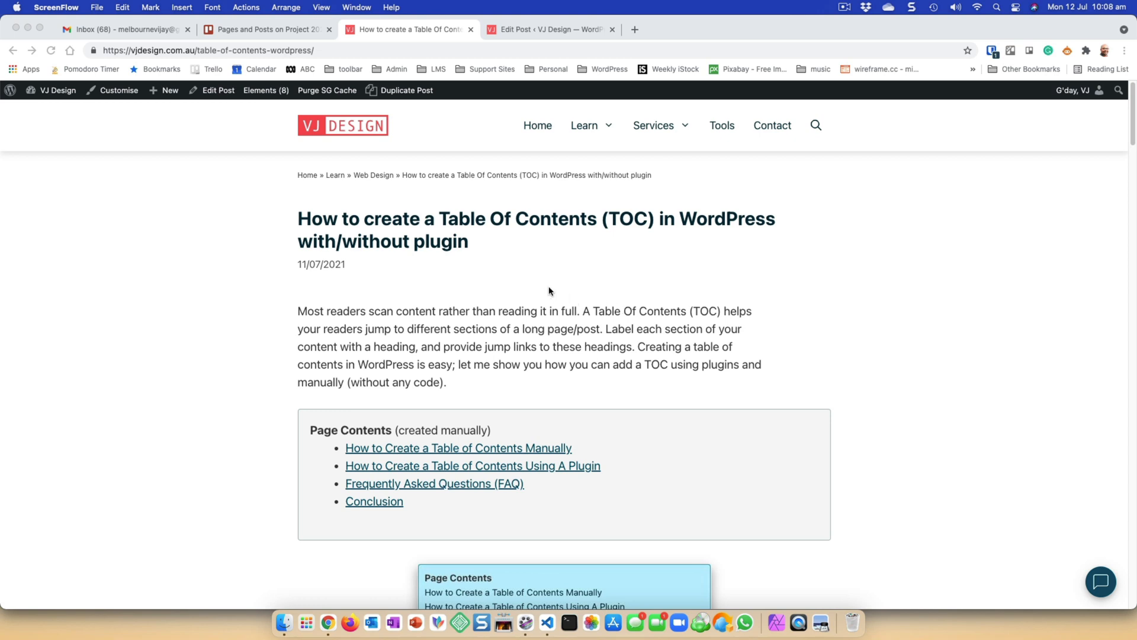
- Jump from the Page Contents list to the manual table-of-contents section and look around it
scroll(down, 3)
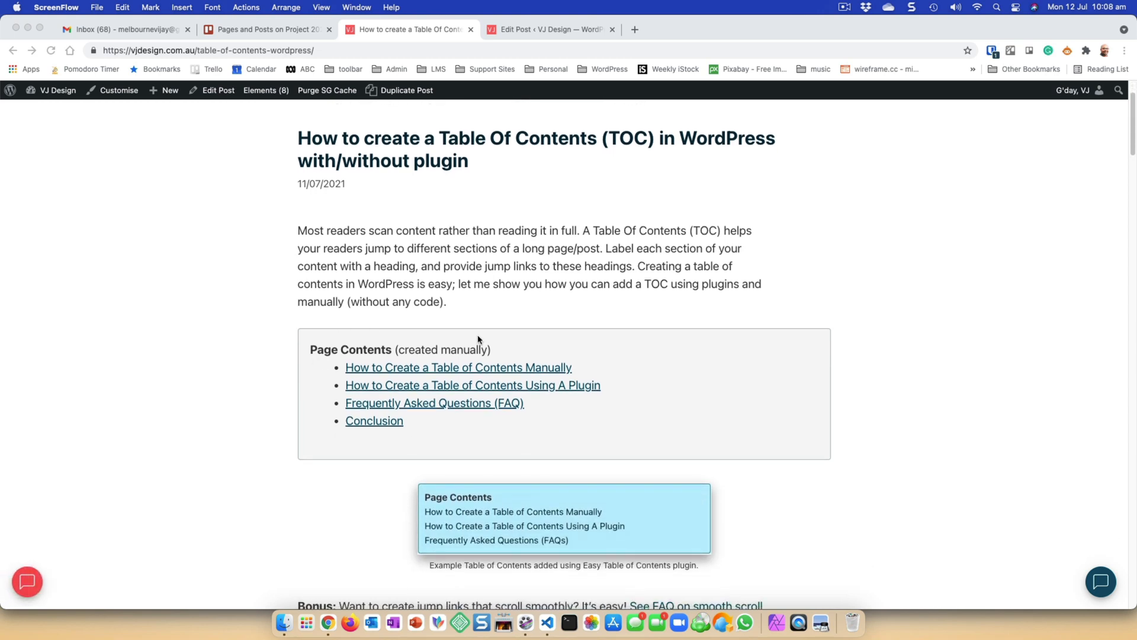
mouse_move(390, 434)
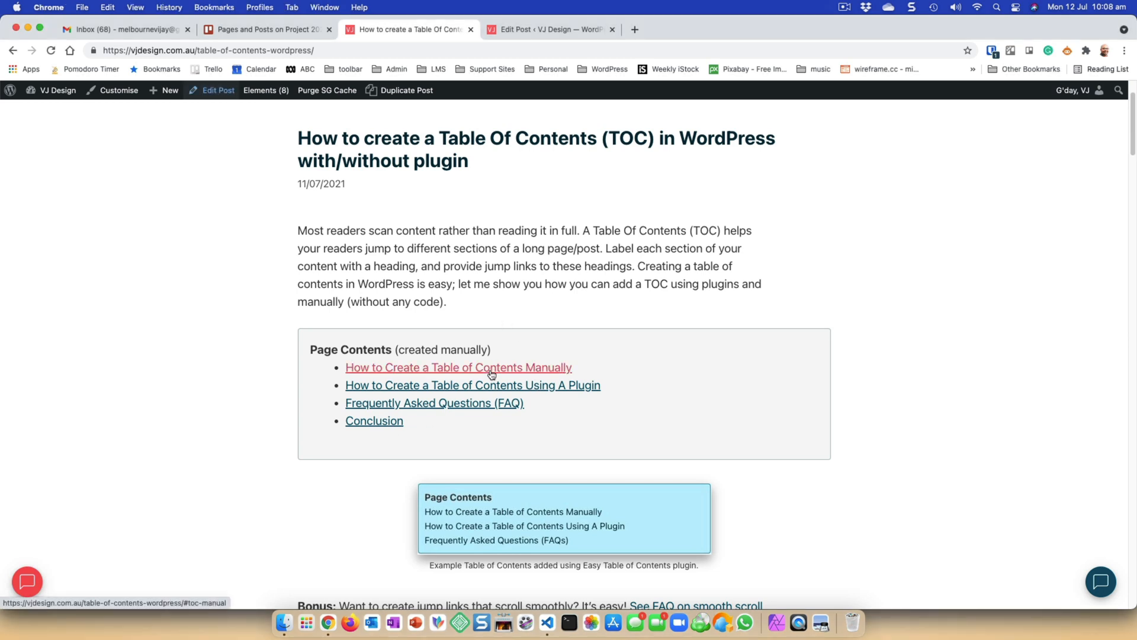
click(458, 367)
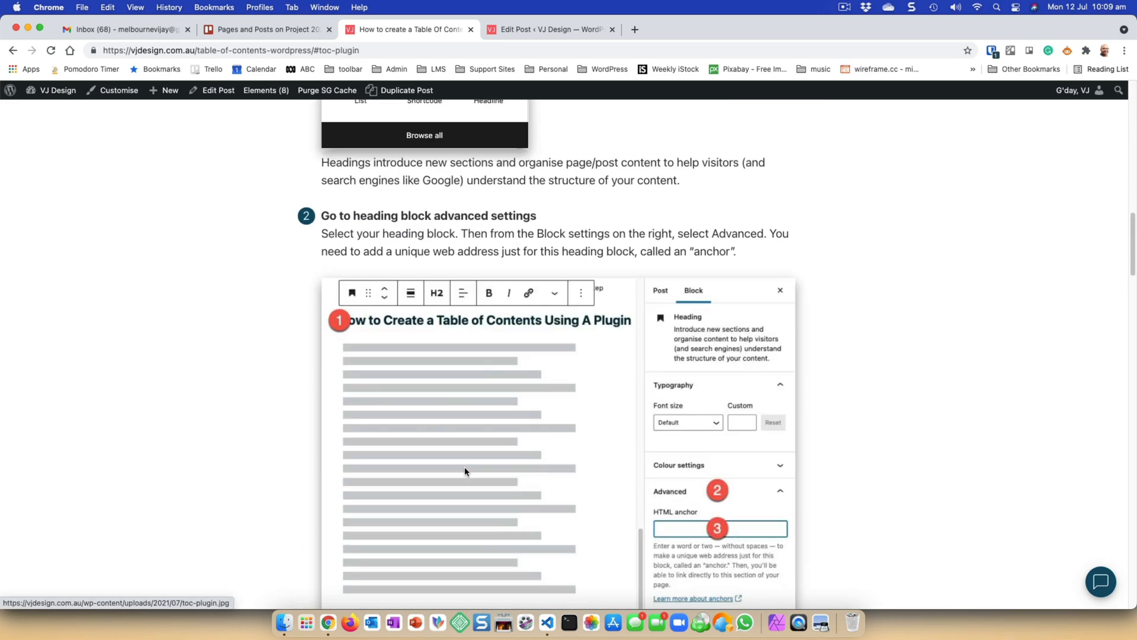
scroll(down, 3)
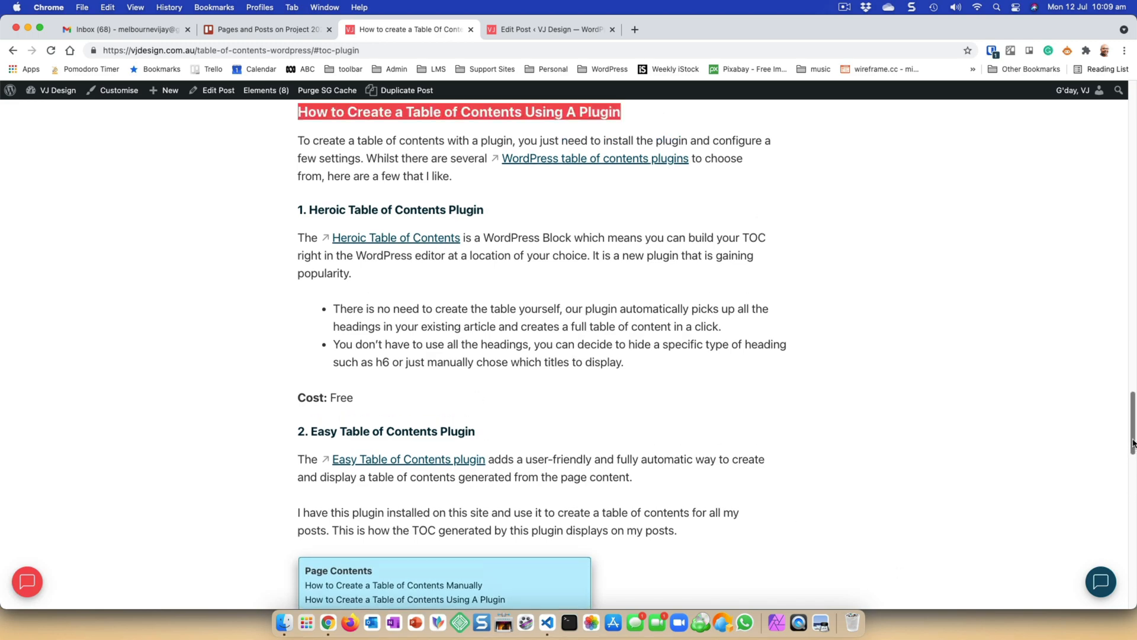
scroll(up, 3)
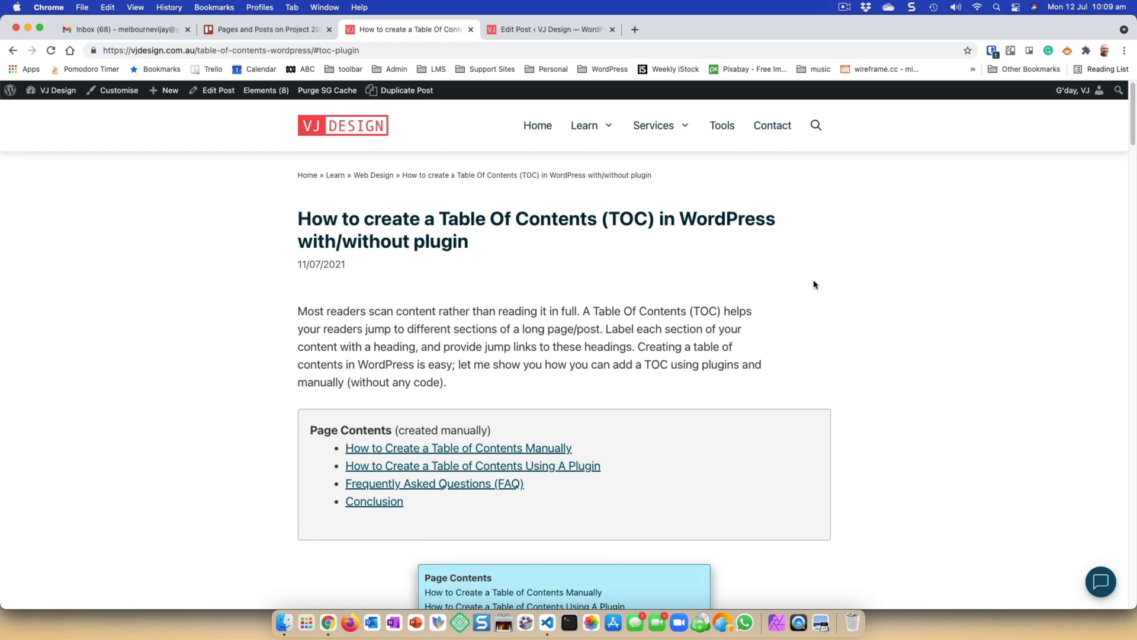
mouse_move(513, 571)
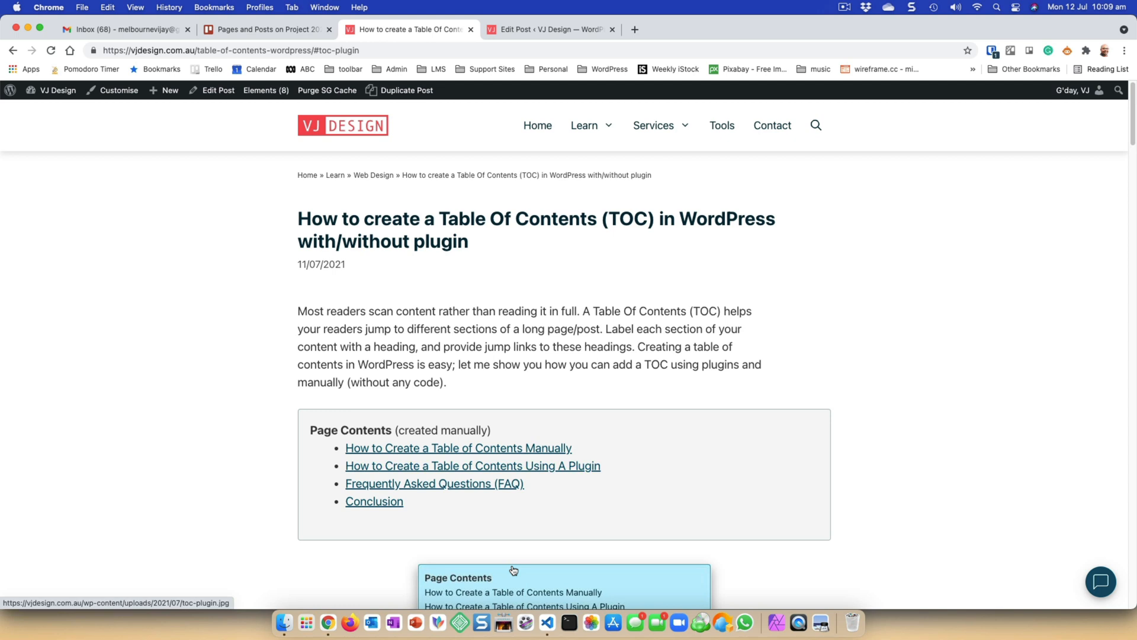
mouse_move(523, 568)
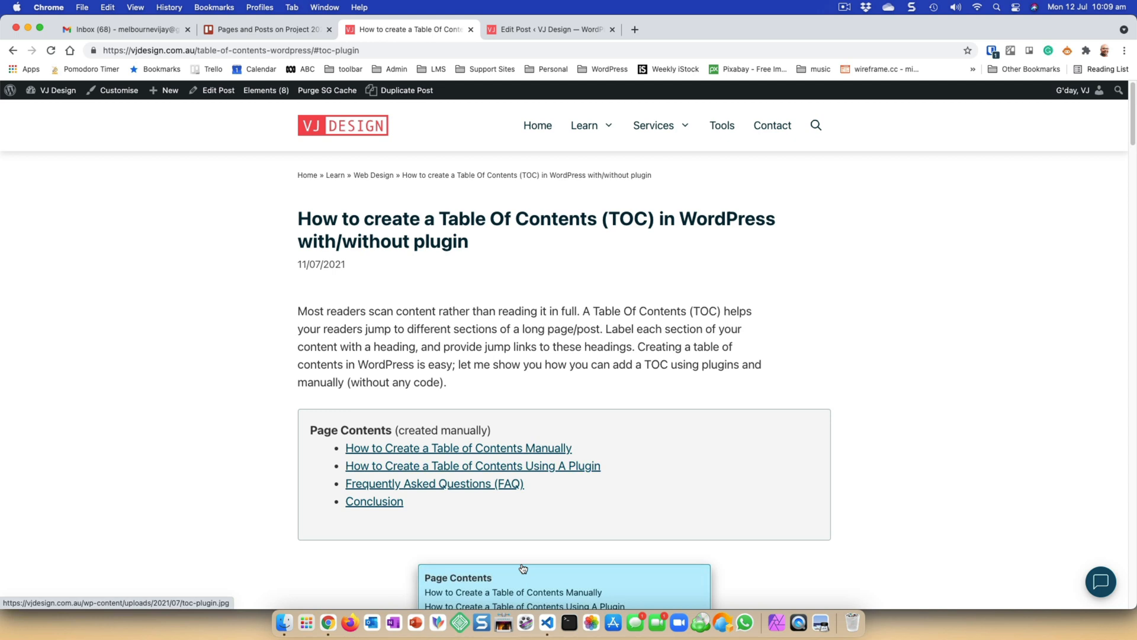
mouse_move(412, 522)
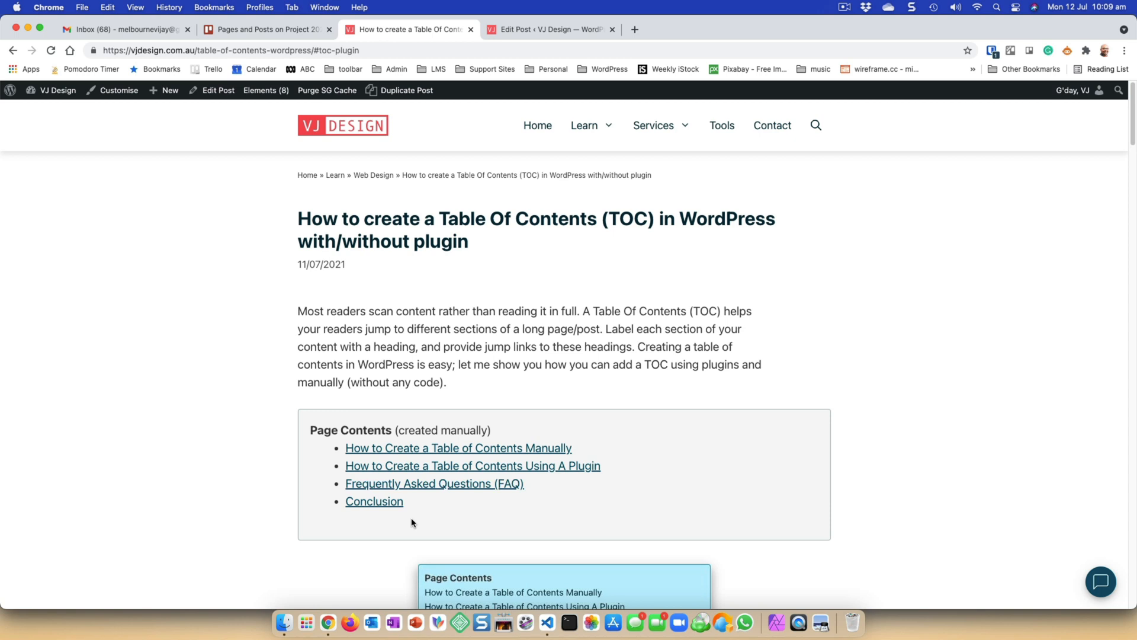
mouse_move(385, 469)
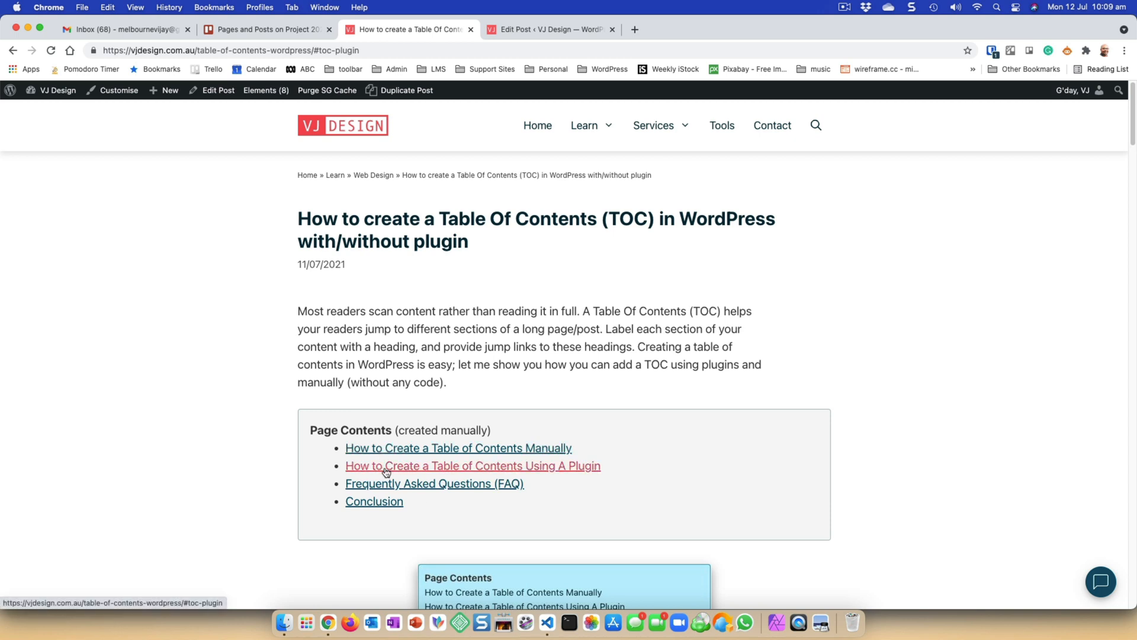
mouse_move(391, 508)
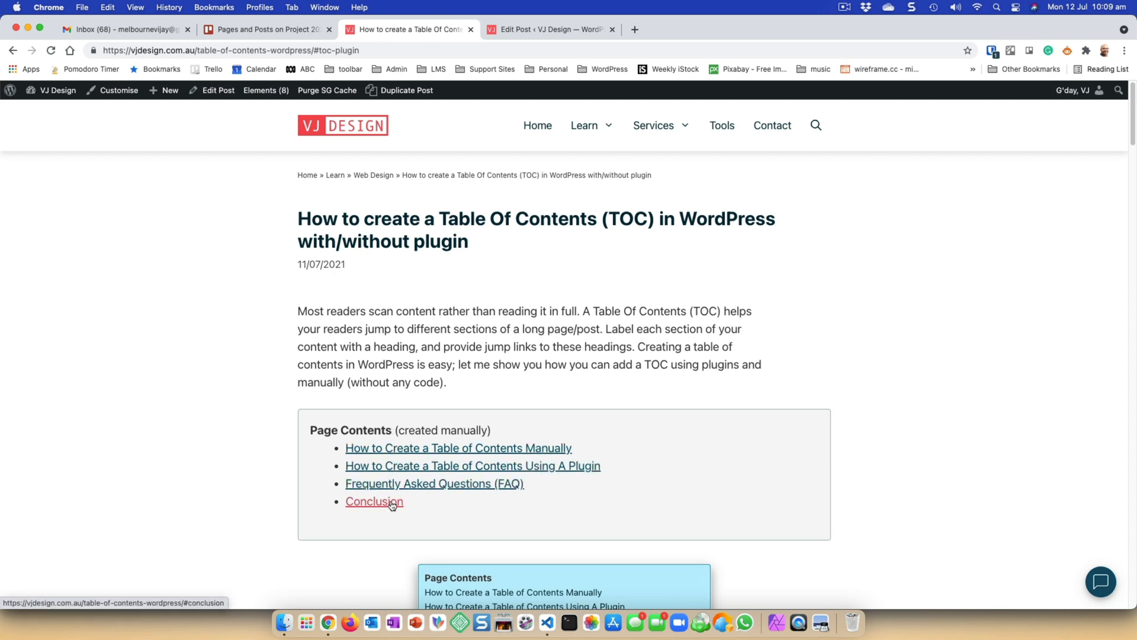
- Jump to the Conclusion and Manually sections, then scroll down to the FAQ and Conclusion headings
click(373, 501)
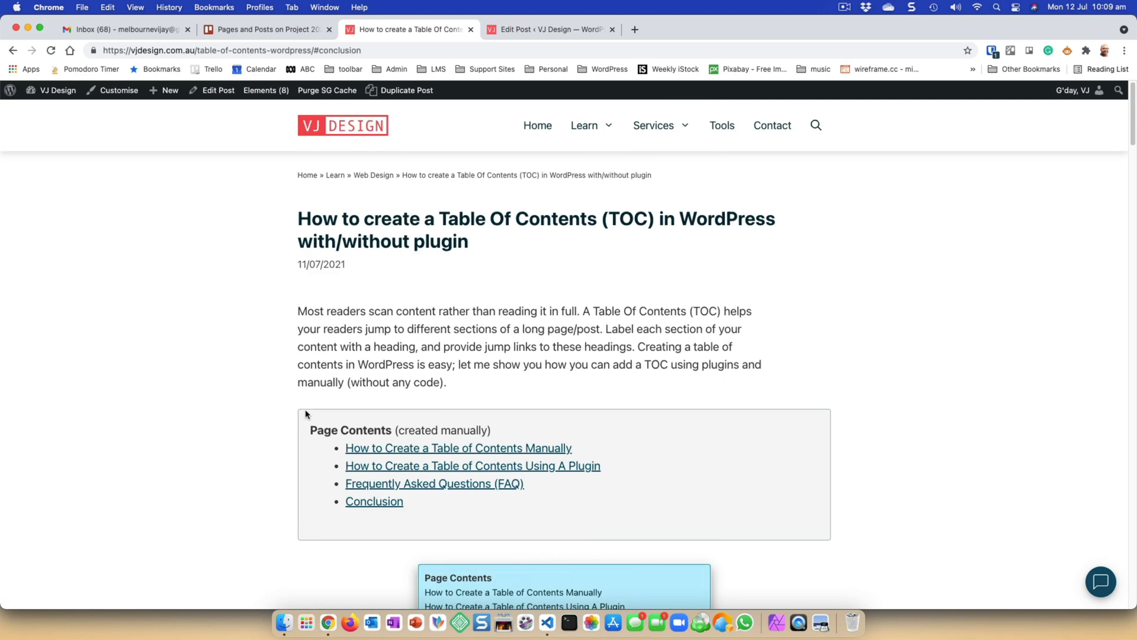
mouse_move(376, 450)
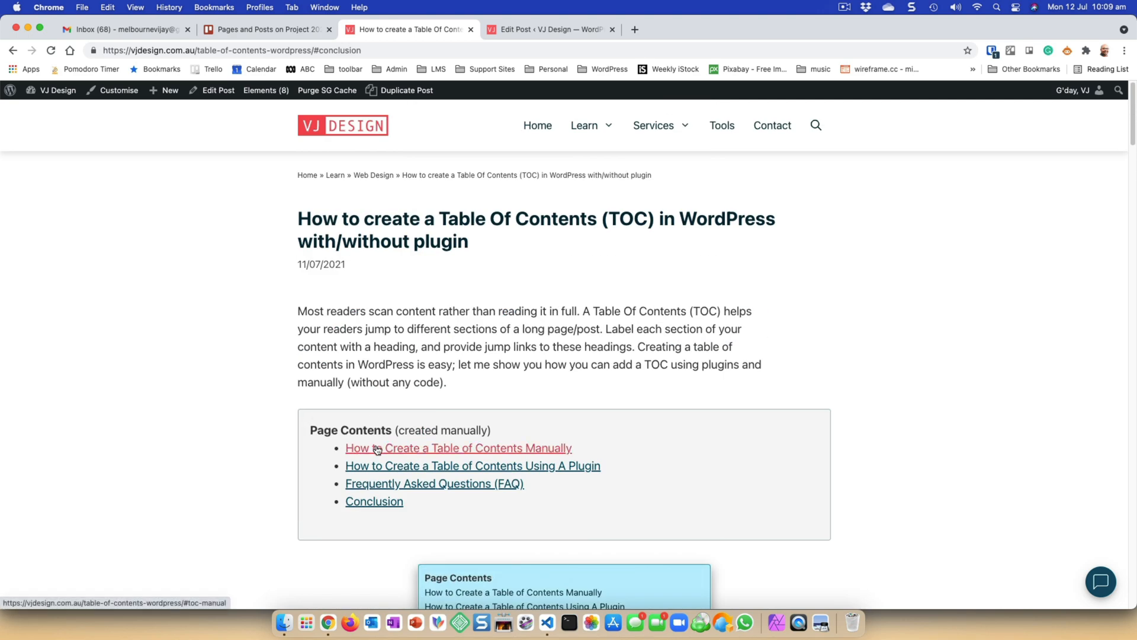
click(457, 448)
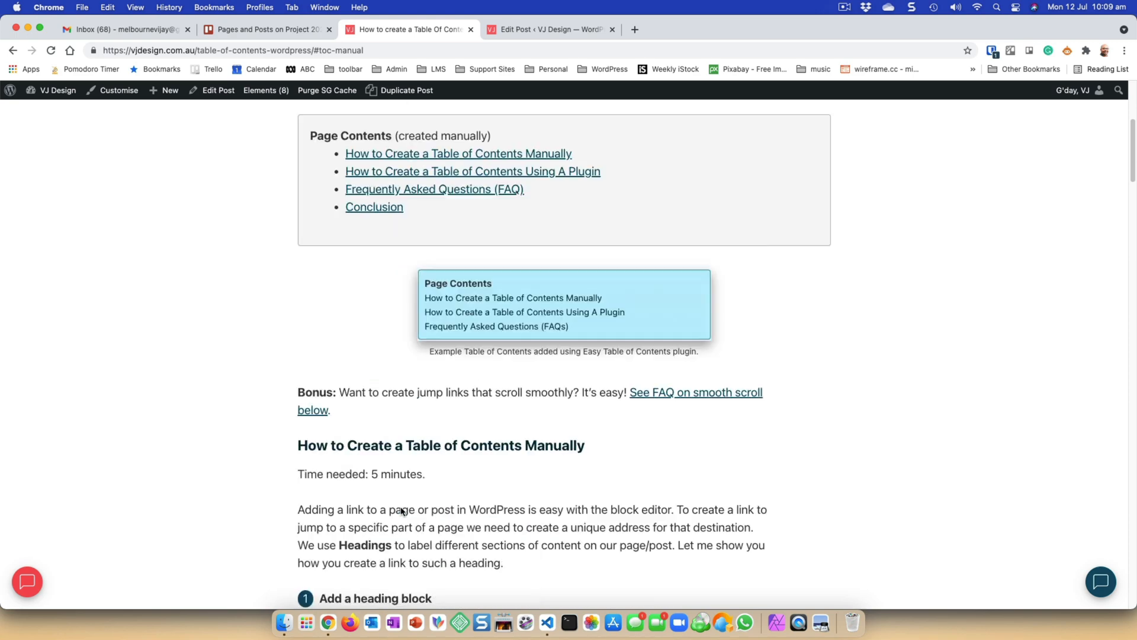
scroll(up, 3)
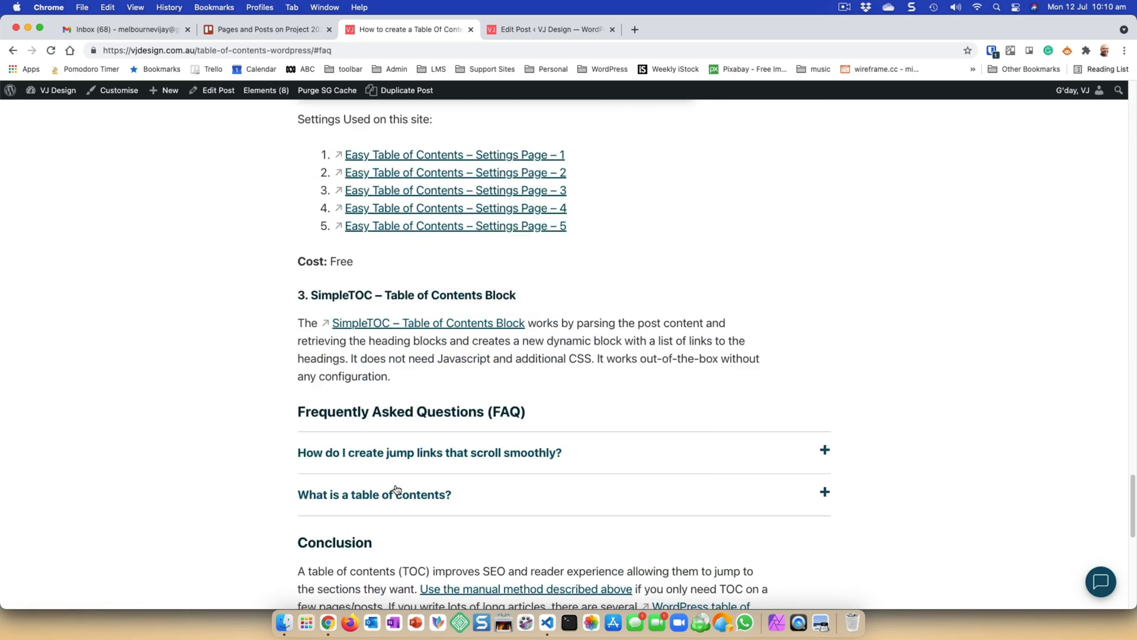
scroll(down, 3)
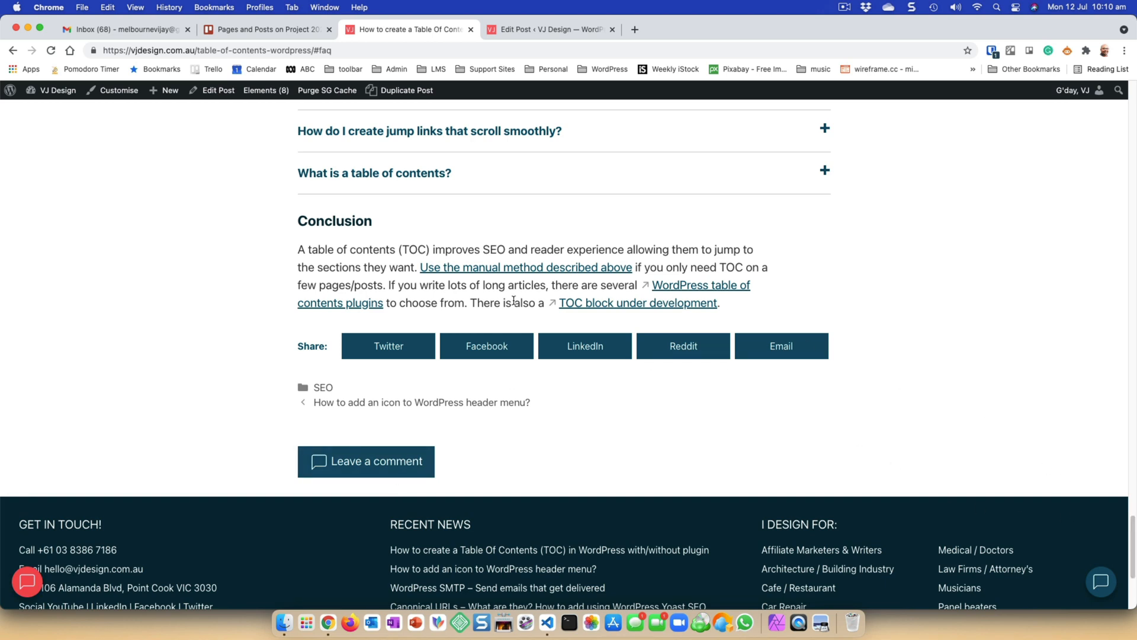
mouse_move(495, 267)
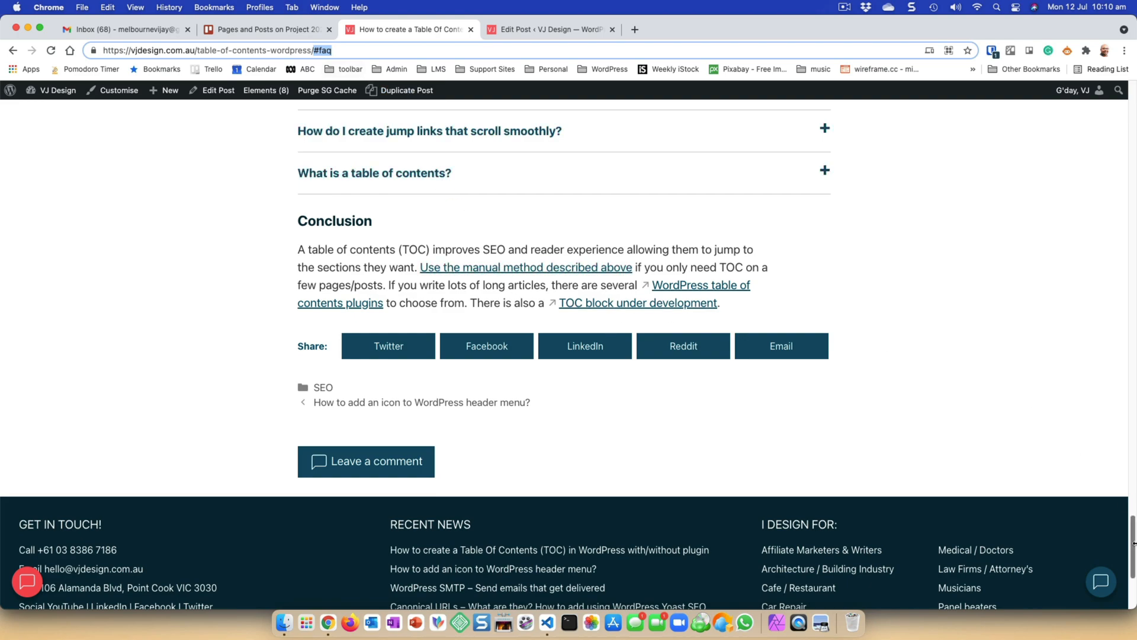
- Jump to the Using A Plugin section, then reload the post so its latest version shows
scroll(up, 3)
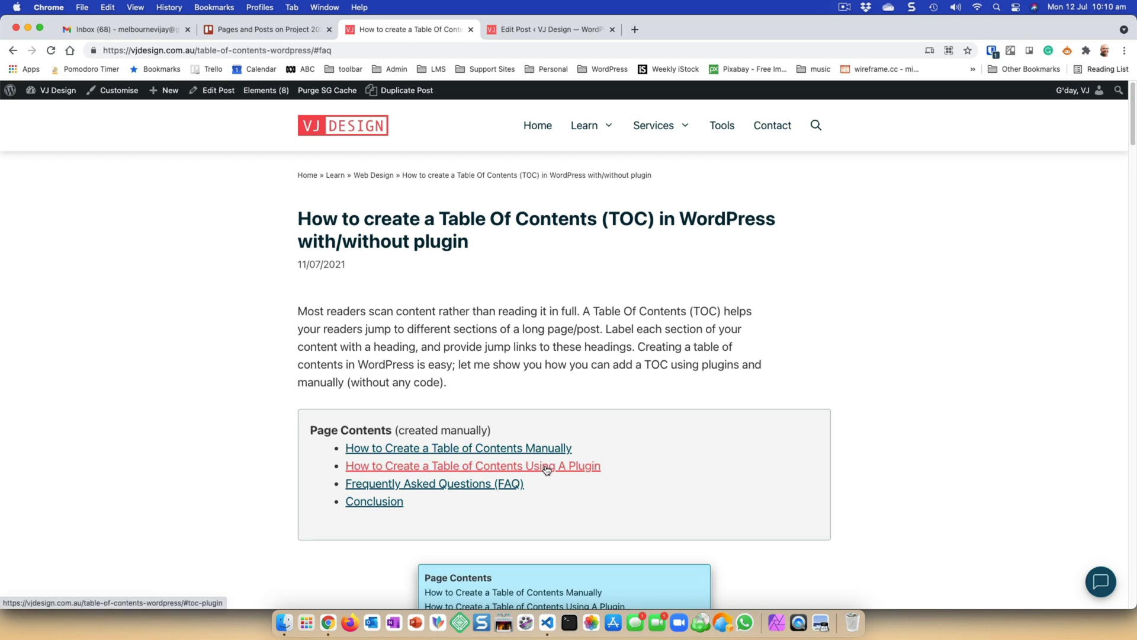
click(472, 465)
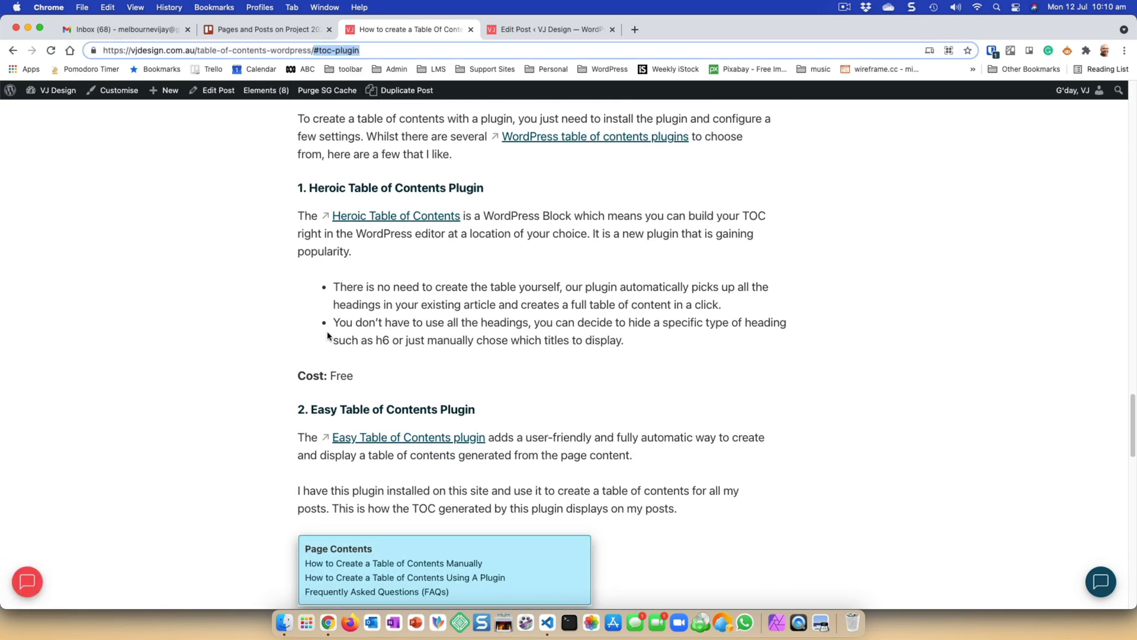
mouse_move(350, 340)
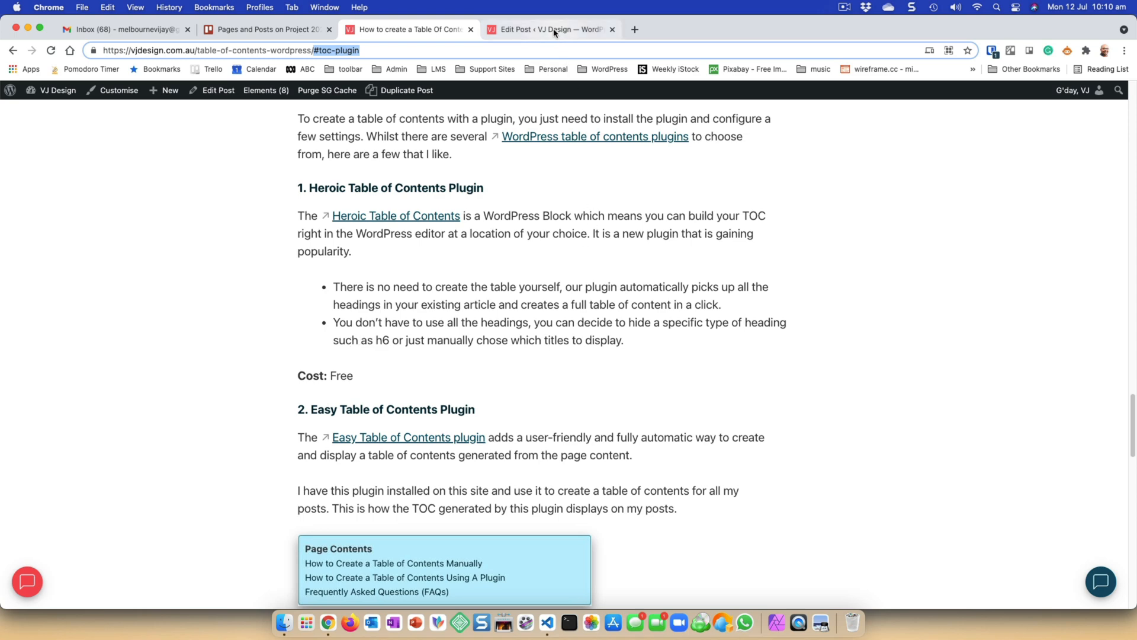
mouse_move(550, 29)
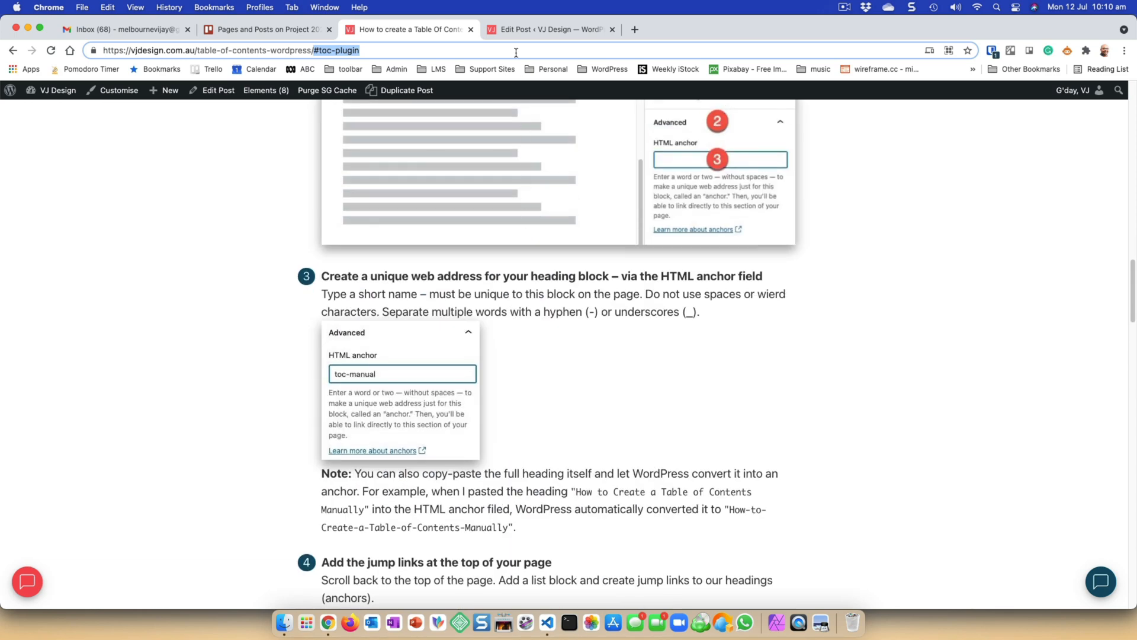
click(549, 30)
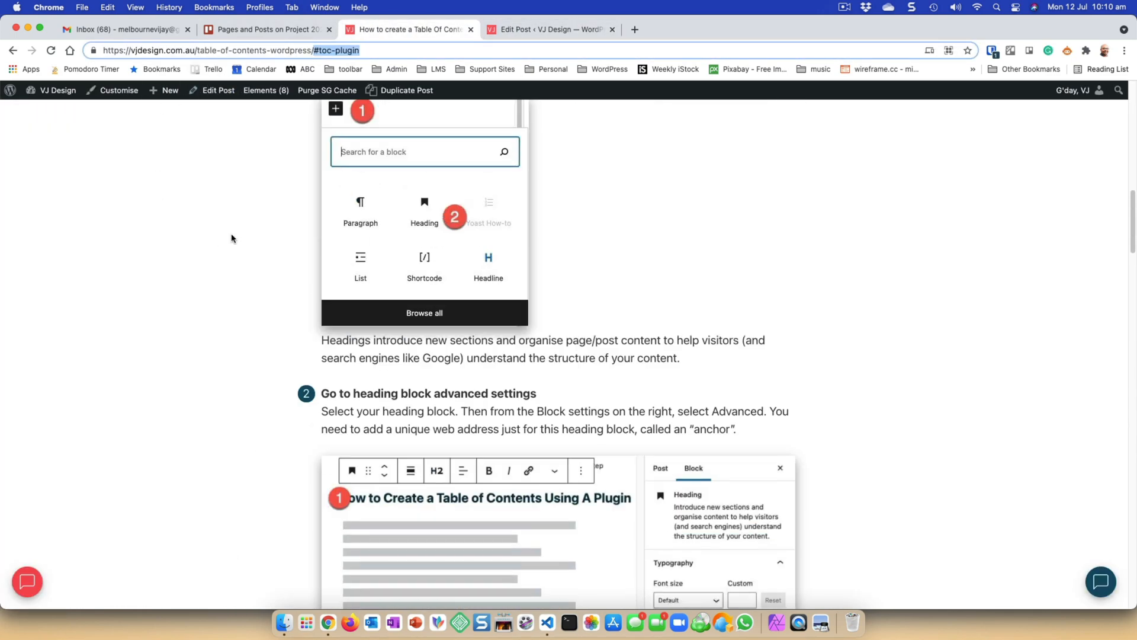
click(53, 51)
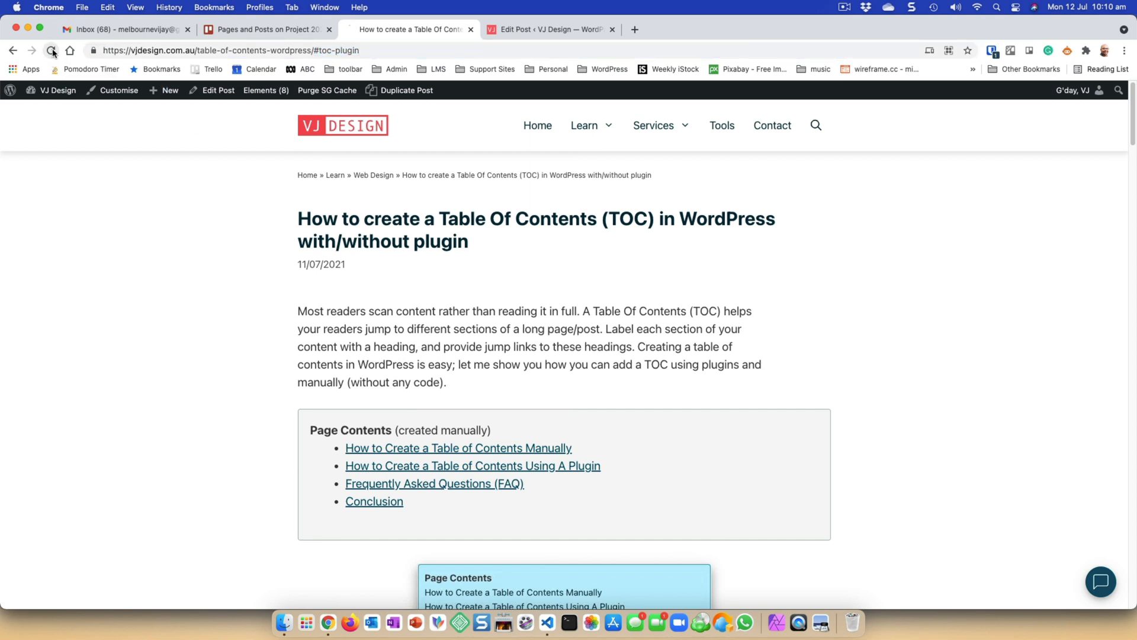
click(57, 49)
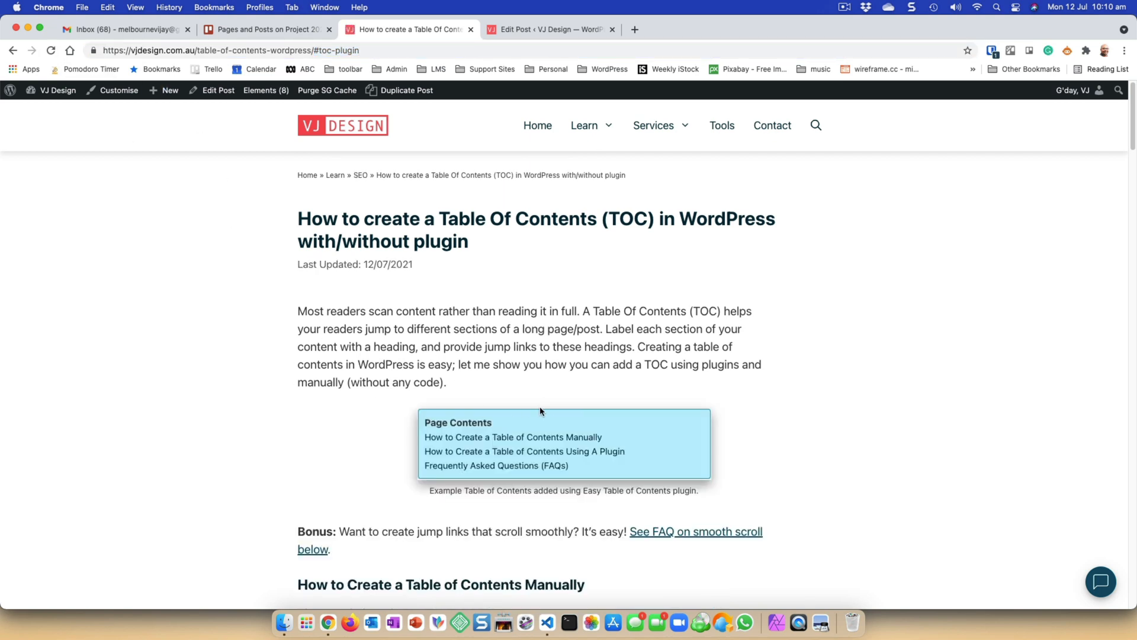
mouse_move(540, 28)
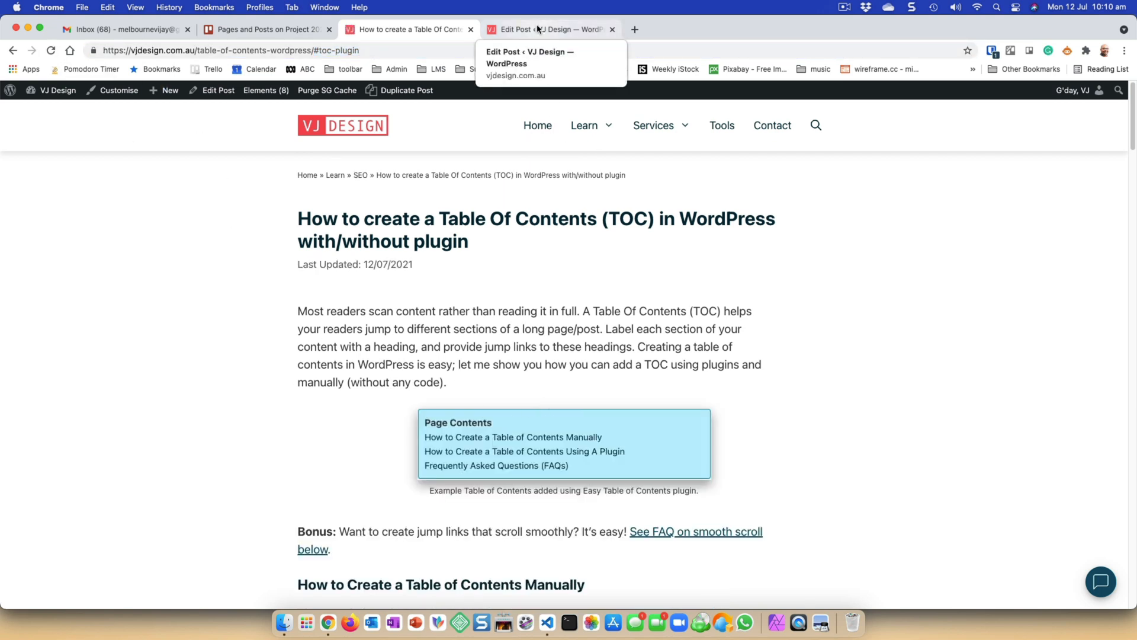
- In the editor, add a 'Page Contents' paragraph below the post's introductory paragraph
click(547, 29)
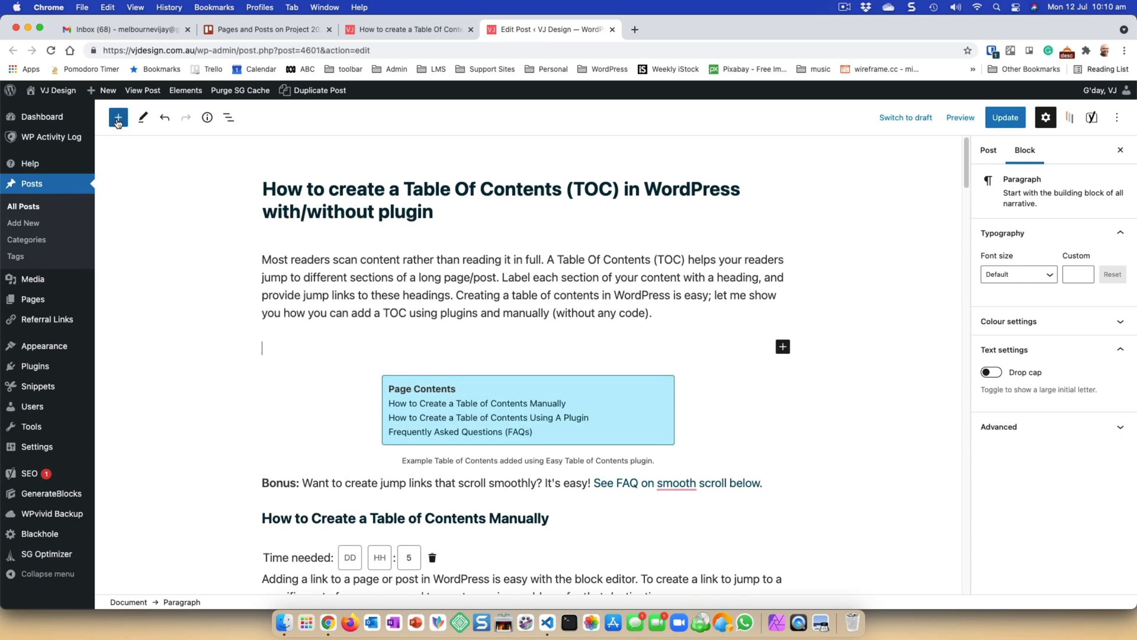
click(118, 118)
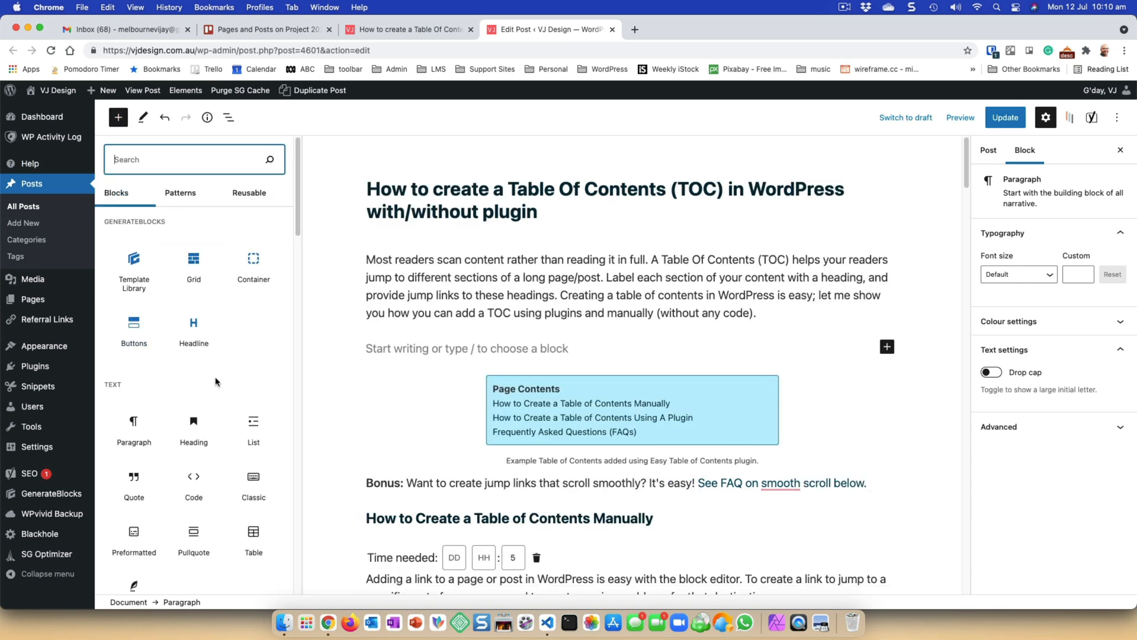
mouse_move(141, 441)
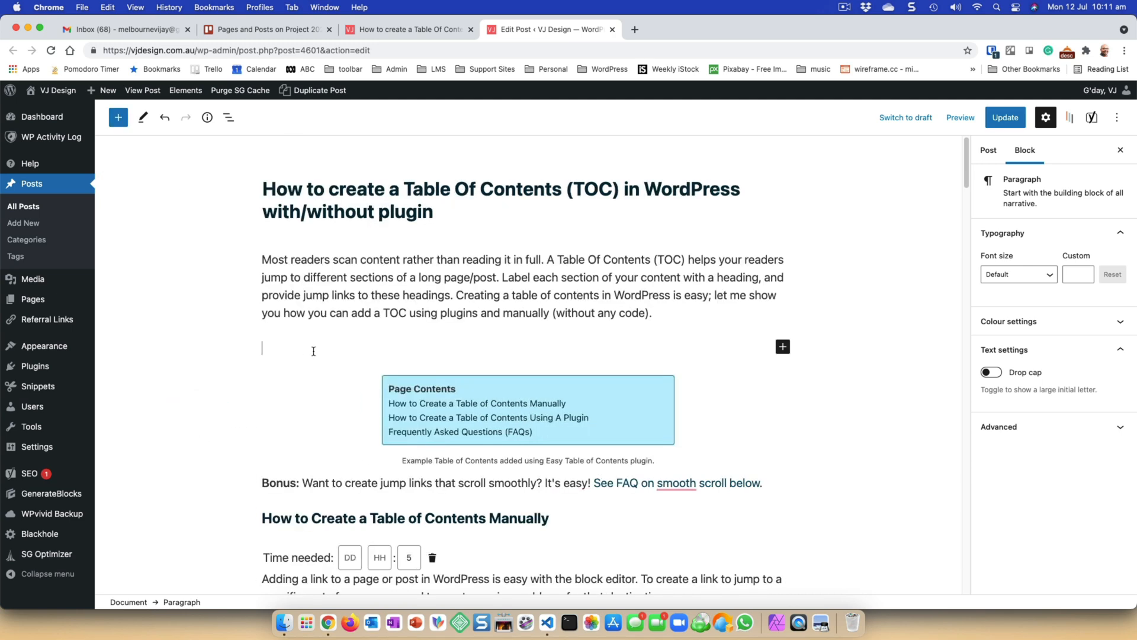
text(Page)
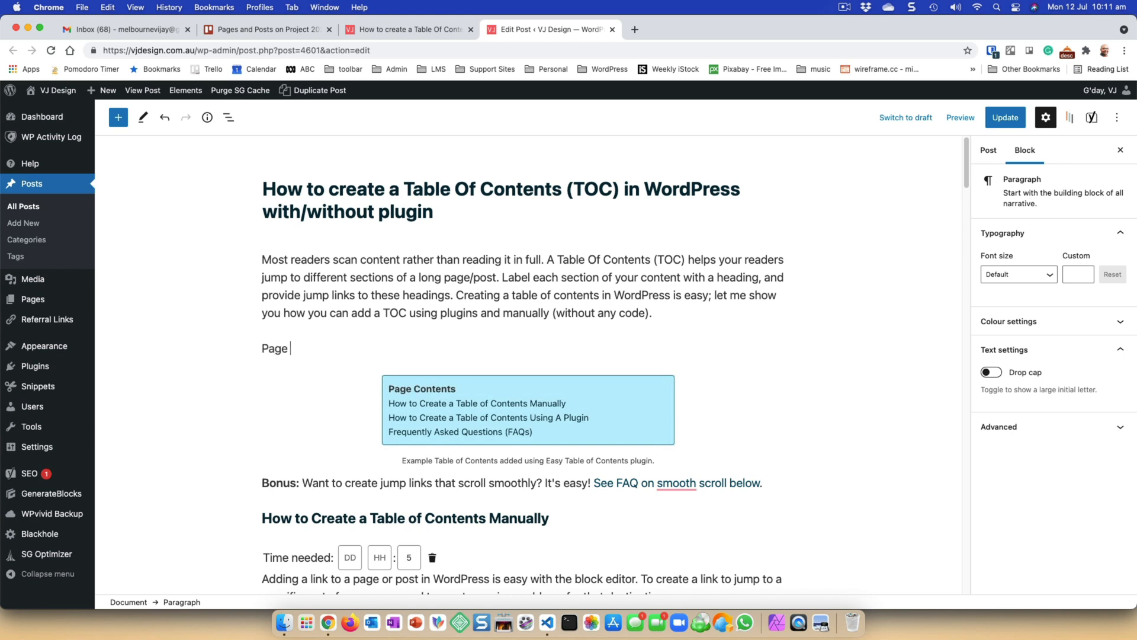
text(Contents)
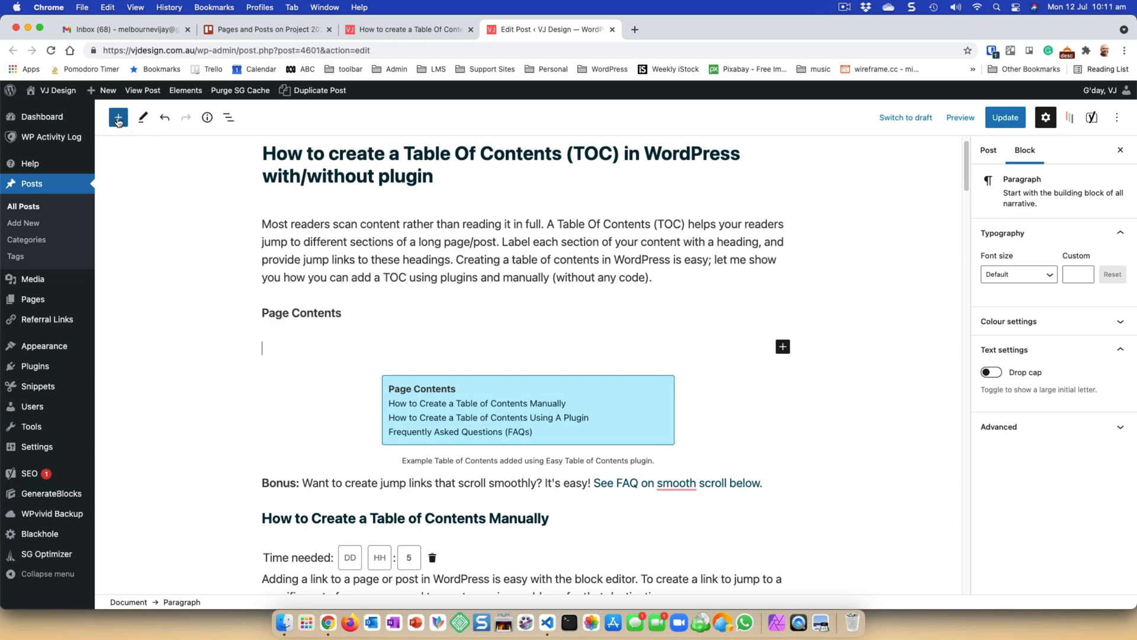
- Insert a List block under Page Contents and keep it as a bulleted list
click(118, 117)
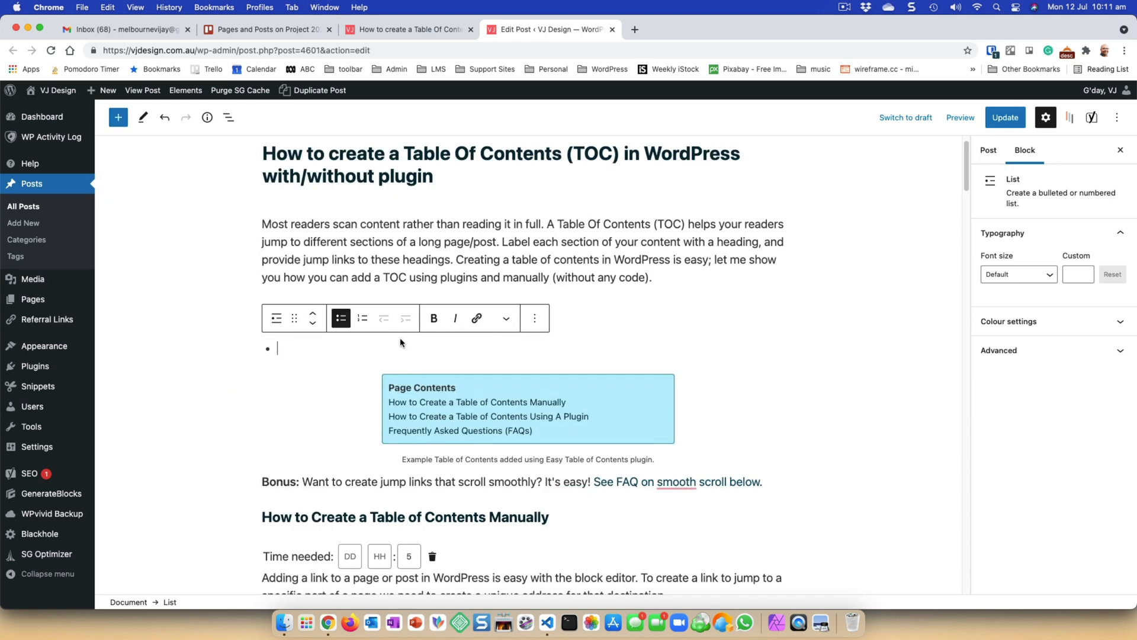
click(362, 318)
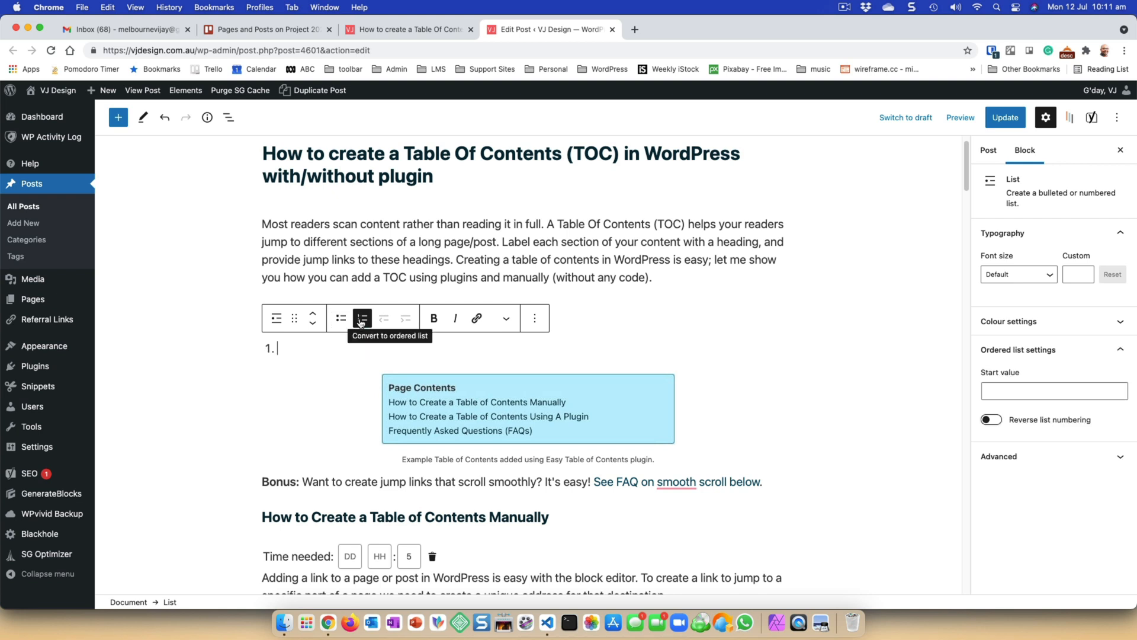
click(340, 317)
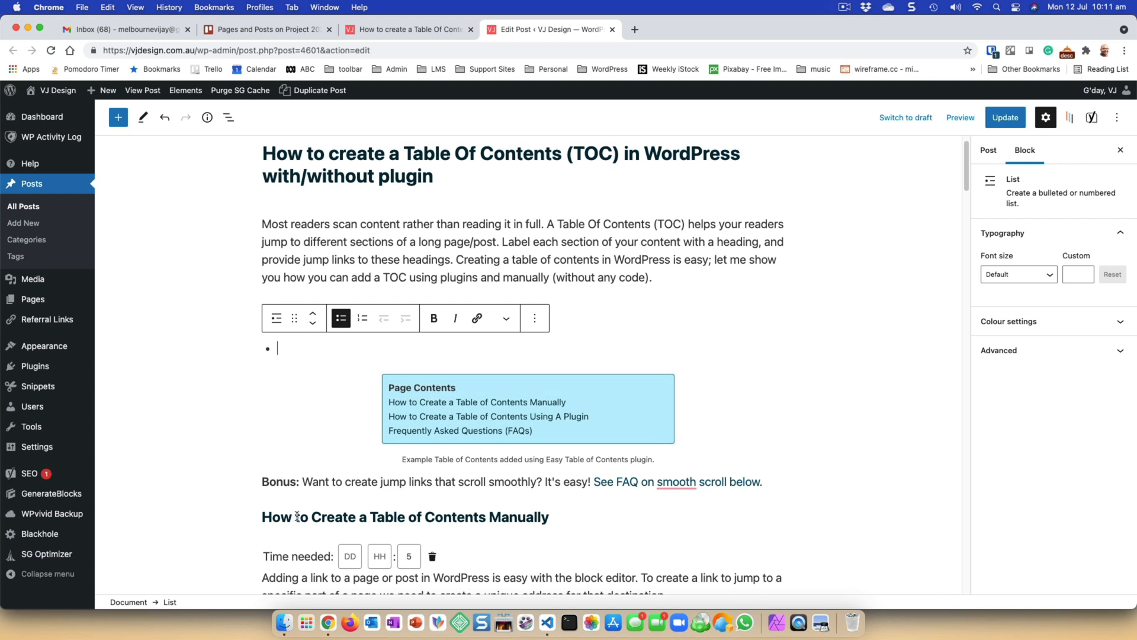
- Copy the Manually, Using A Plugin and FAQ headings into the list as bullet items
triple_click(405, 516)
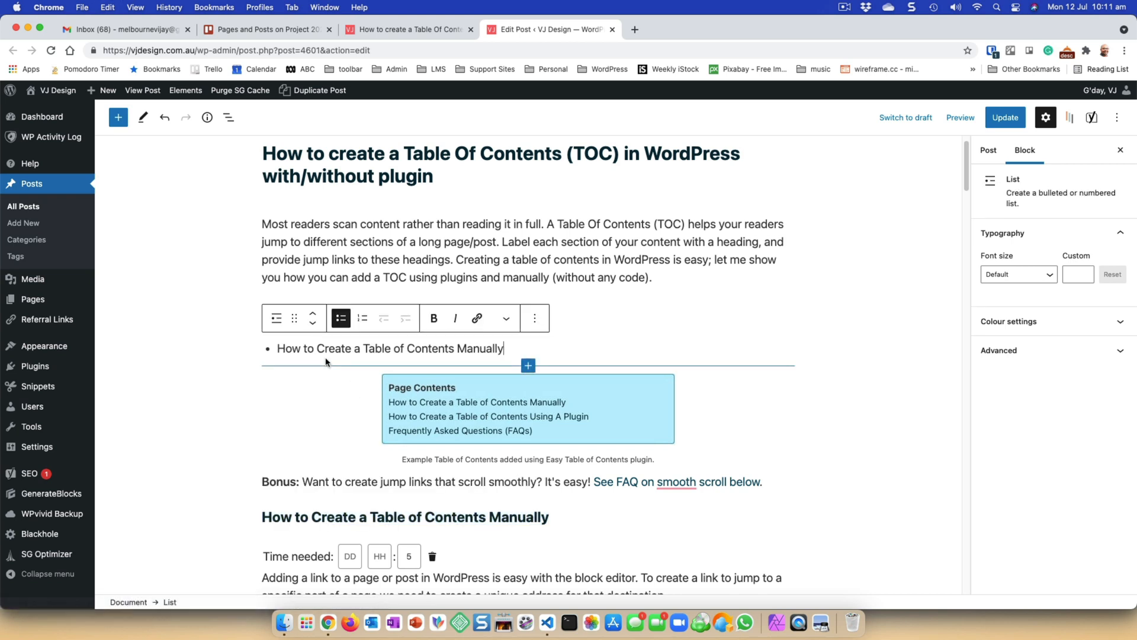
key(Enter)
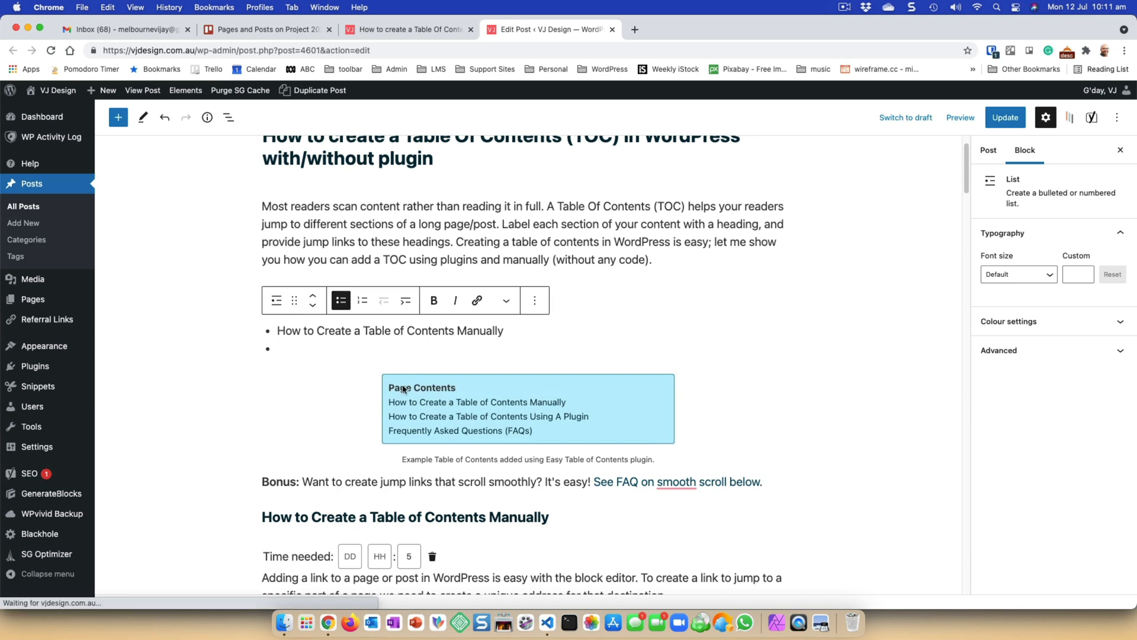
scroll(down, 3)
text(How to Create a Table of Contents Using A Plugin)
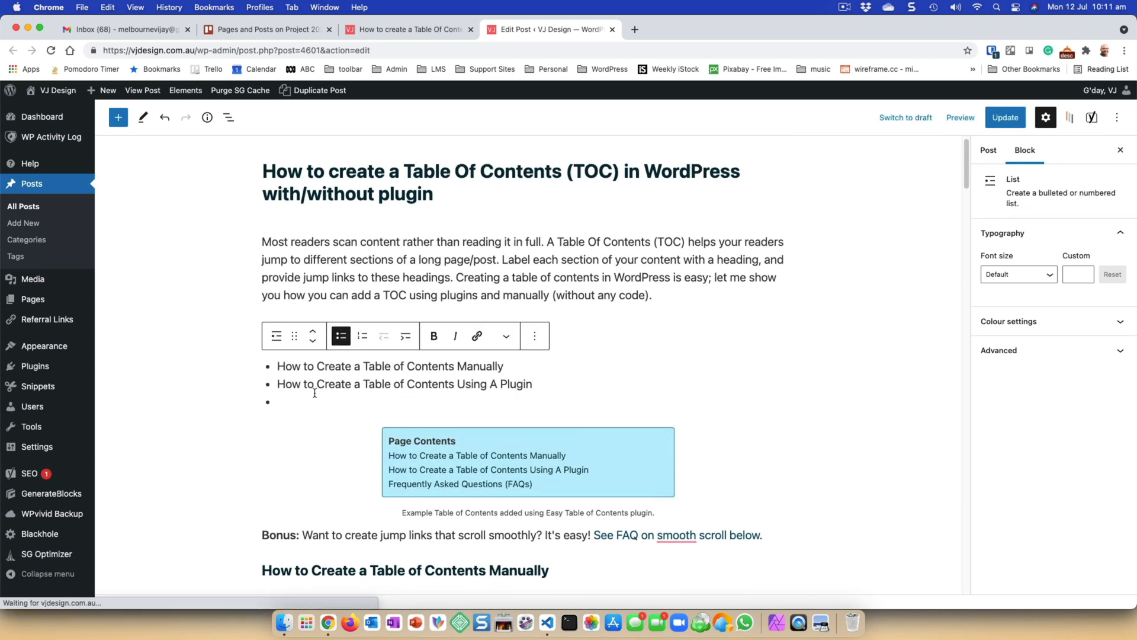
scroll(down, 3)
text(Frequently Asked Questions (FAQ))
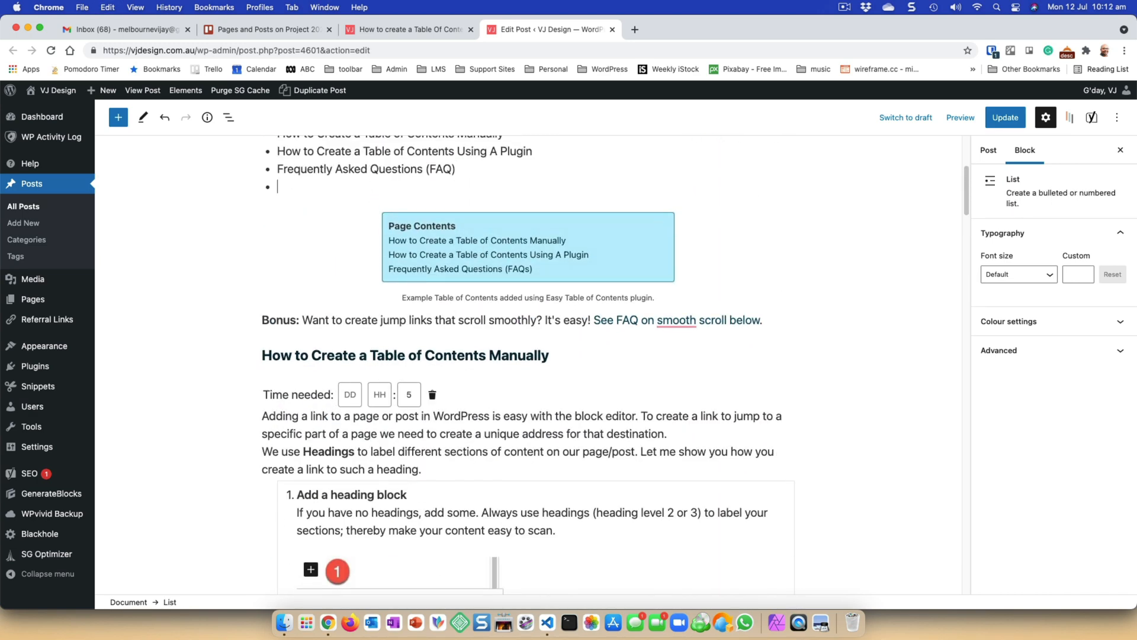
scroll(down, 3)
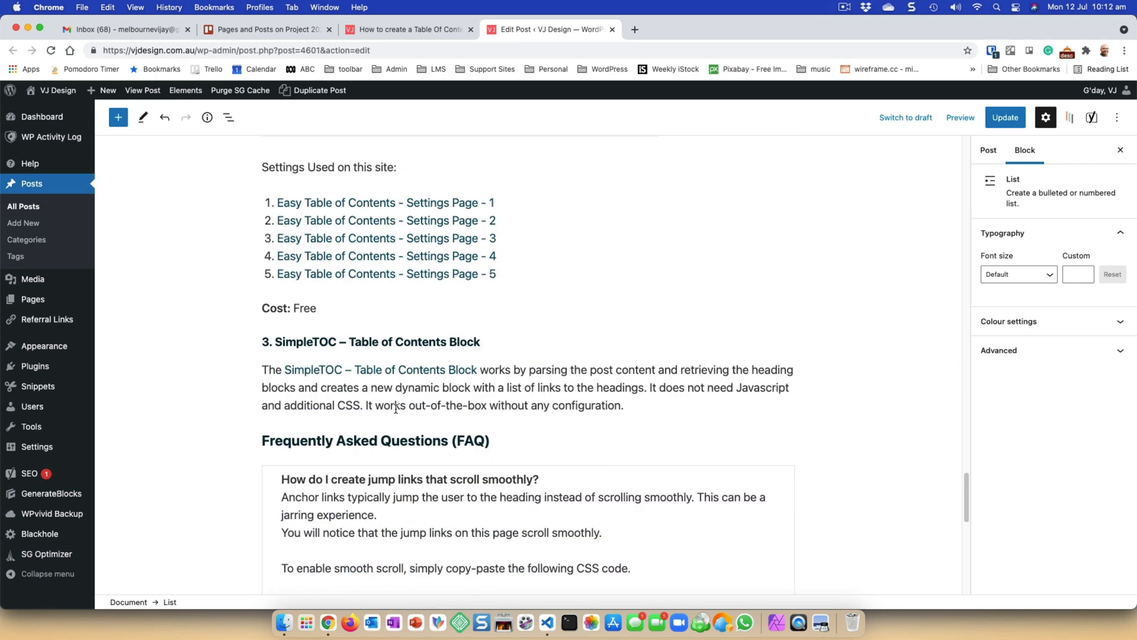
scroll(down, 3)
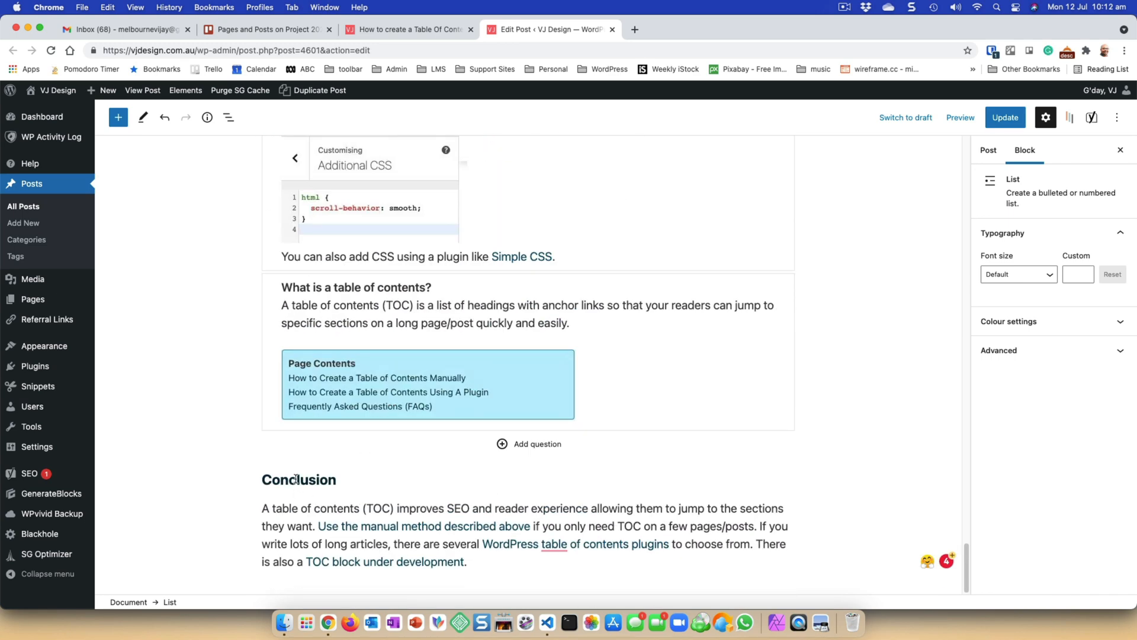
scroll(down, 3)
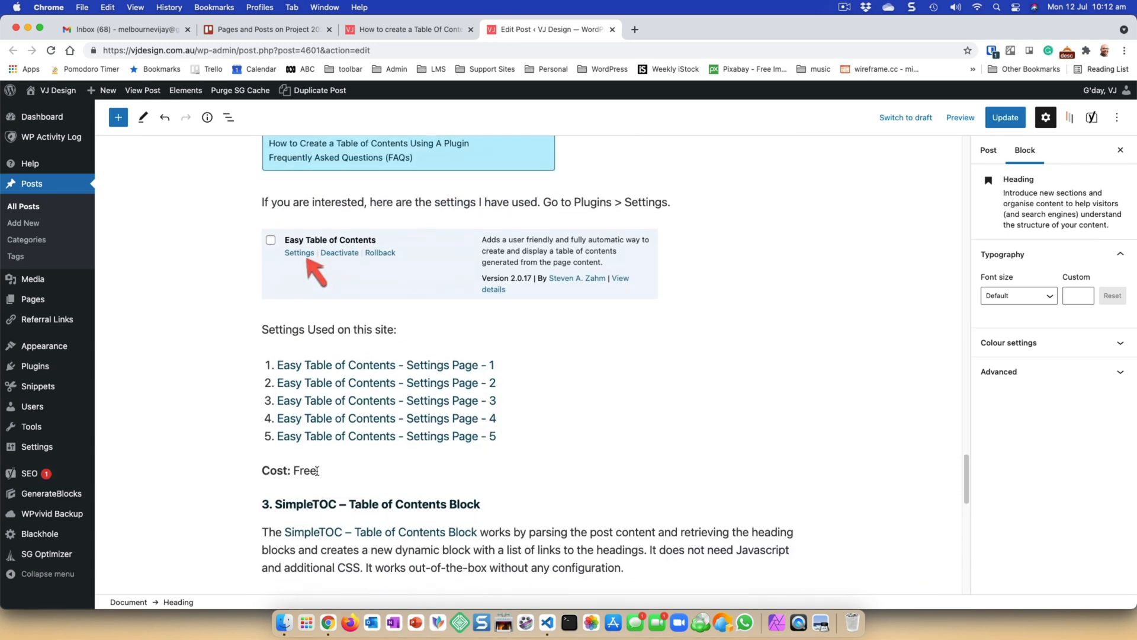
scroll(up, 3)
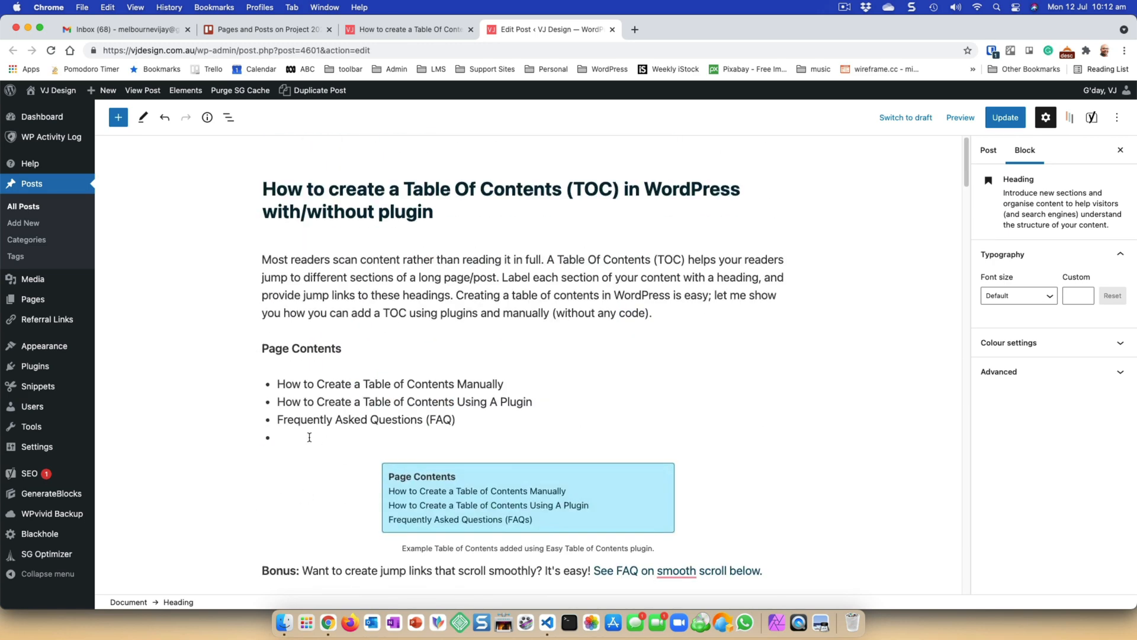
- Add a Conclusion item and copy the Heroic Table of Contents Plugin heading text
text(Conclusion)
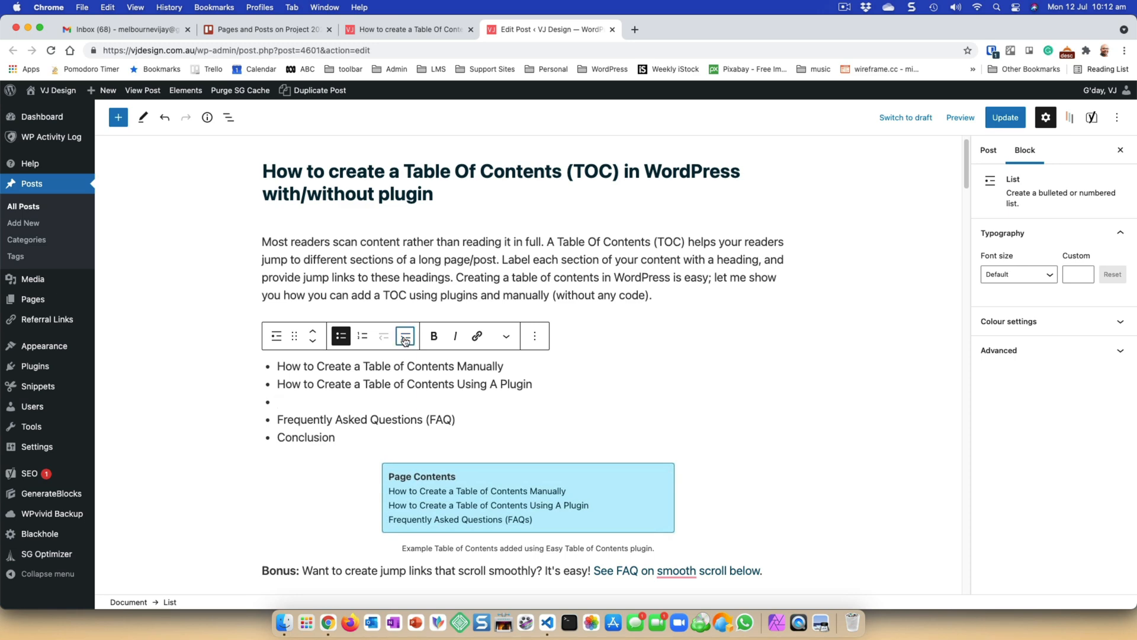
scroll(down, 3)
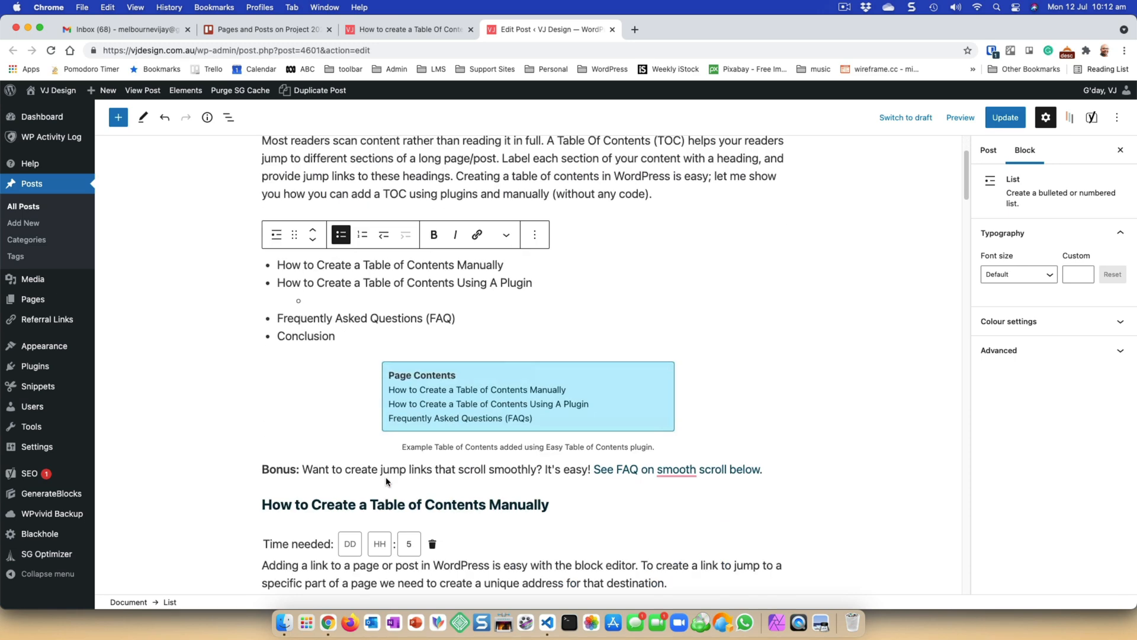
scroll(down, 3)
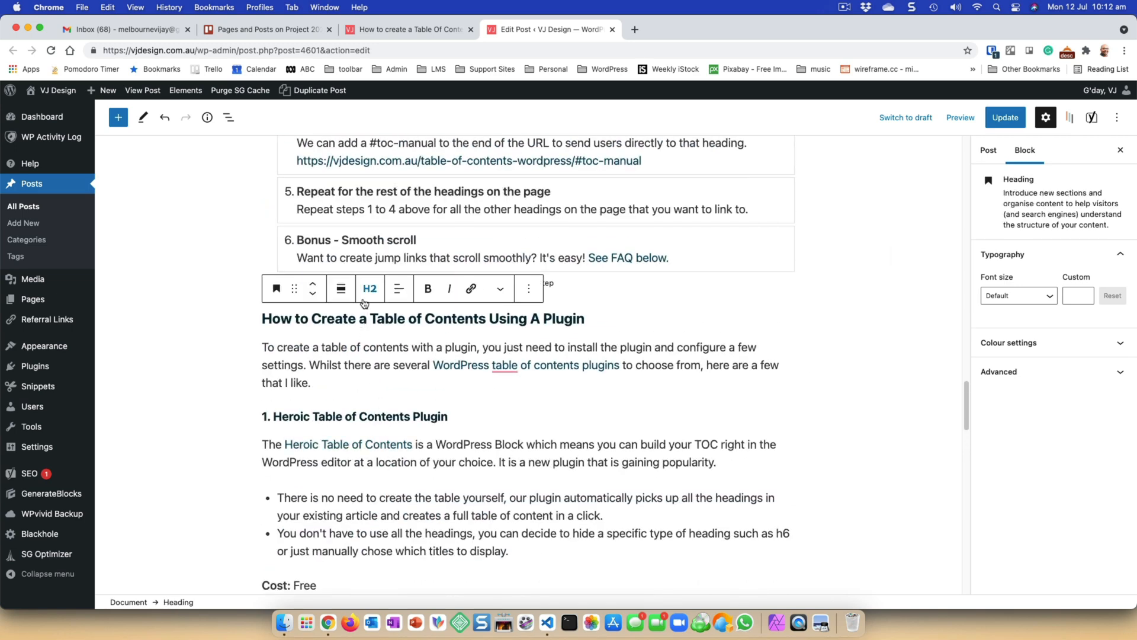
mouse_move(369, 289)
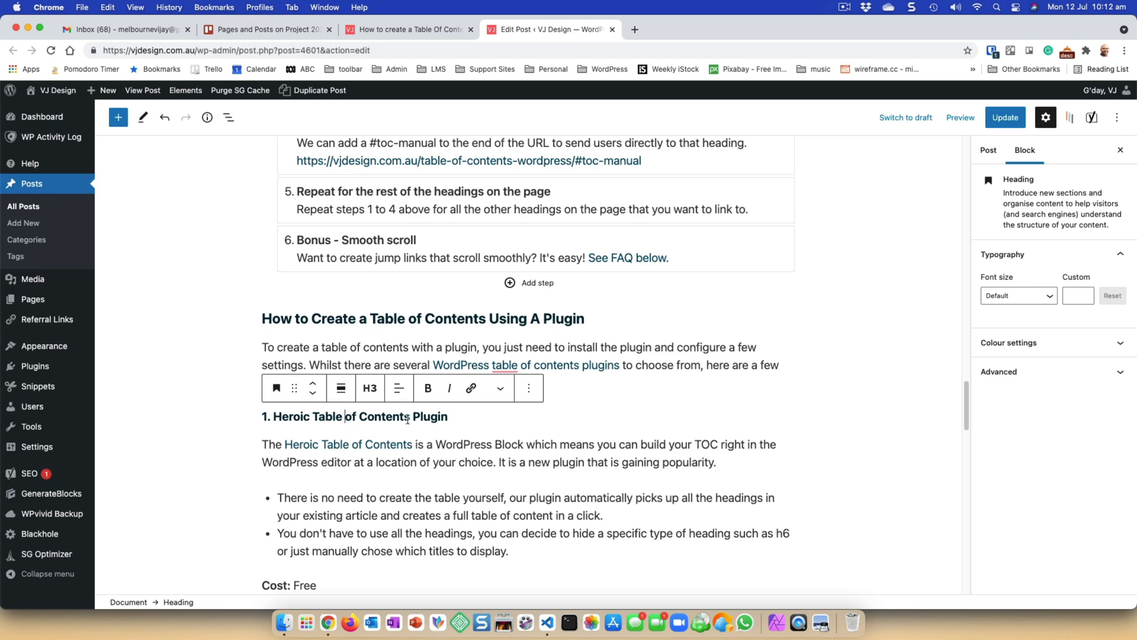
triple_click(354, 416)
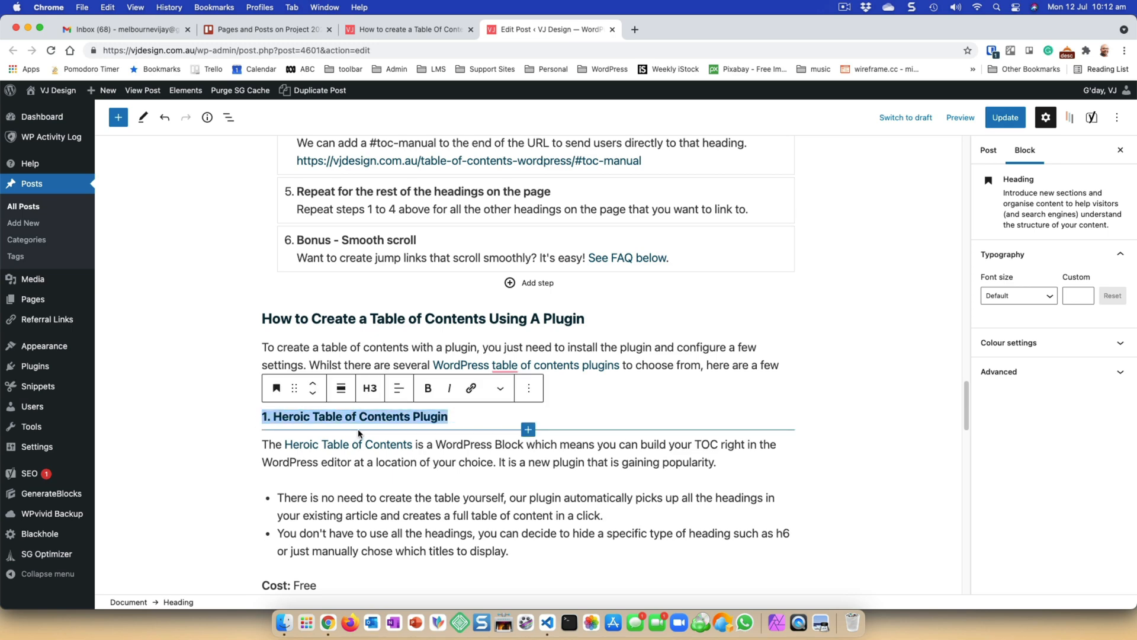
scroll(up, 3)
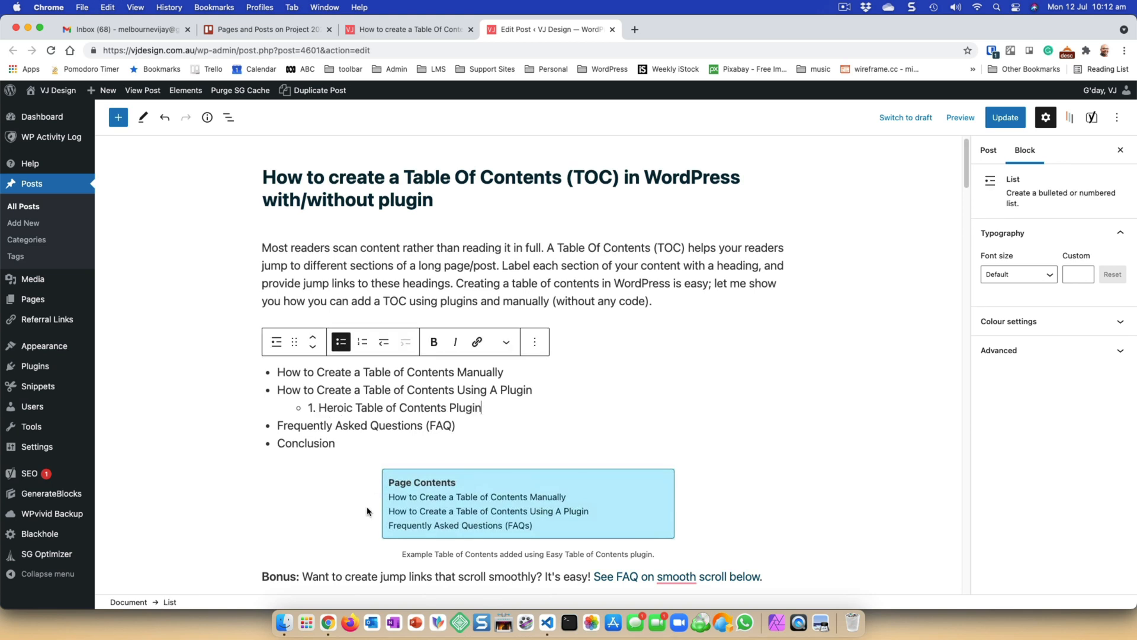
mouse_move(383, 508)
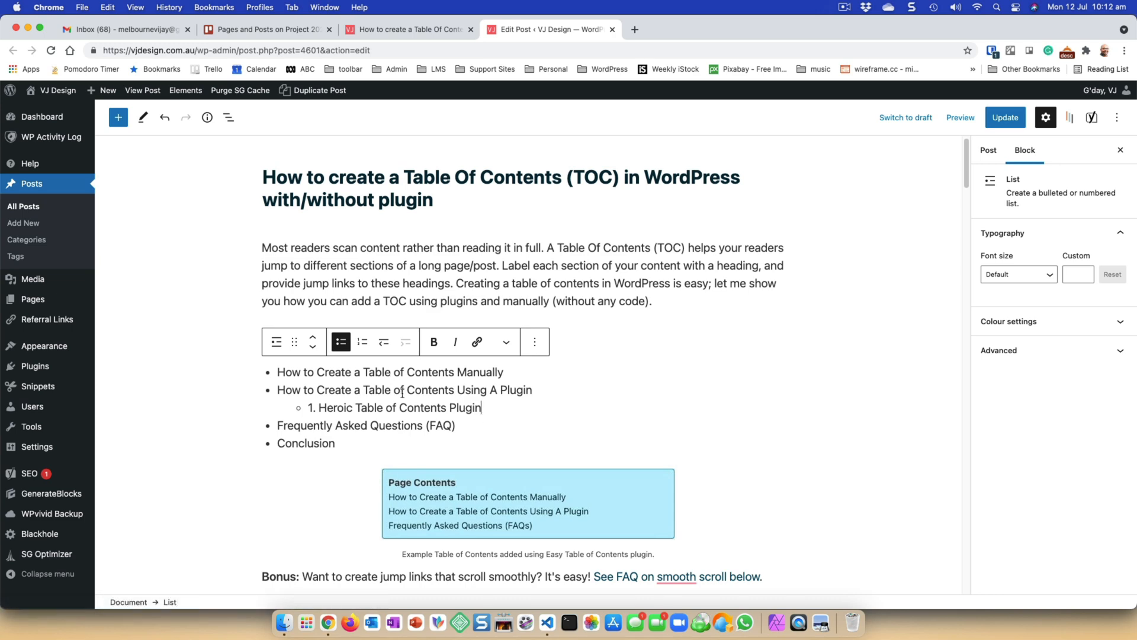
- Nest the Heroic and Easy Table of Contents Plugin subheadings beneath the plugin item
key(Enter)
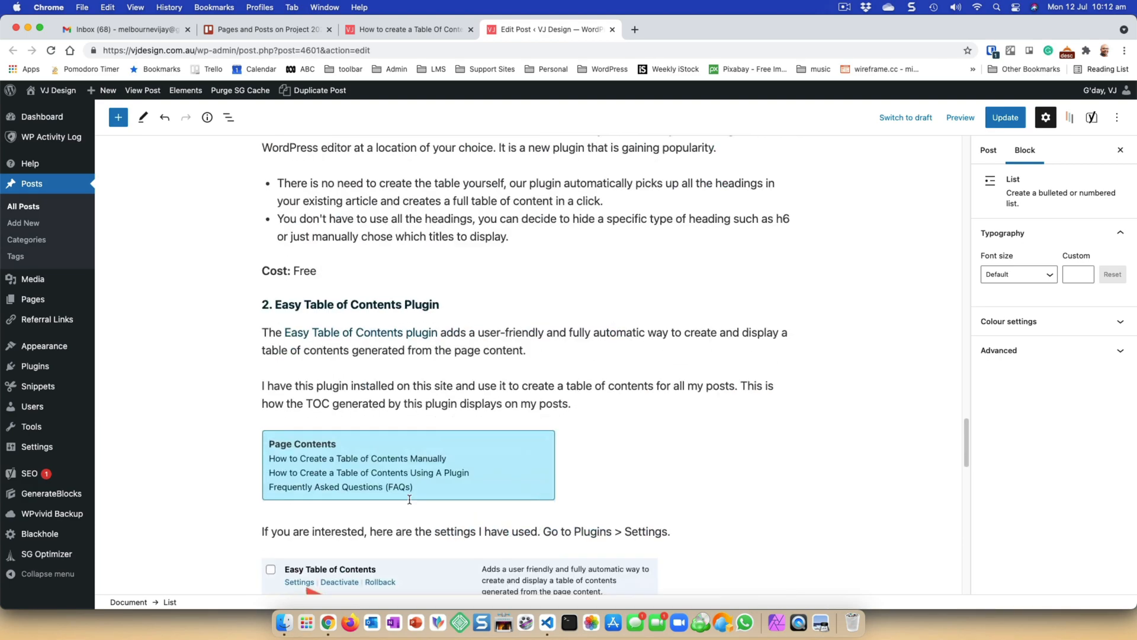
scroll(down, 3)
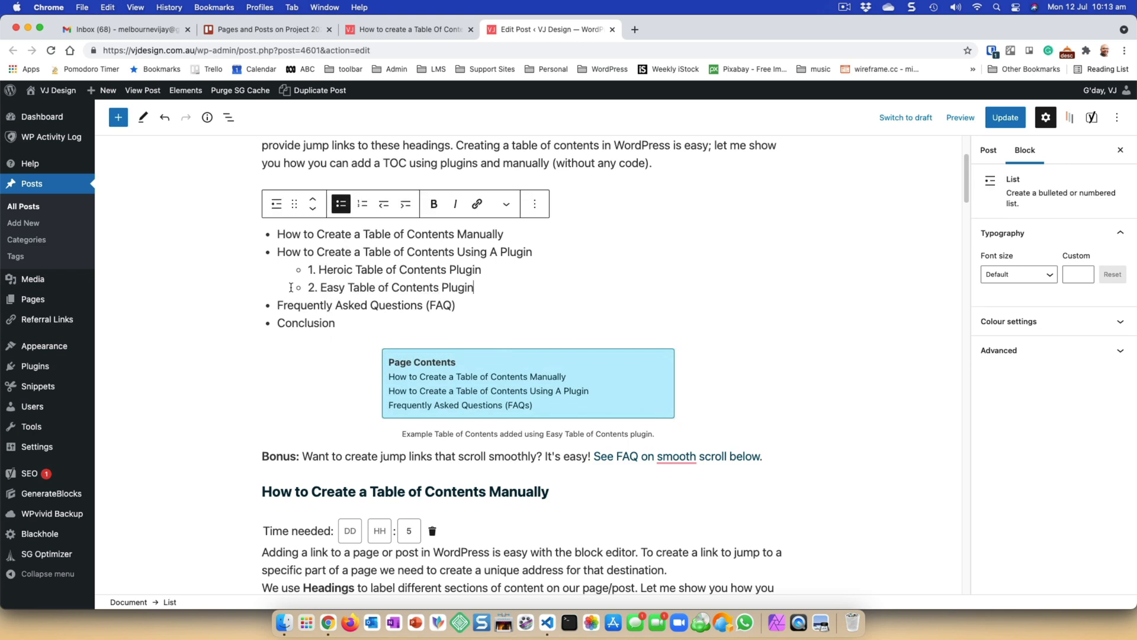
scroll(down, 3)
text(Page Contents)
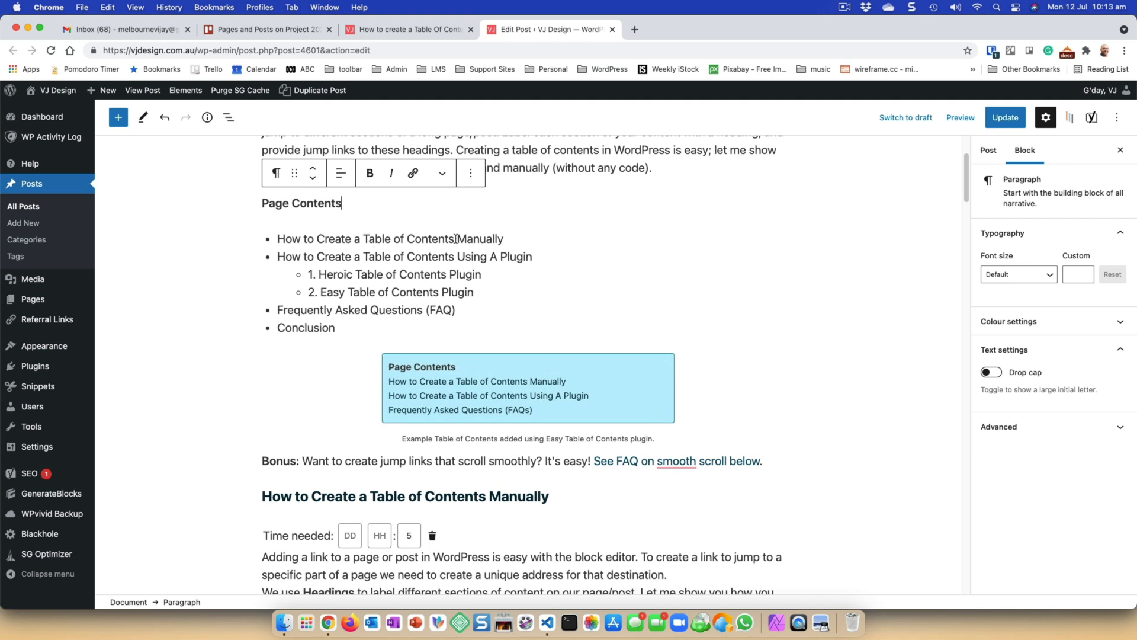
mouse_move(439, 246)
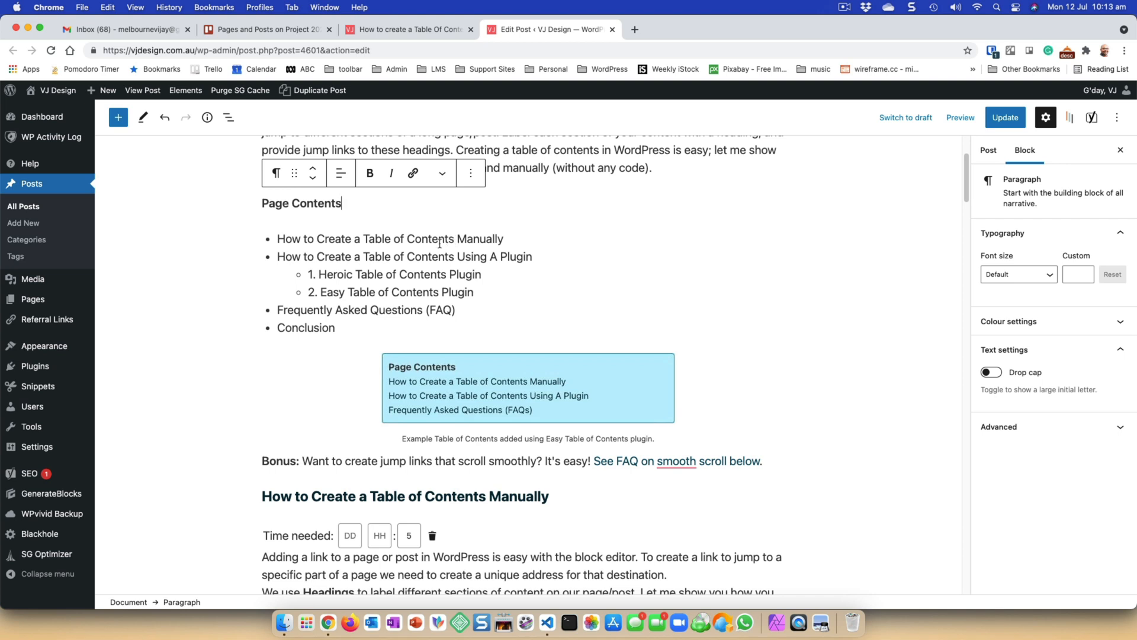
mouse_move(298, 277)
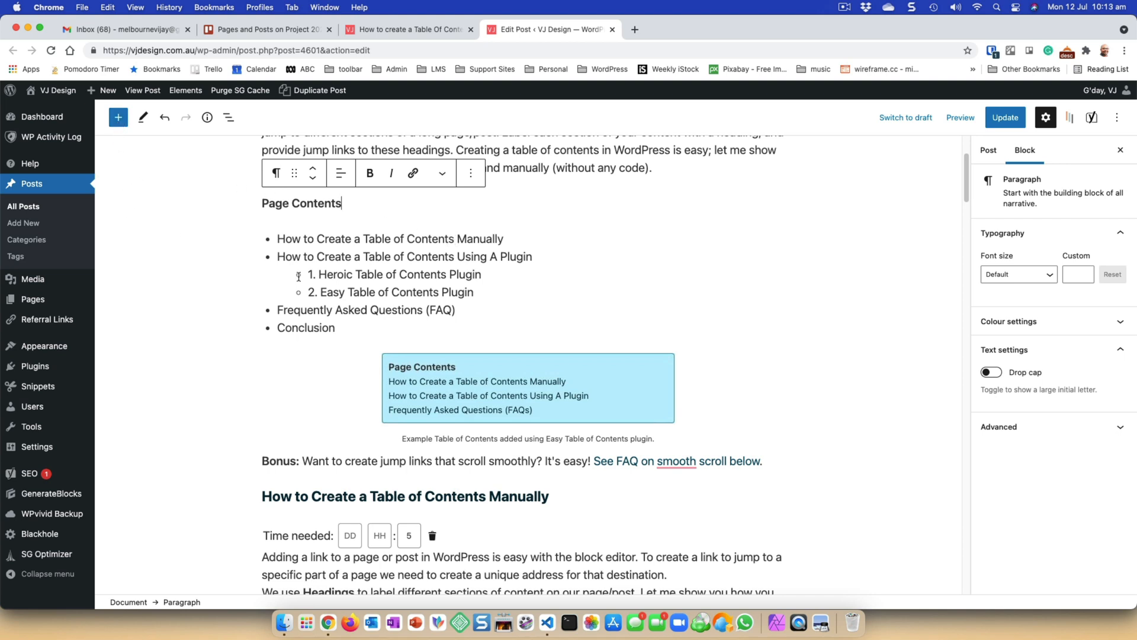
mouse_move(401, 288)
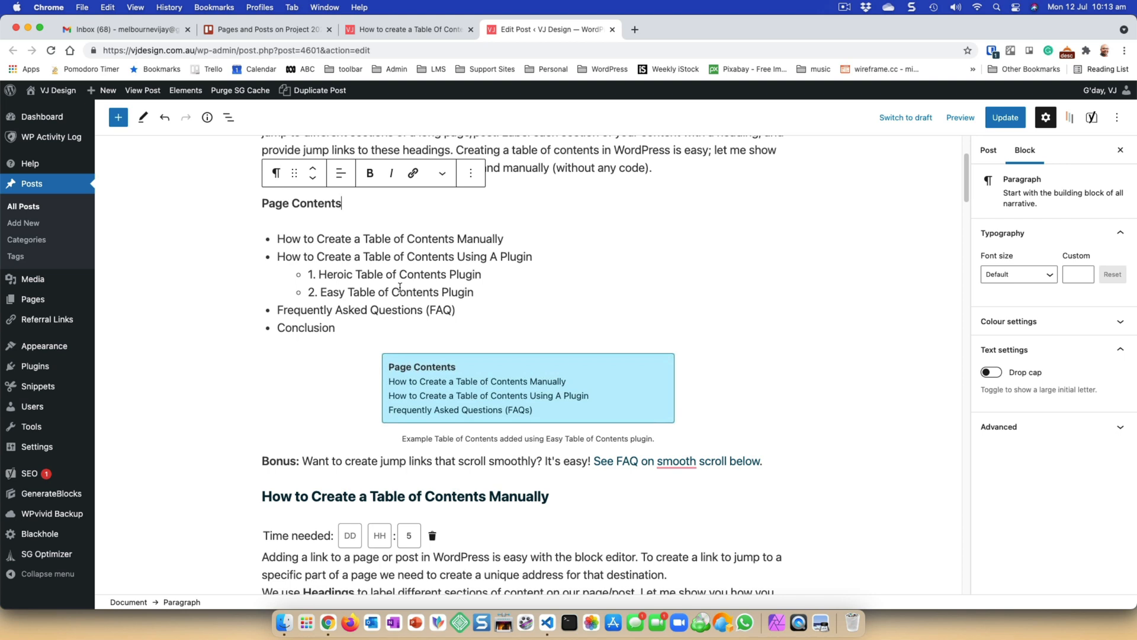
mouse_move(378, 334)
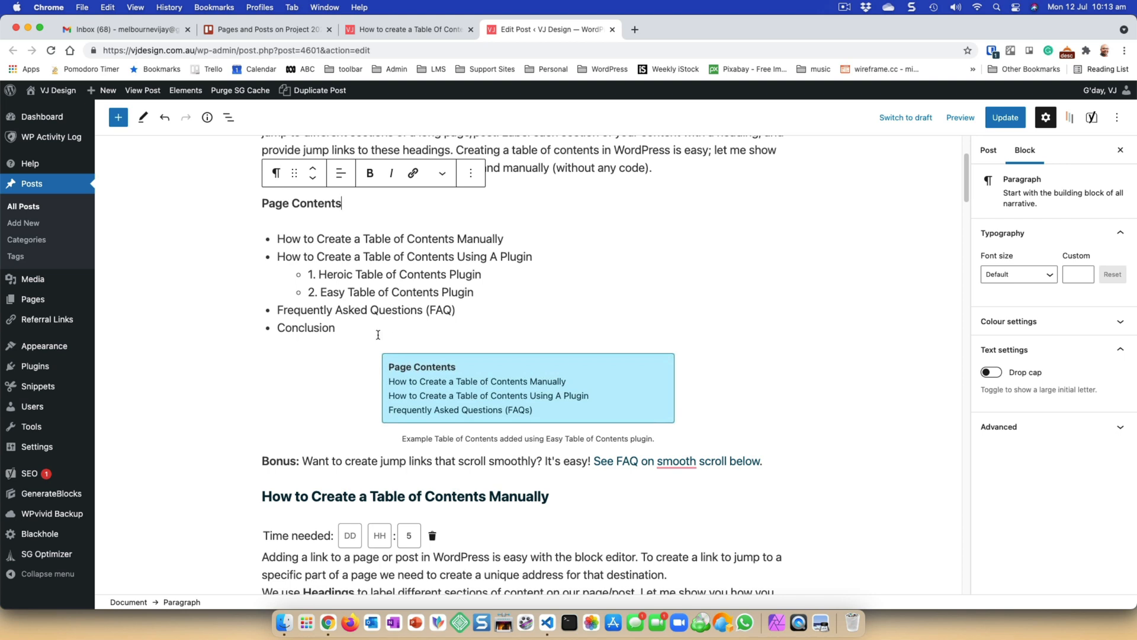
drag(320, 274, 397, 274)
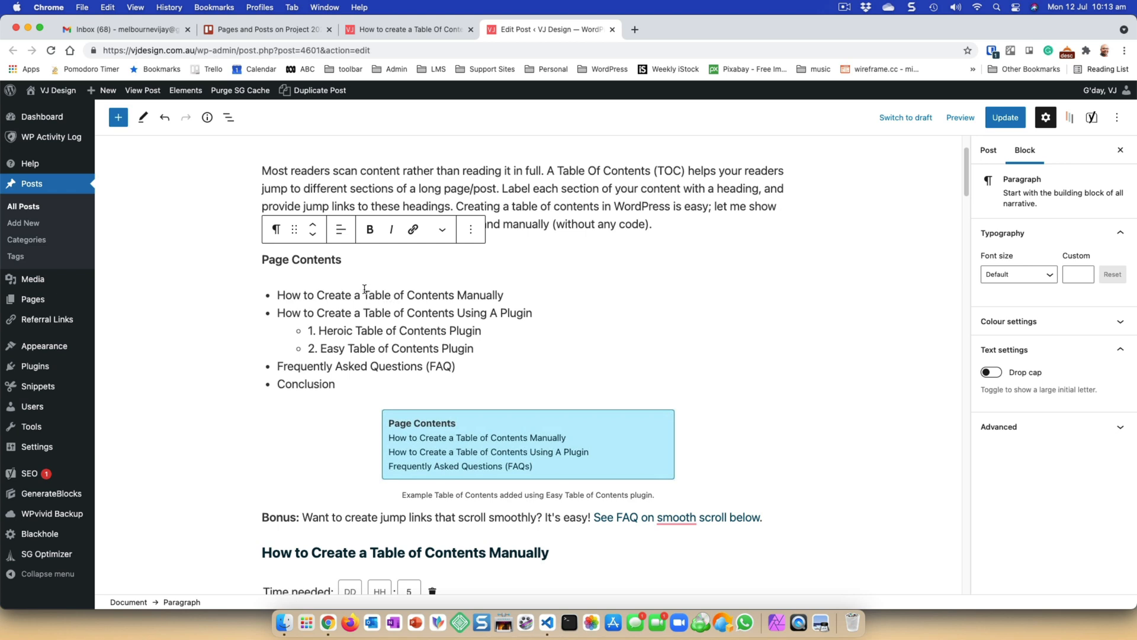
mouse_move(378, 390)
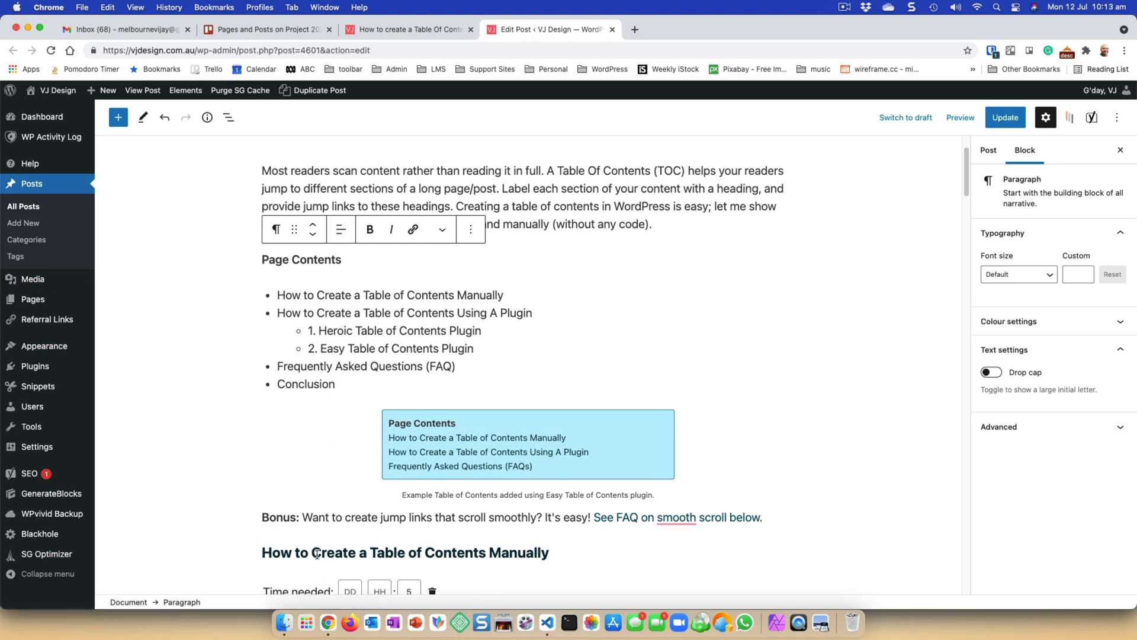
click(317, 553)
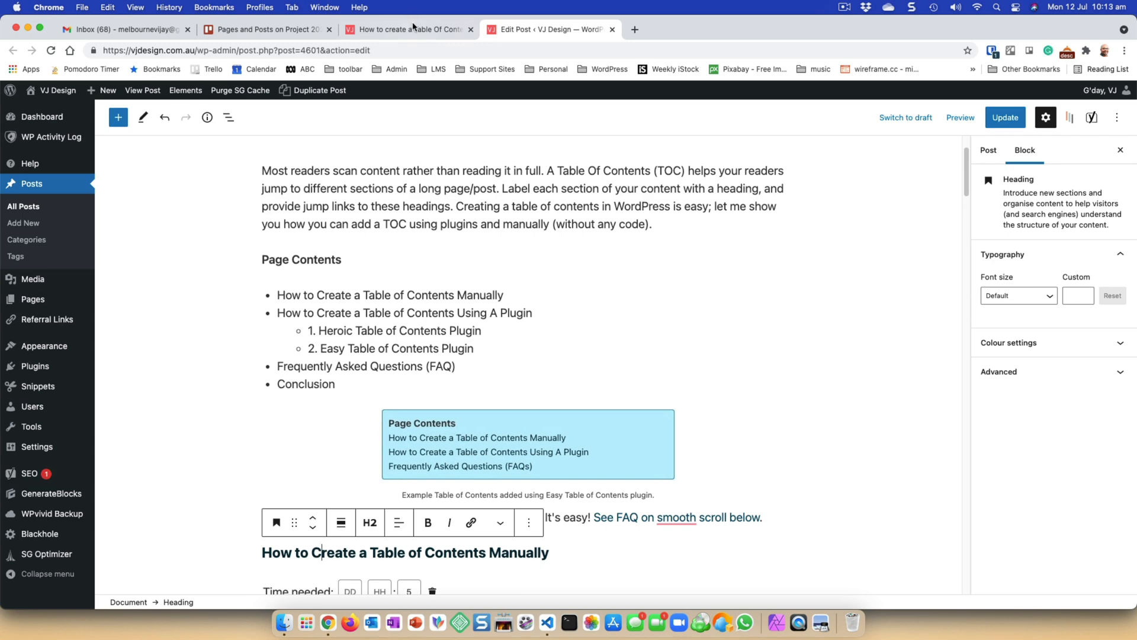
click(409, 30)
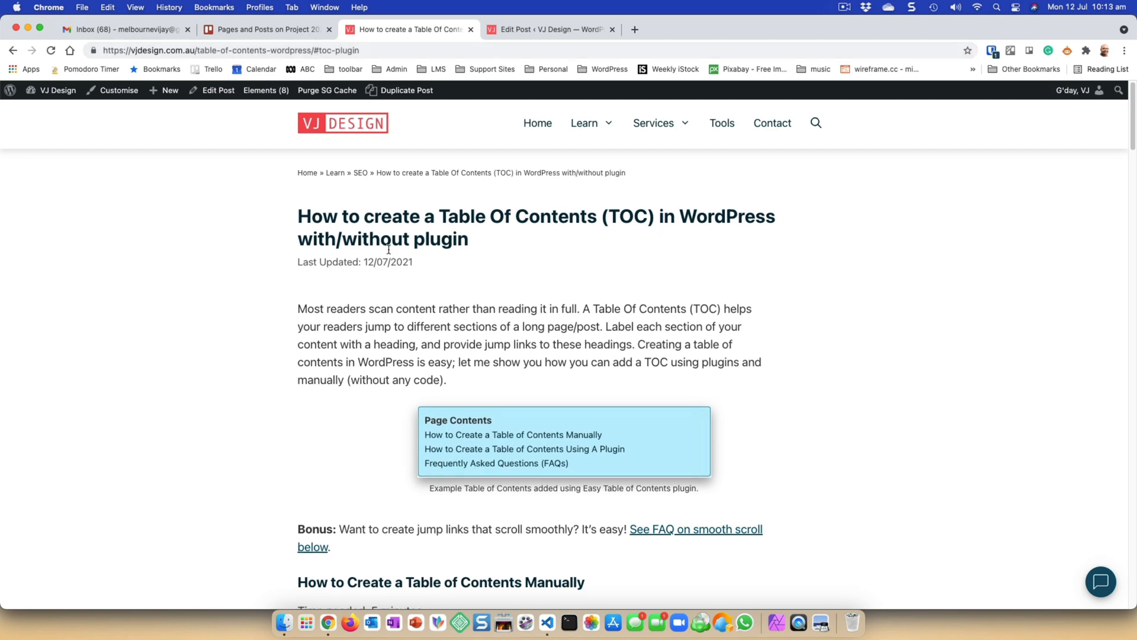
click(317, 50)
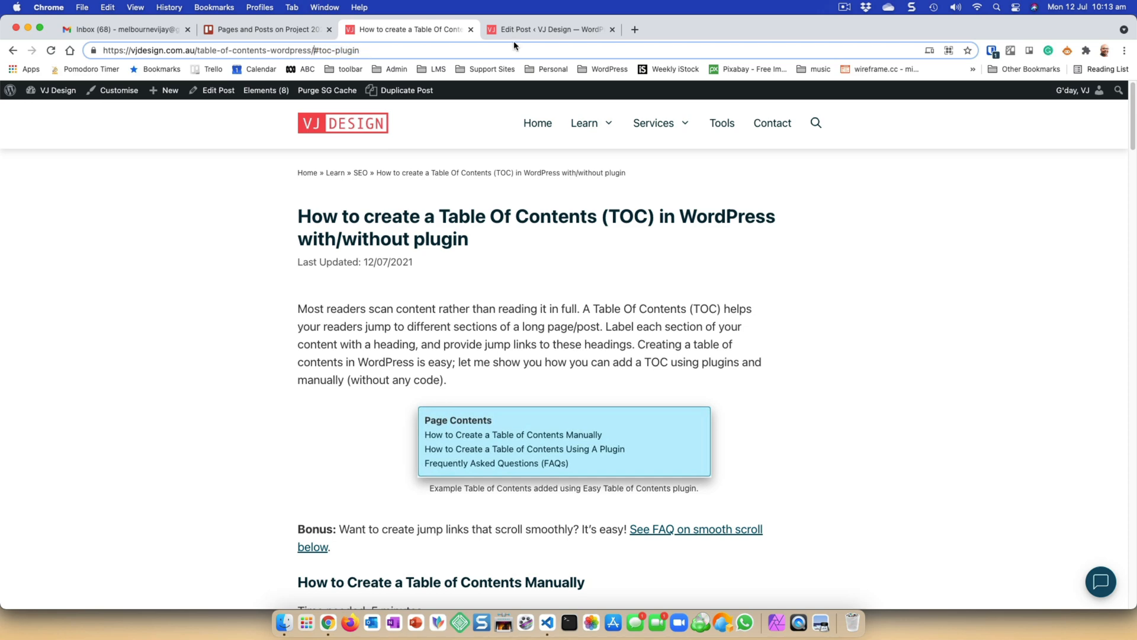
click(549, 29)
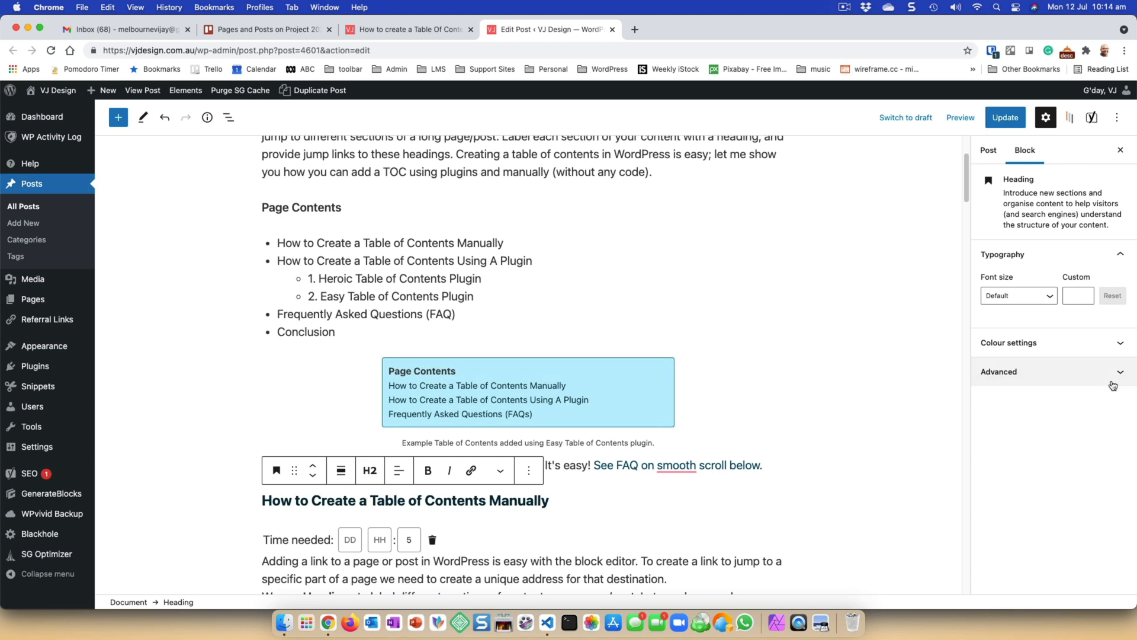
- Under Block > Advanced, confirm the Manually heading's HTML anchor is toc-manual
click(999, 372)
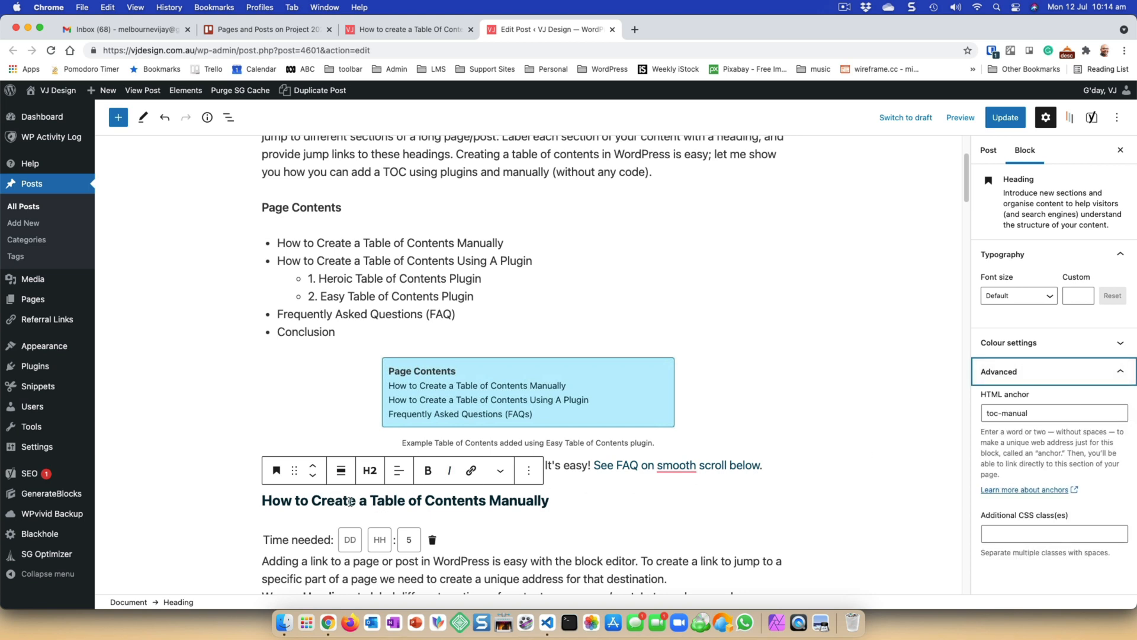
click(1001, 413)
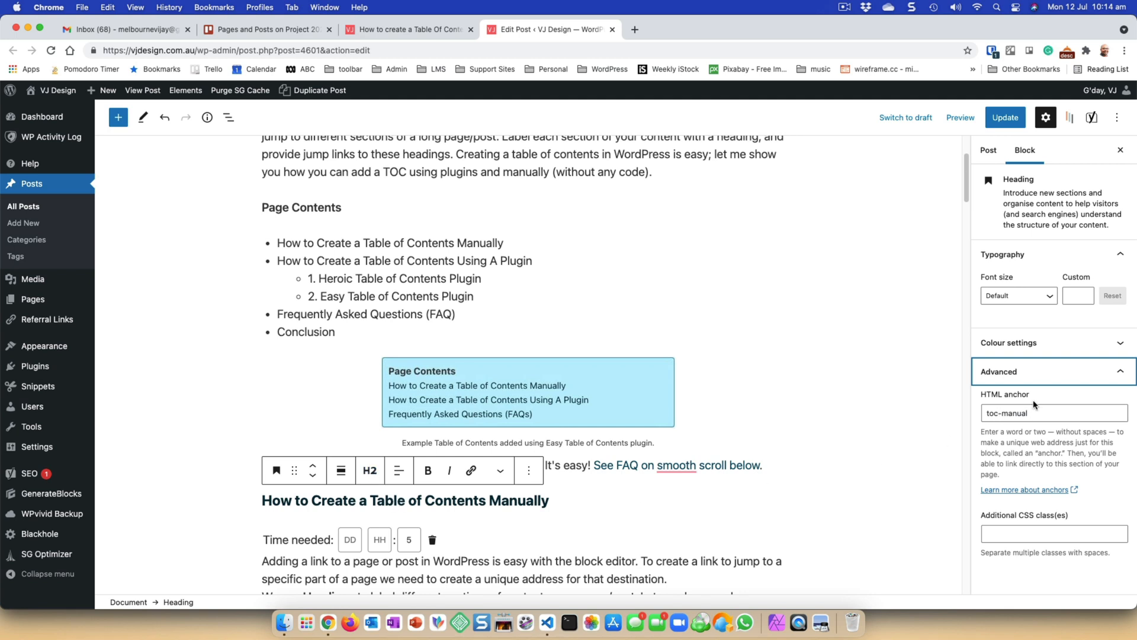
mouse_move(978, 439)
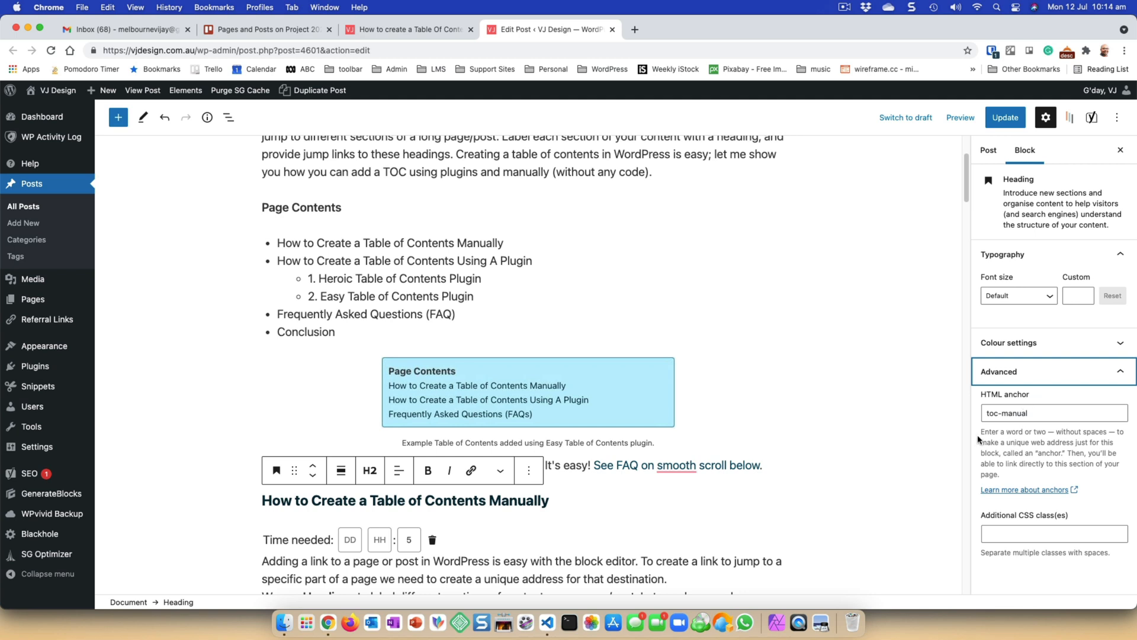
mouse_move(1040, 498)
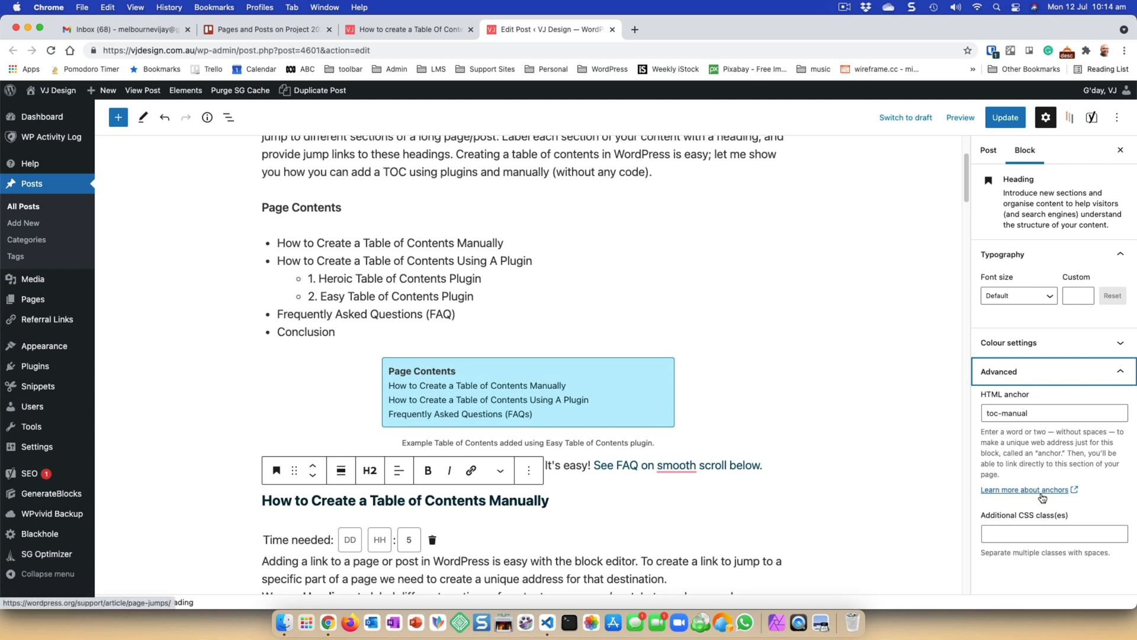
click(1054, 413)
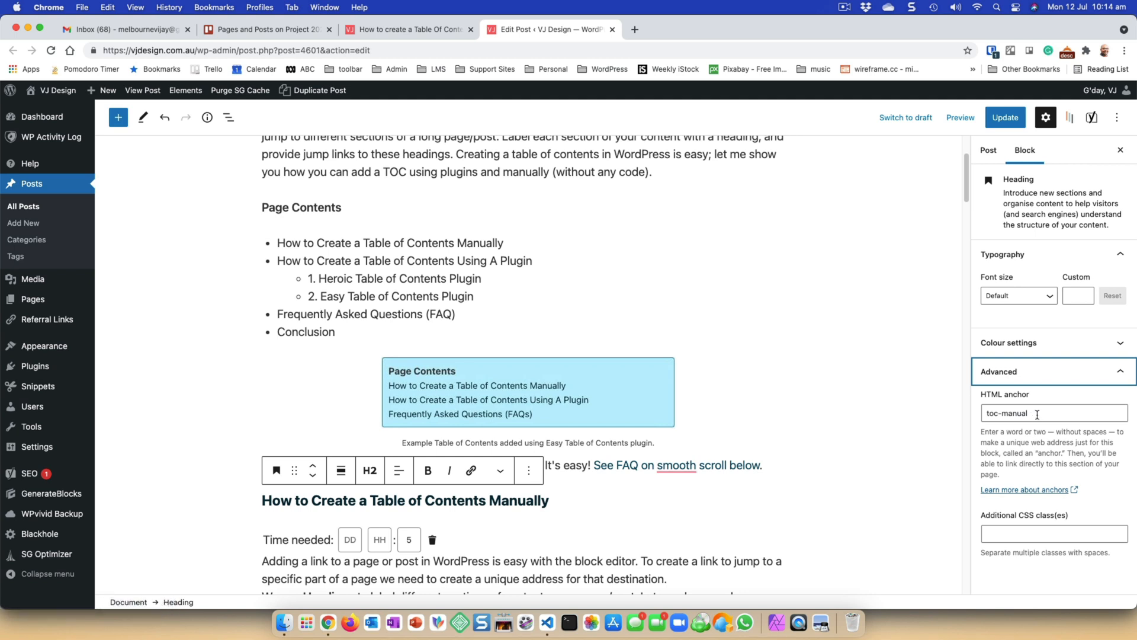
click(1052, 413)
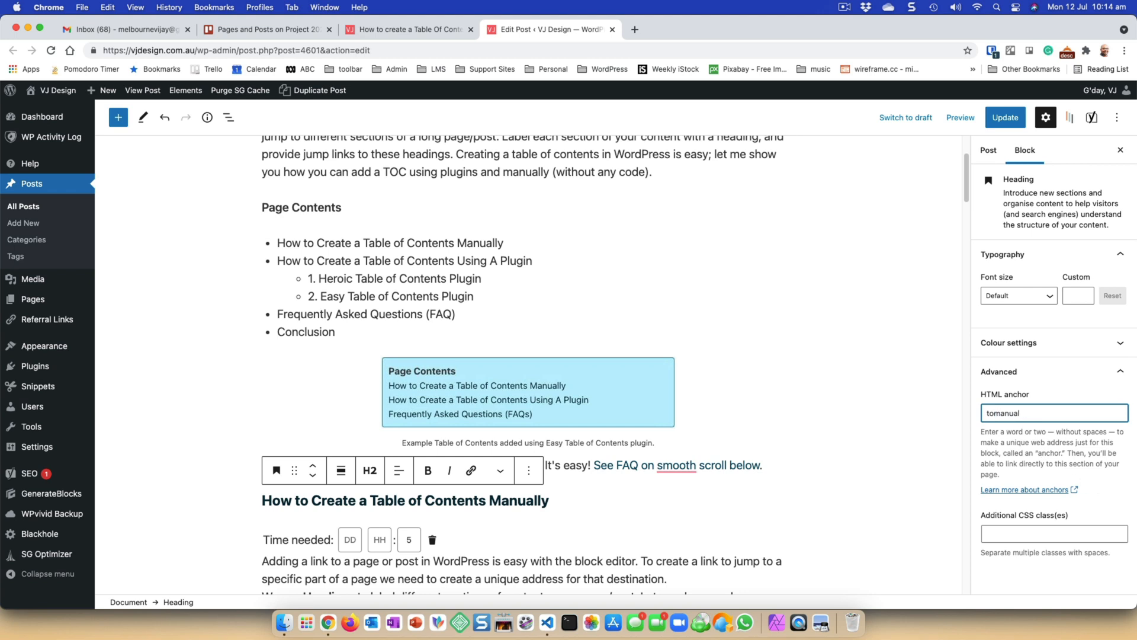
text(manual)
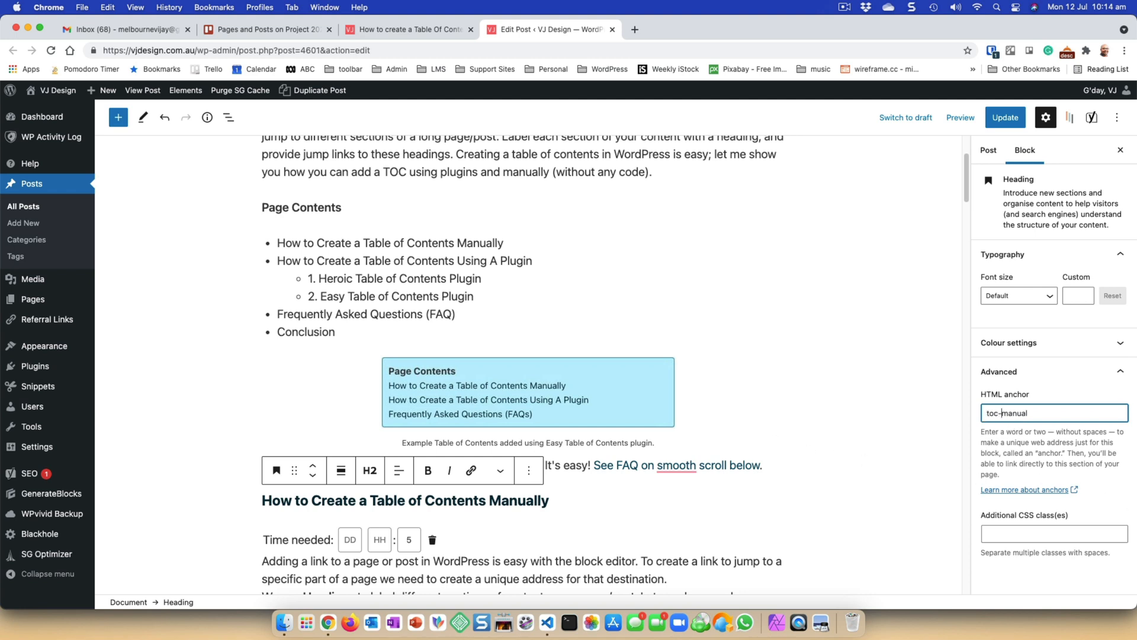
double_click(1002, 413)
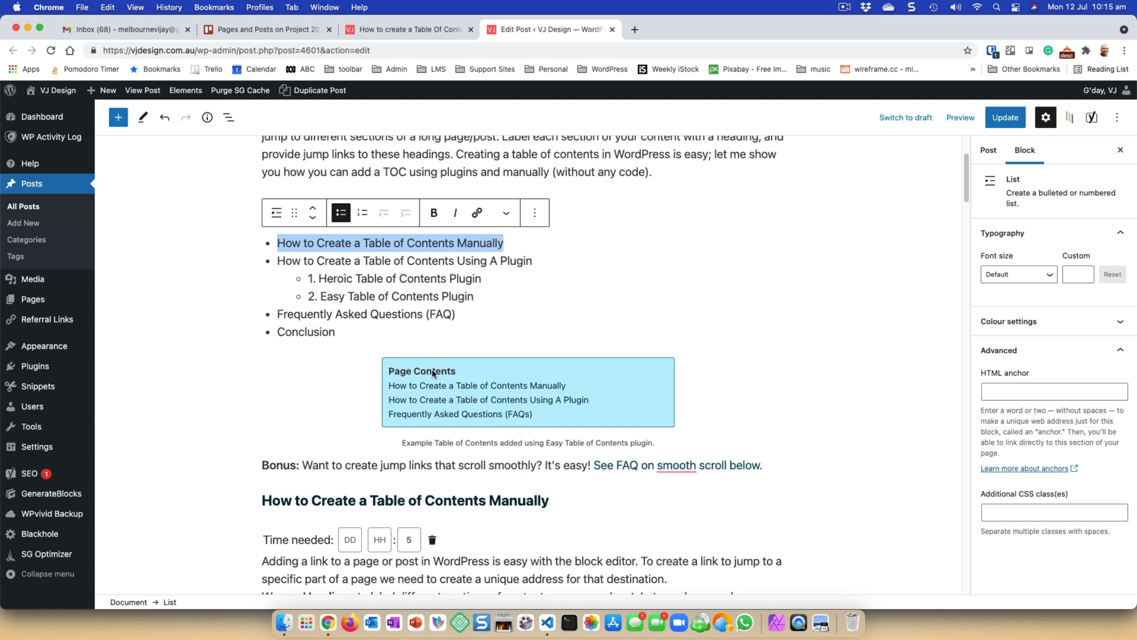
mouse_move(967, 413)
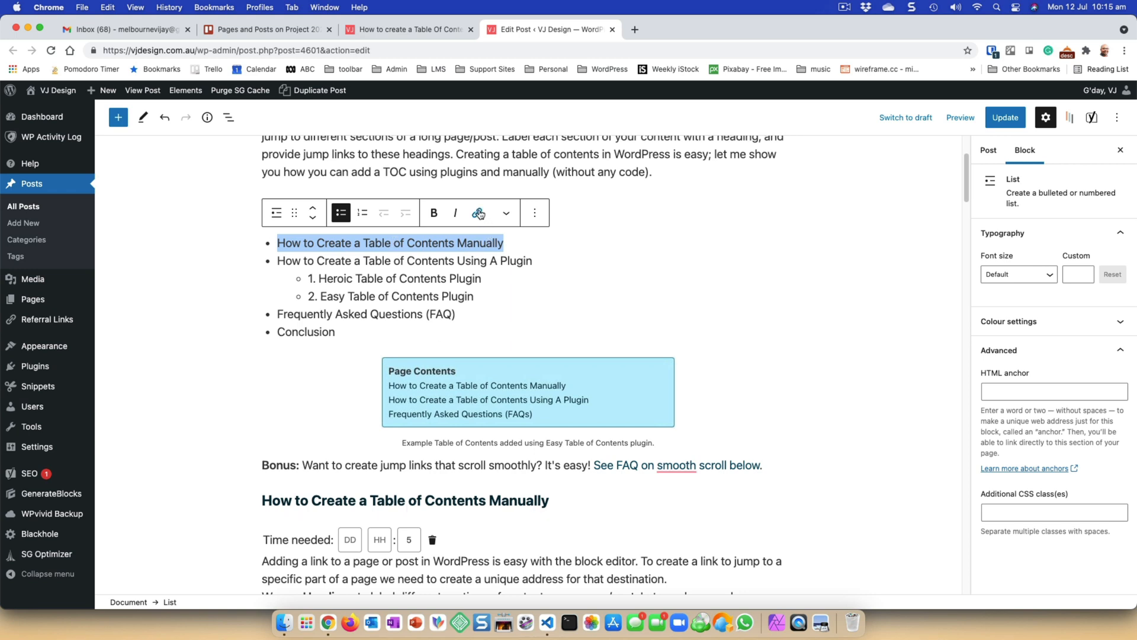
- Link the Manually item to #toc-manual and the Using A Plugin item to its #toc- anchor
click(478, 213)
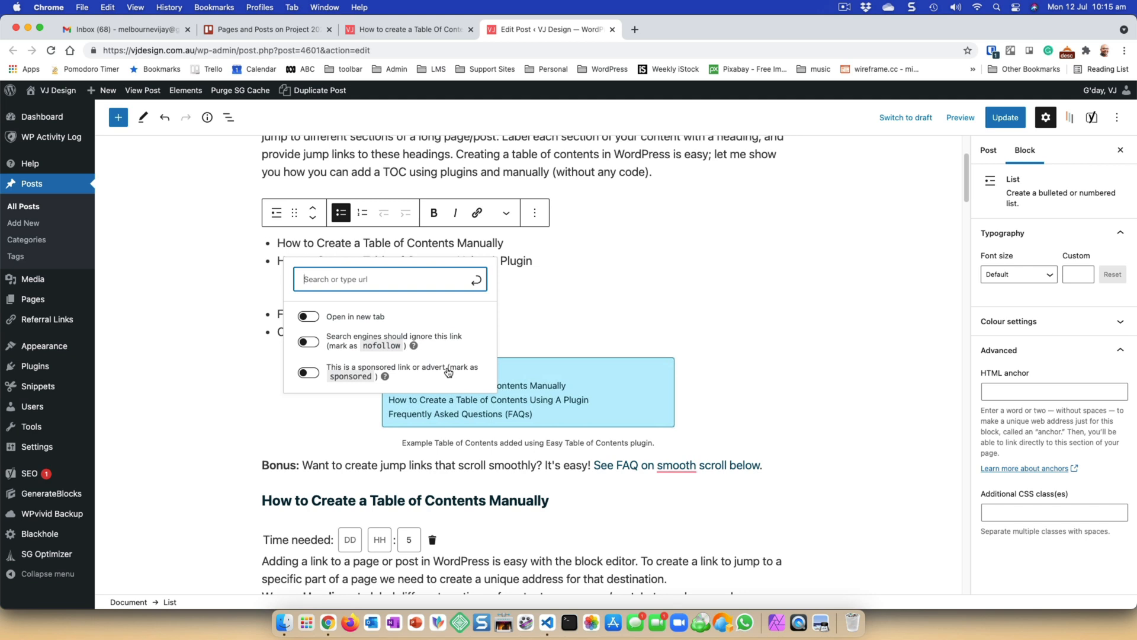
text(#)
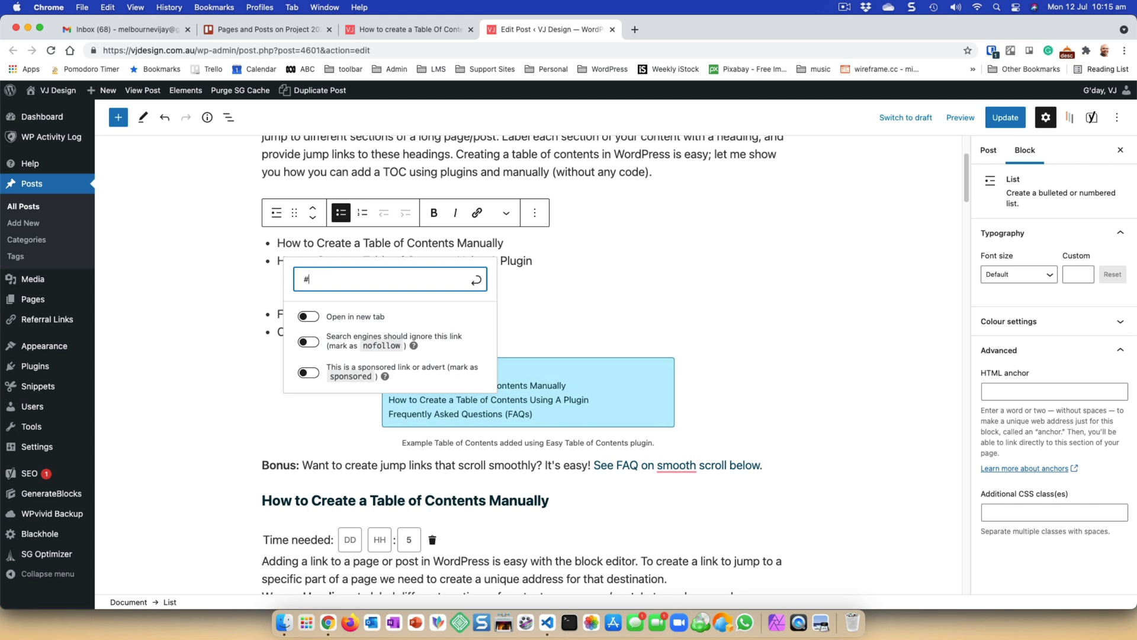
text(toc-manual)
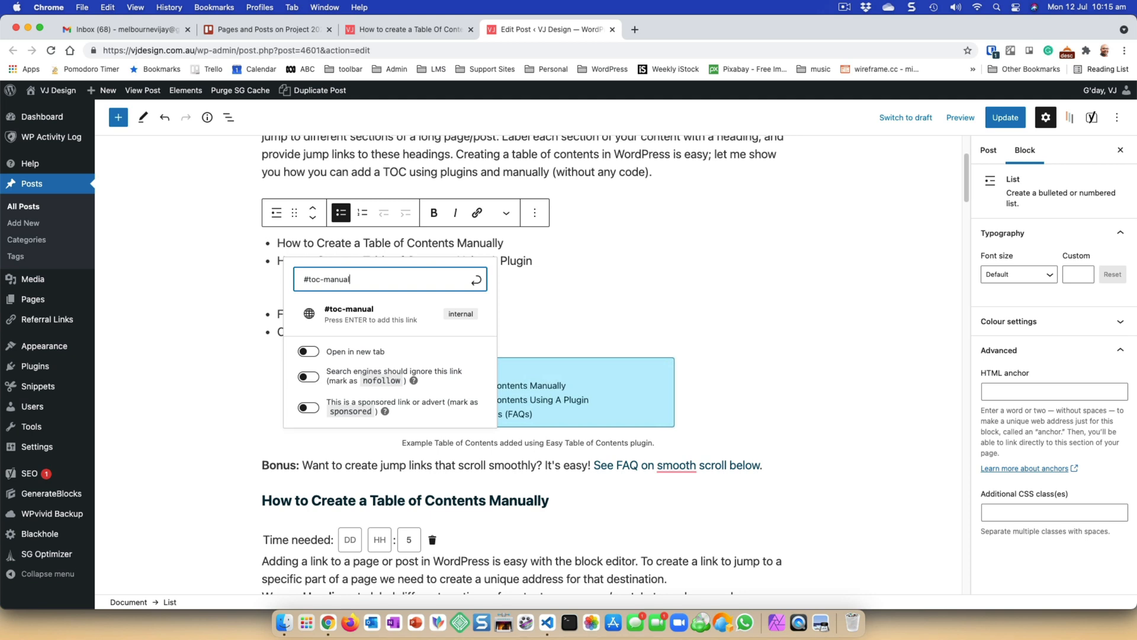
mouse_move(514, 338)
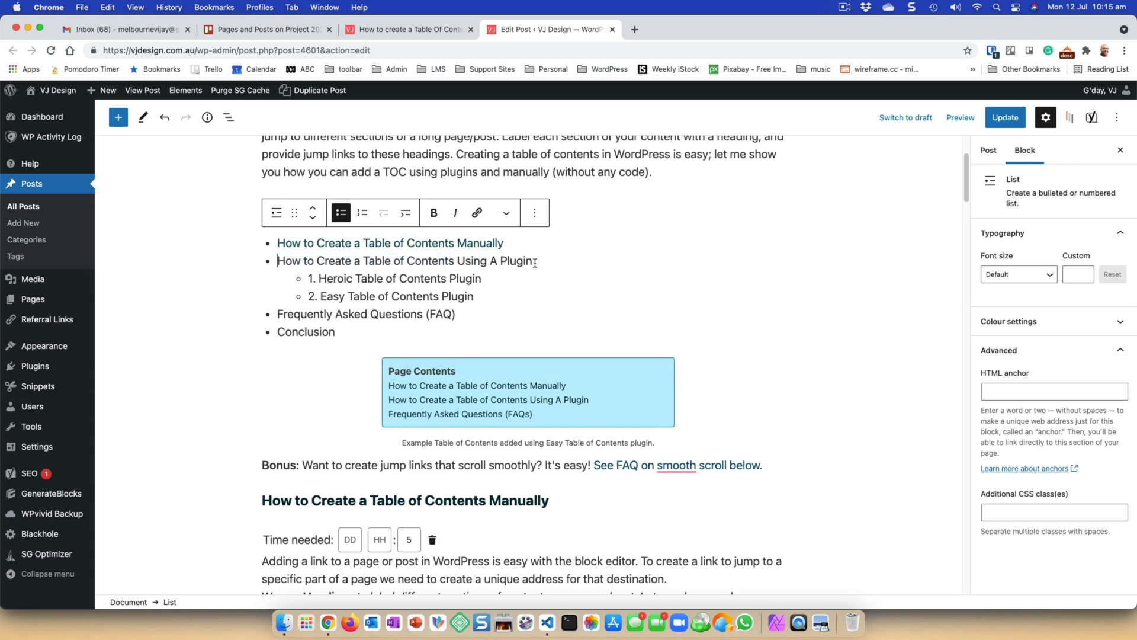
click(477, 212)
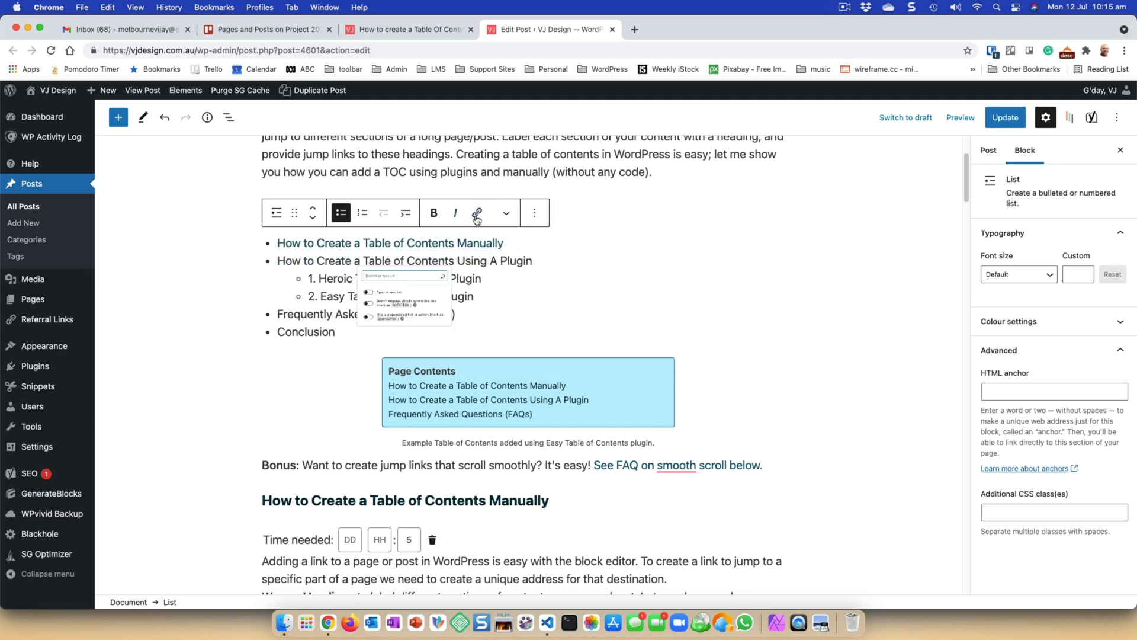
text(#)
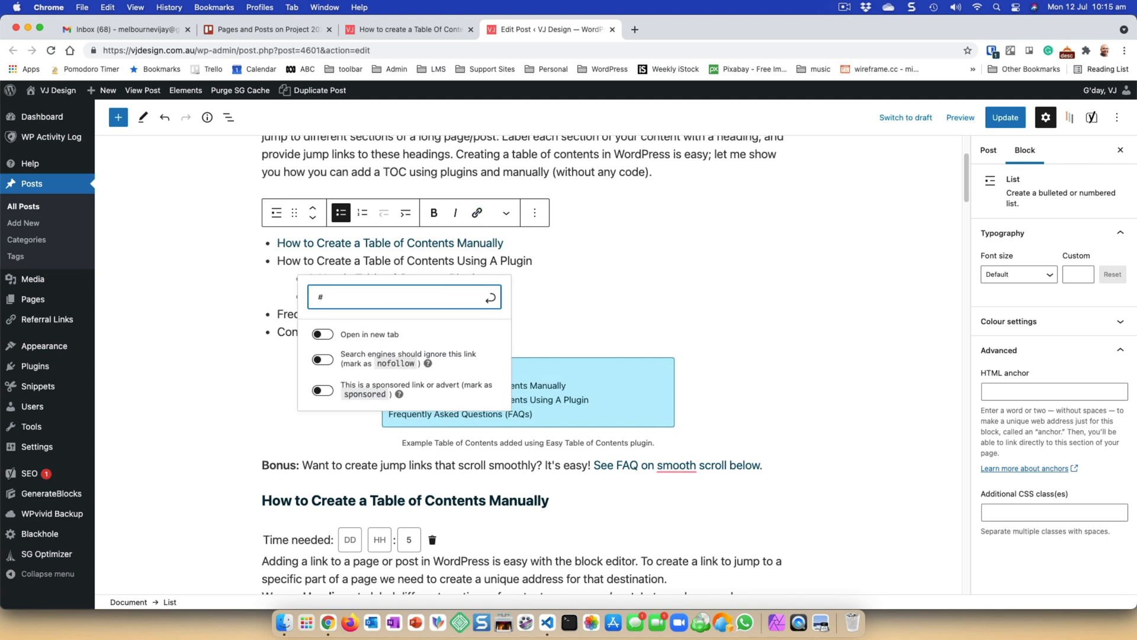
text(toc-)
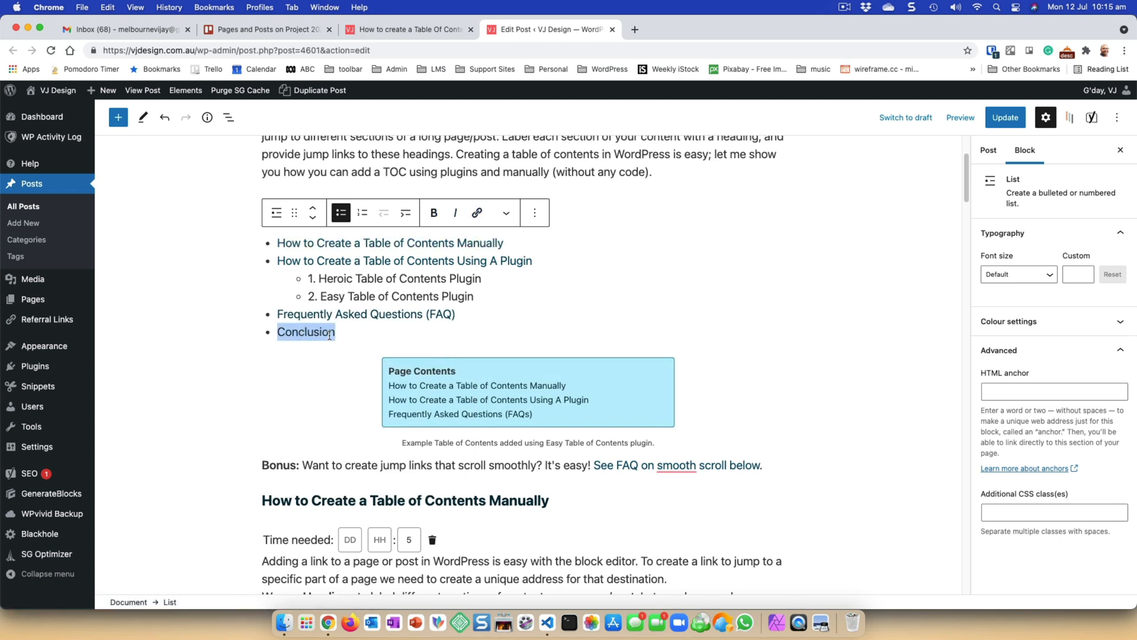
mouse_move(477, 213)
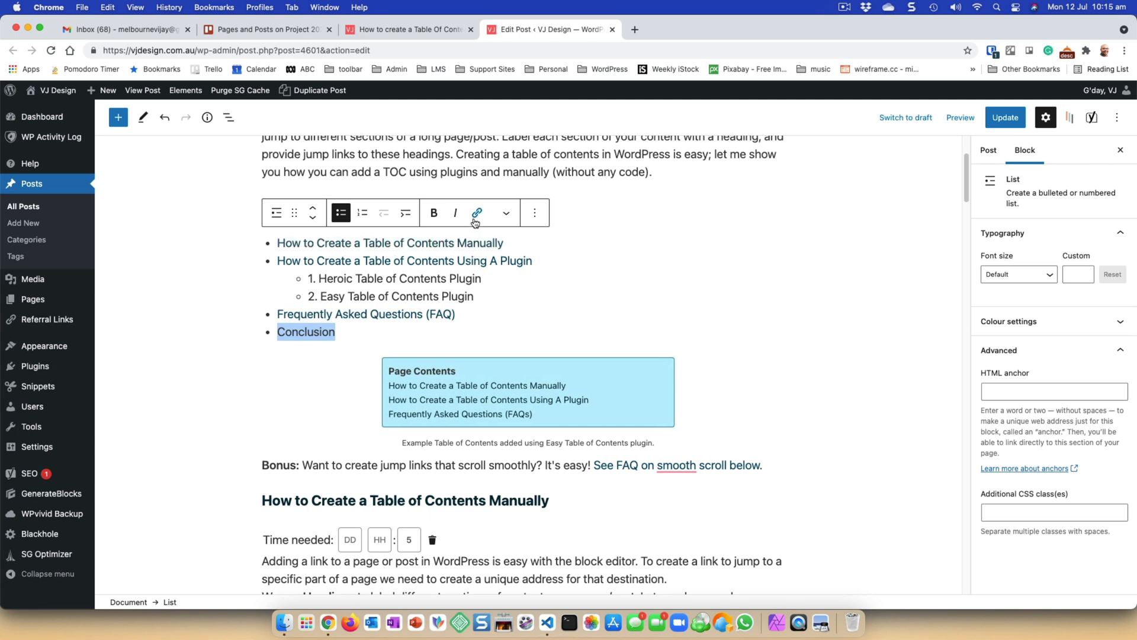
- Link the Conclusion item to #conclusion, correcting a typo, and confirm it
click(476, 213)
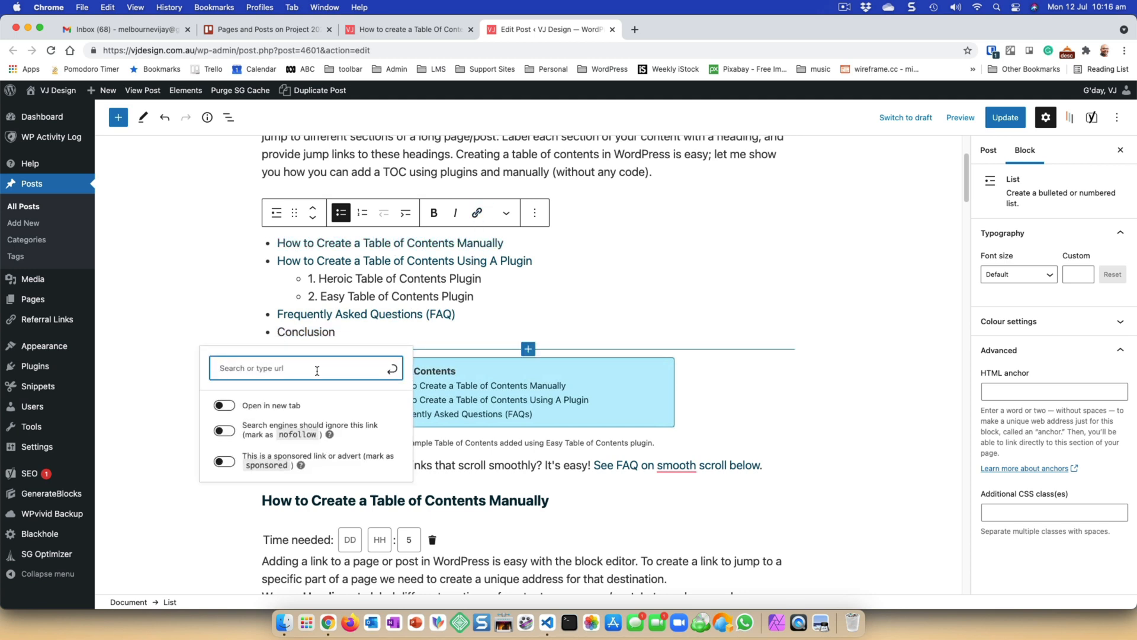
text(#conckl)
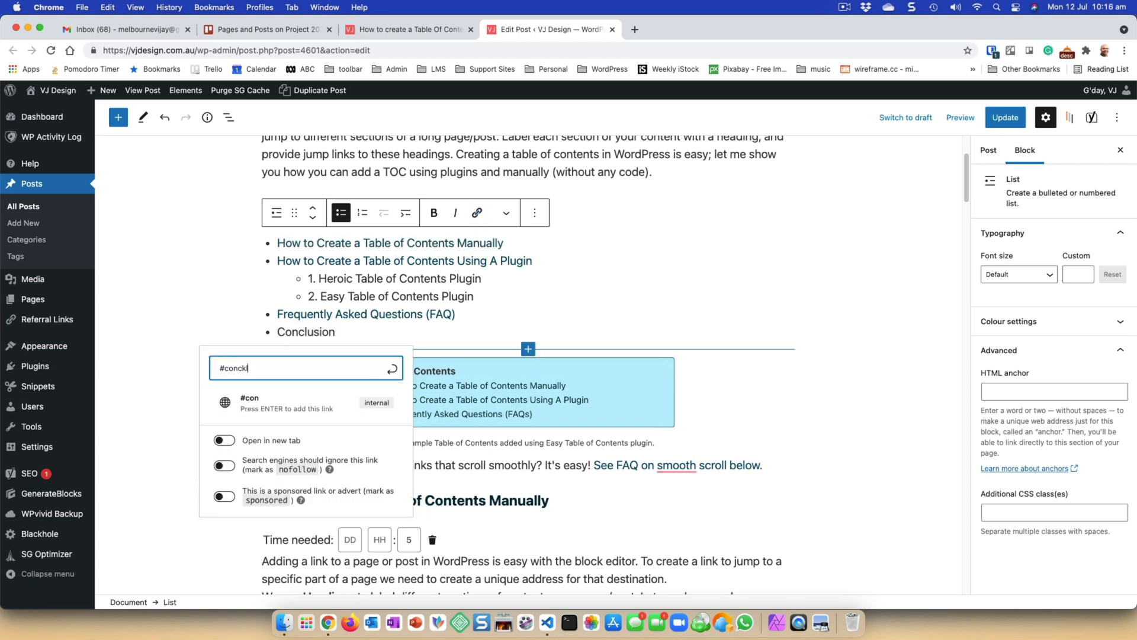
key(Backspace)
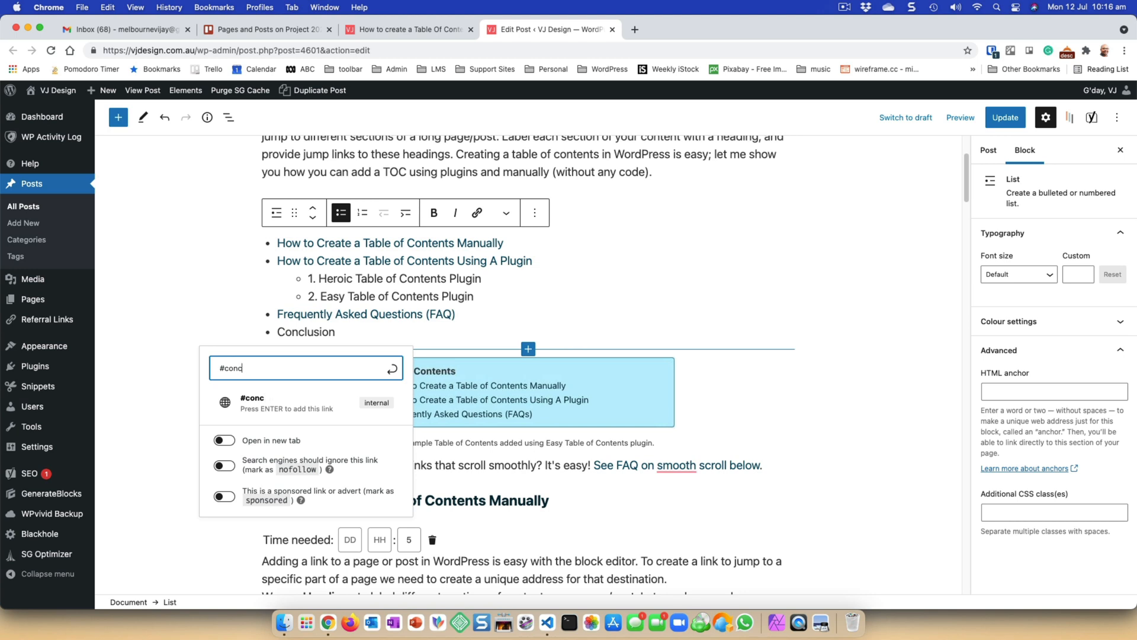
text(l)
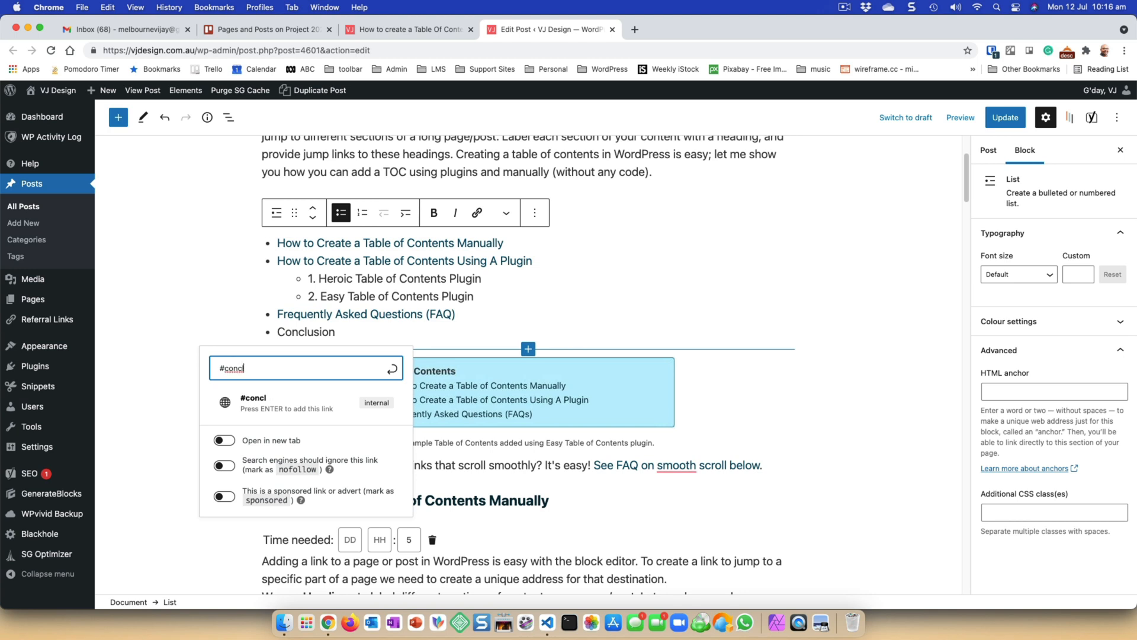
text(usion)
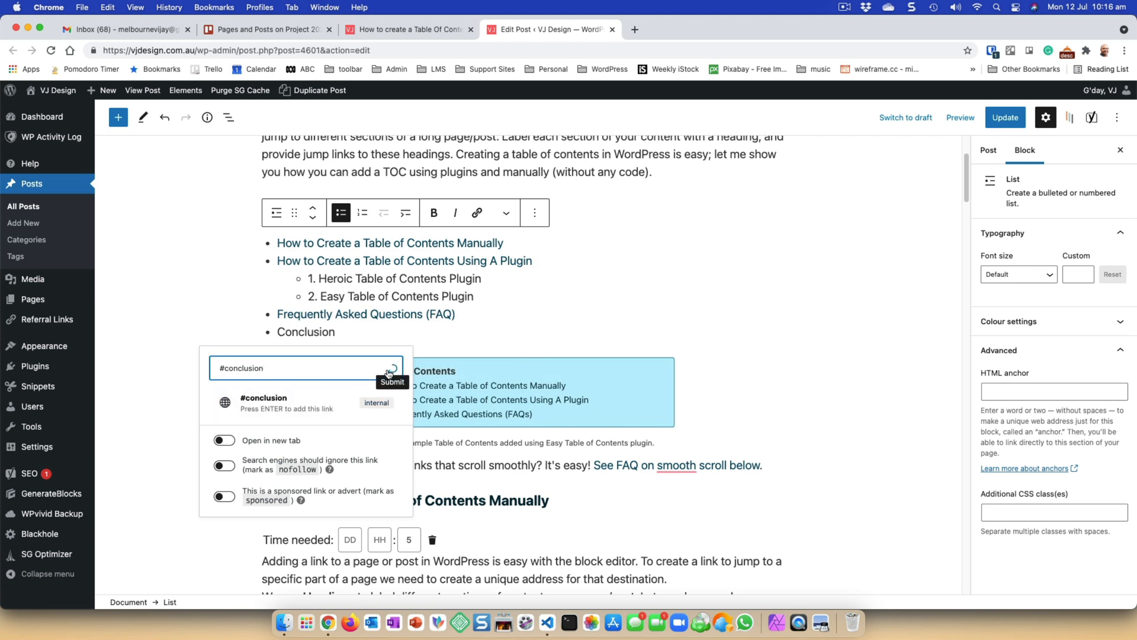
click(393, 369)
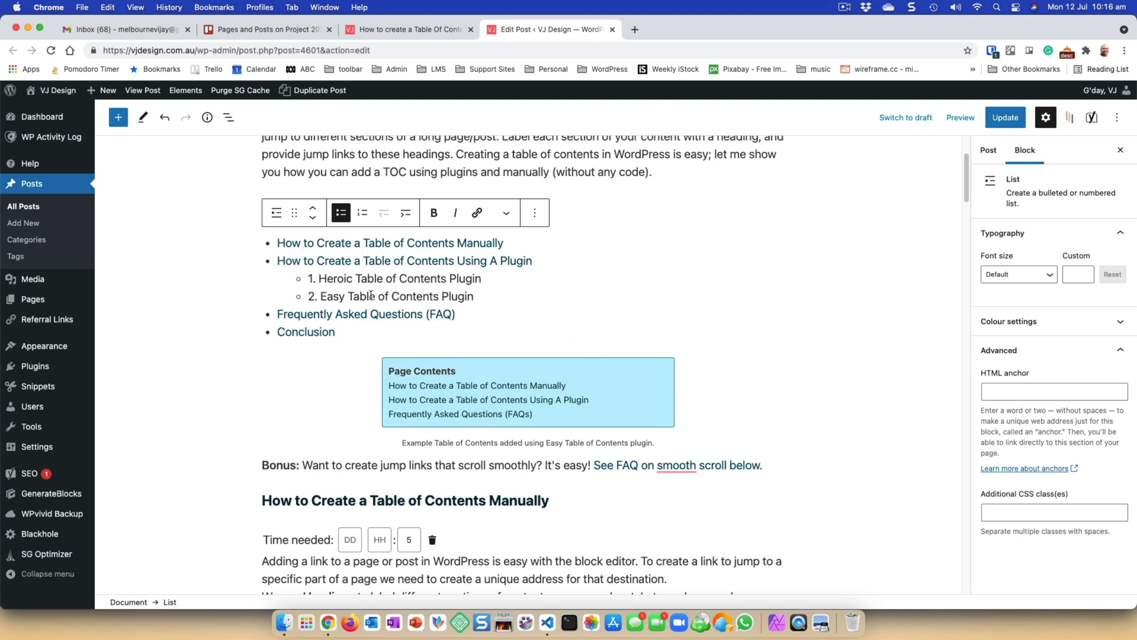
drag(320, 278, 450, 279)
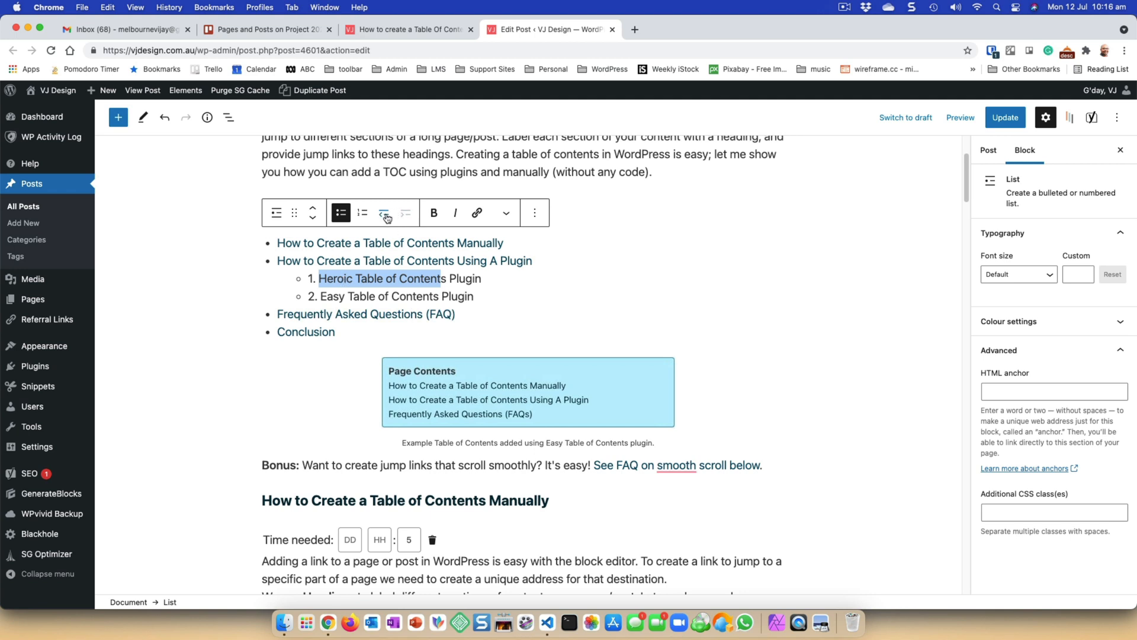
click(383, 213)
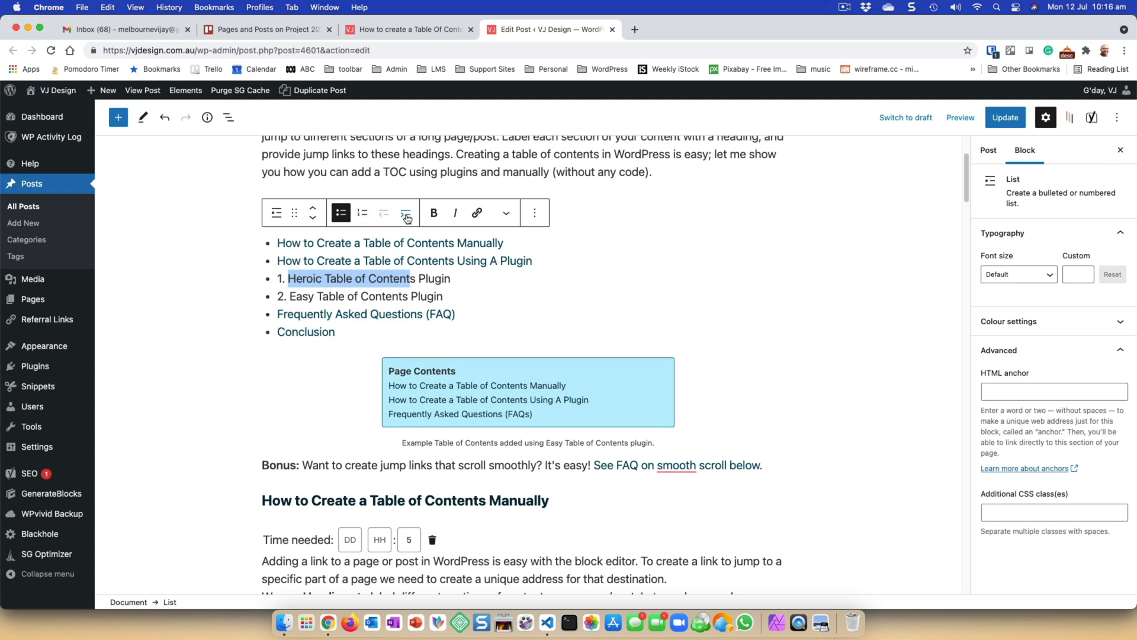
click(405, 213)
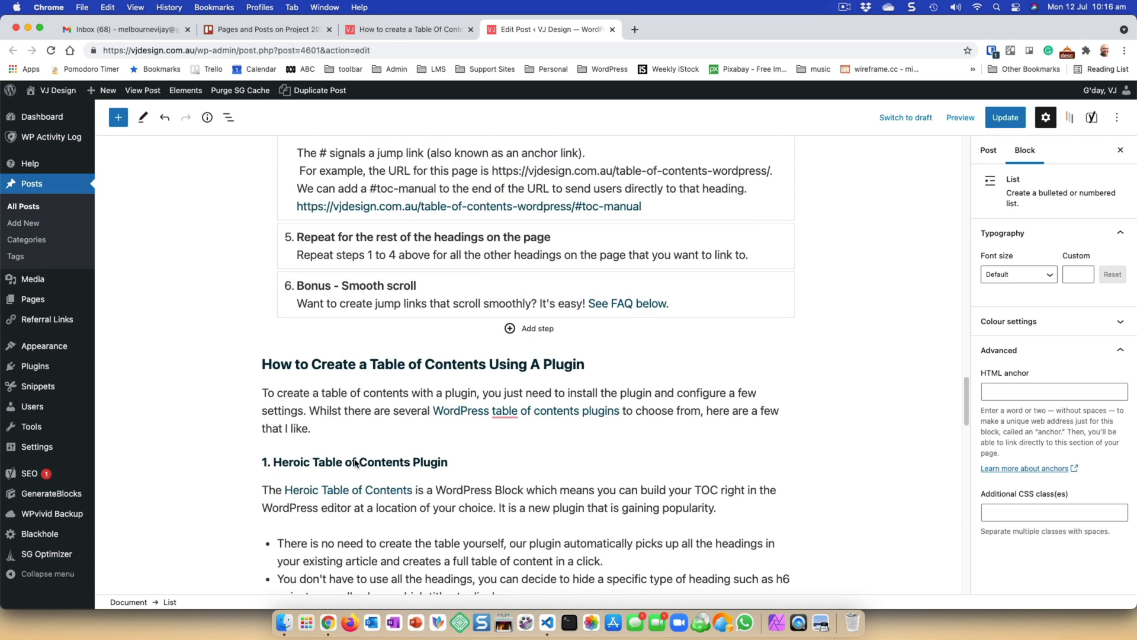
- Give the plugin headings anchors Heroic-Table-of-Contents-Plugin and Easy-Table-of-Contents-Plugin
scroll(down, 3)
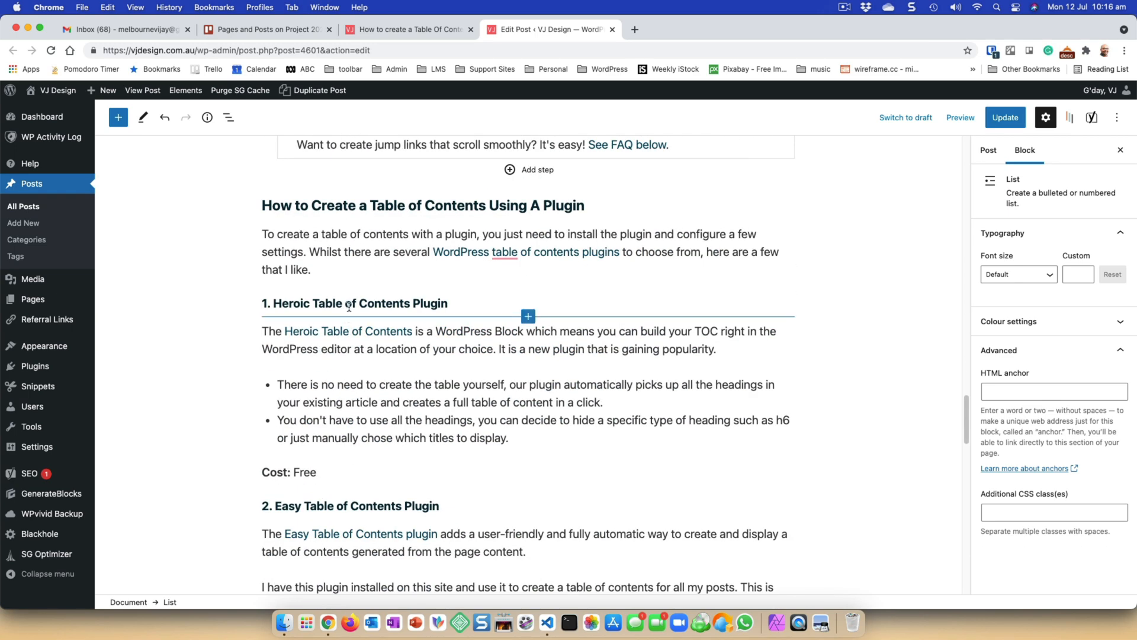
click(349, 304)
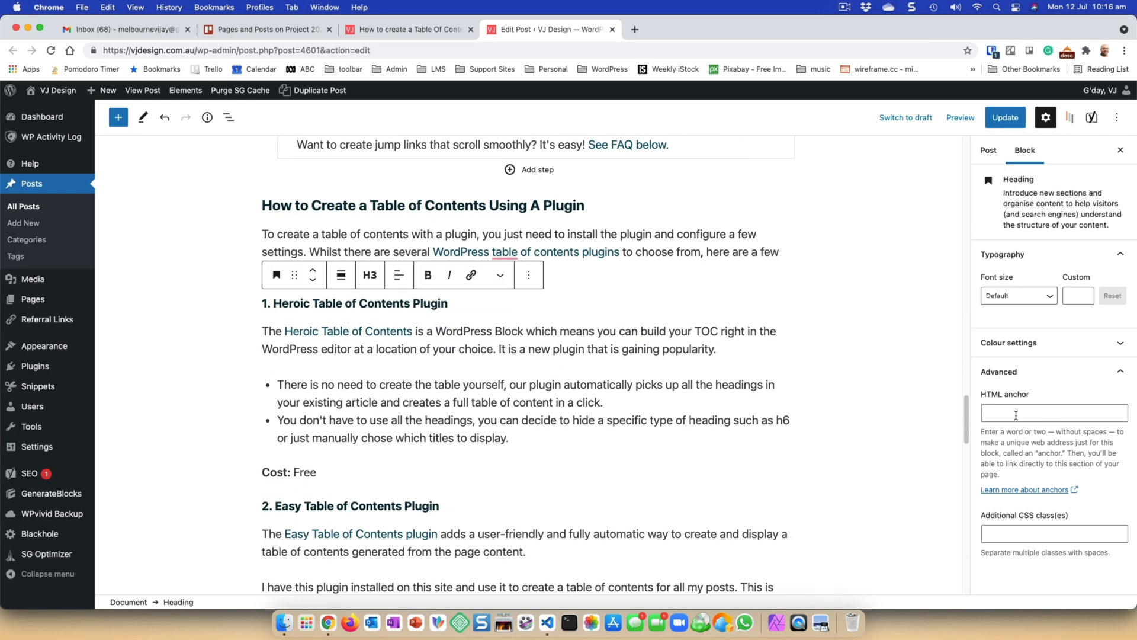
text(heroic)
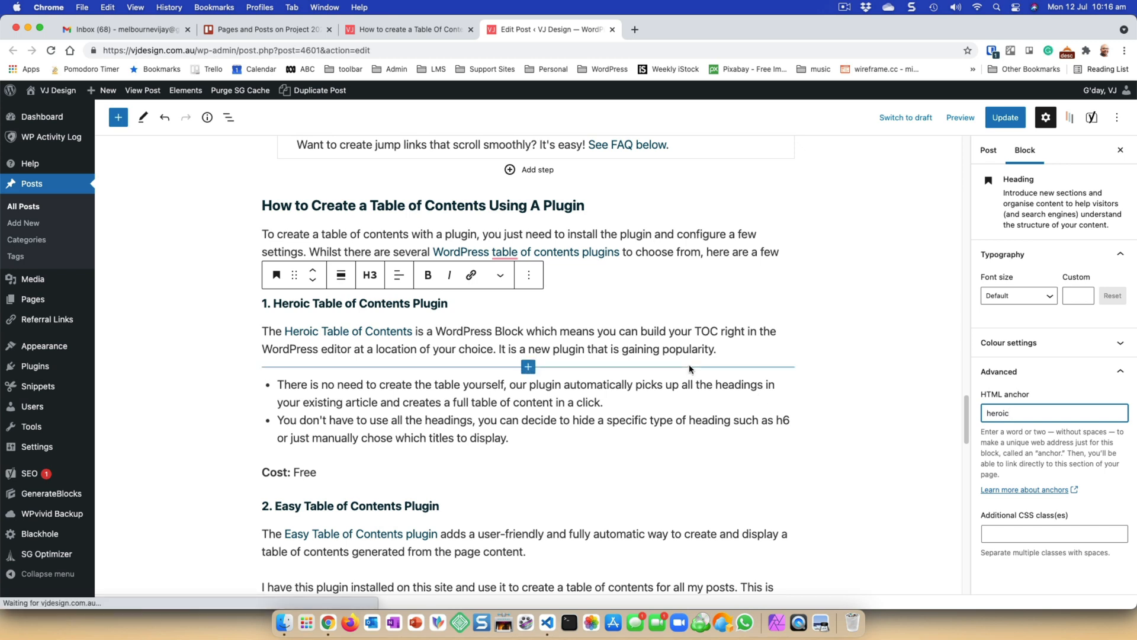
drag(274, 304, 391, 303)
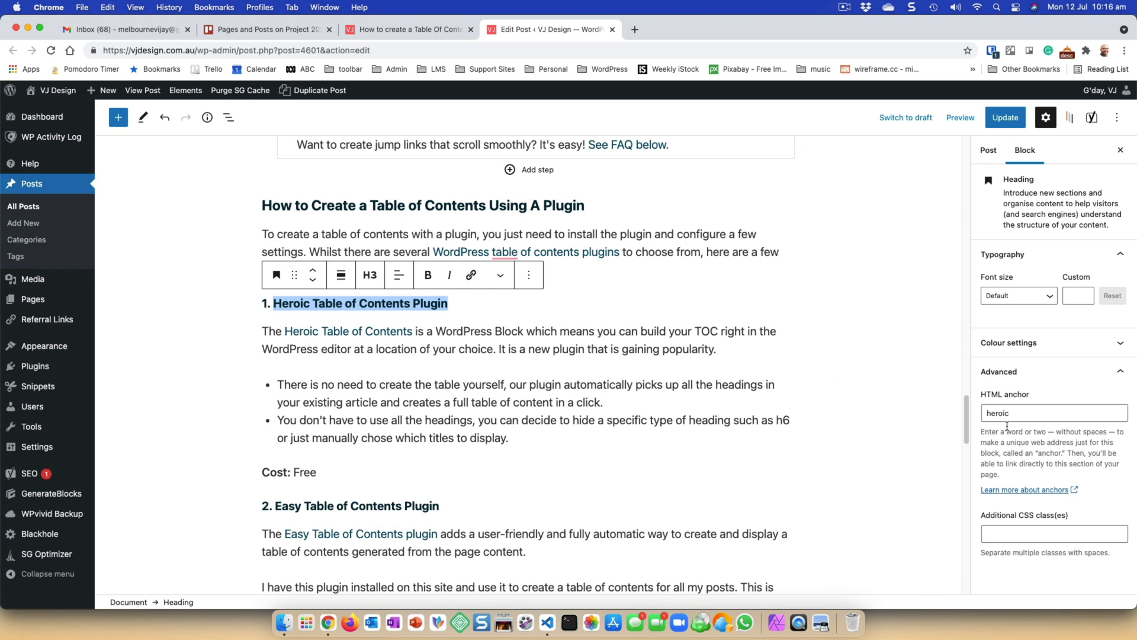
text(Heroic-Table-of-Contents-Plugin)
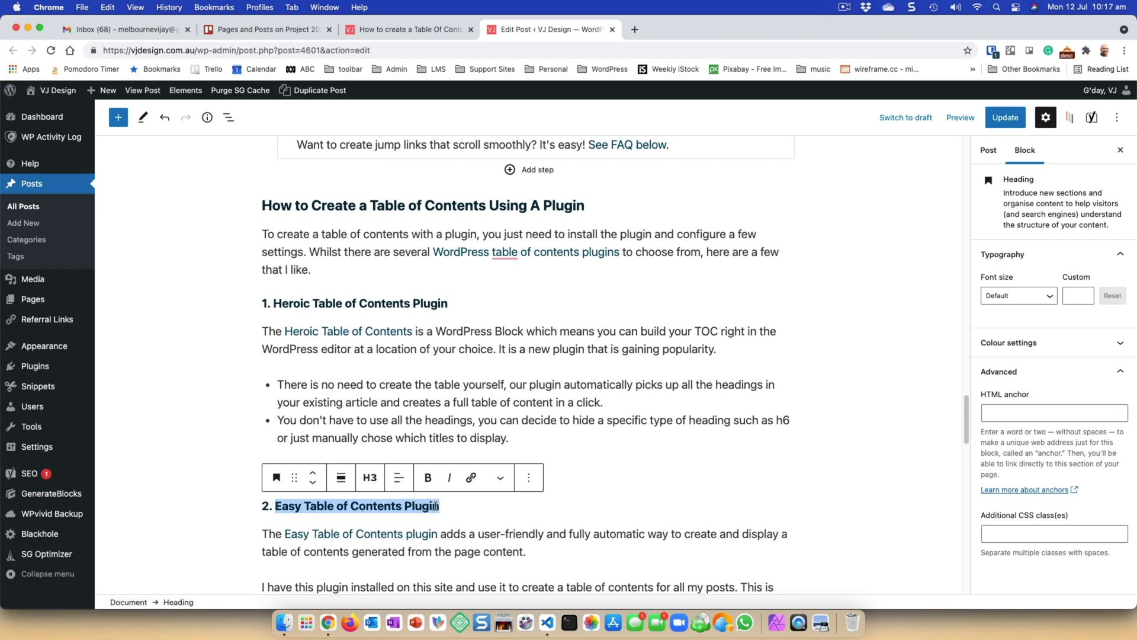
click(1054, 412)
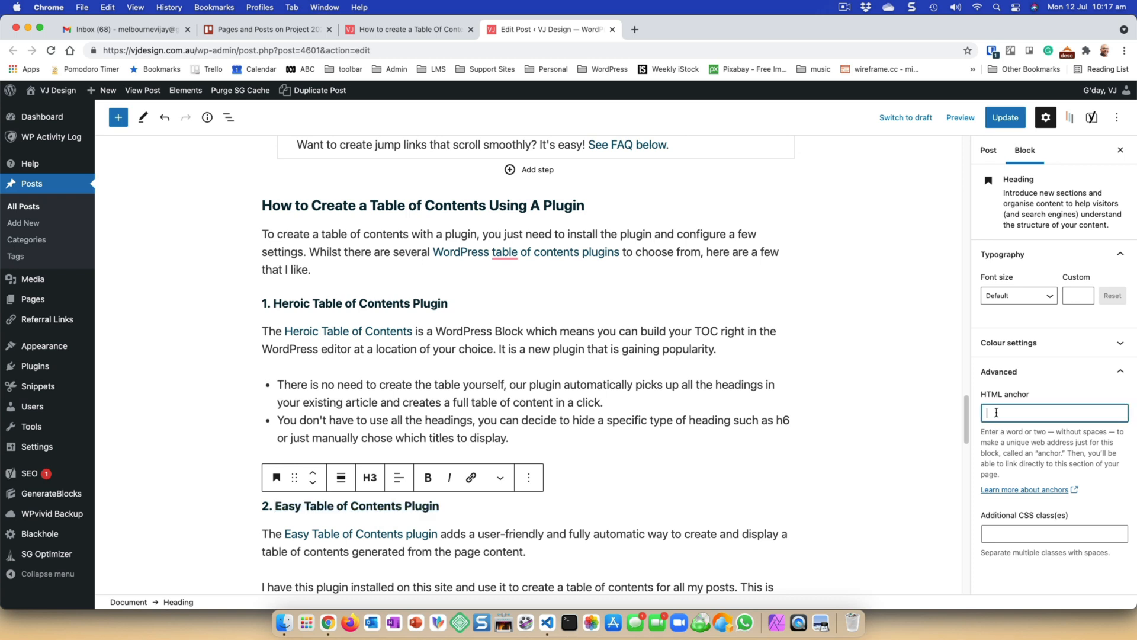
text(Easy-Table-of-Contents-Plugin)
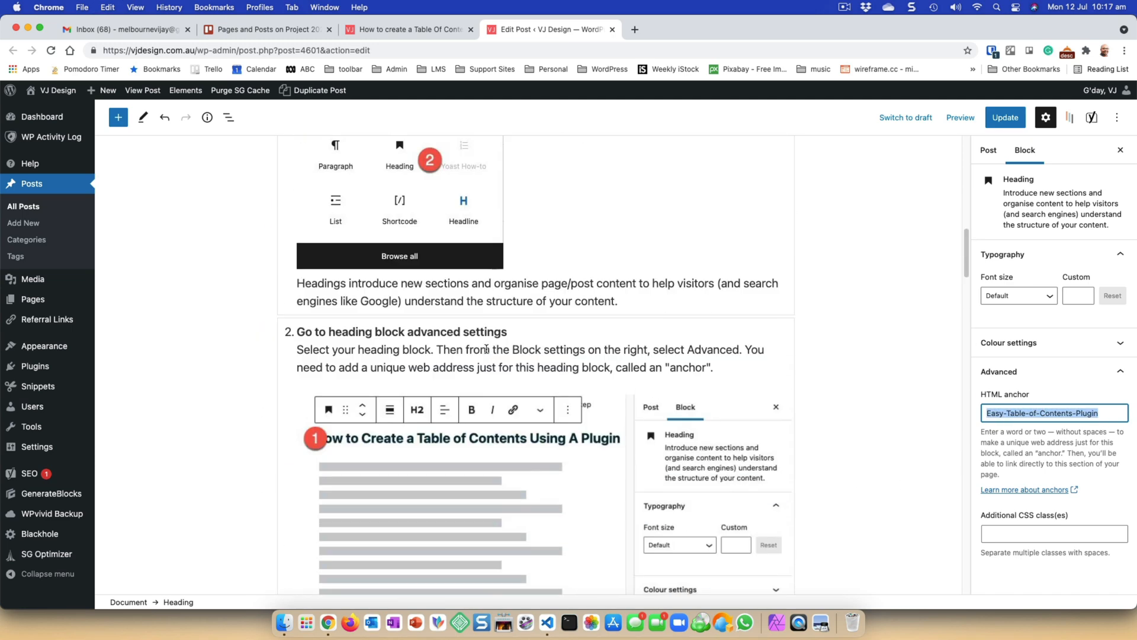
- Link the Easy and Heroic sub-items to their matching plugin heading anchors
scroll(down, 3)
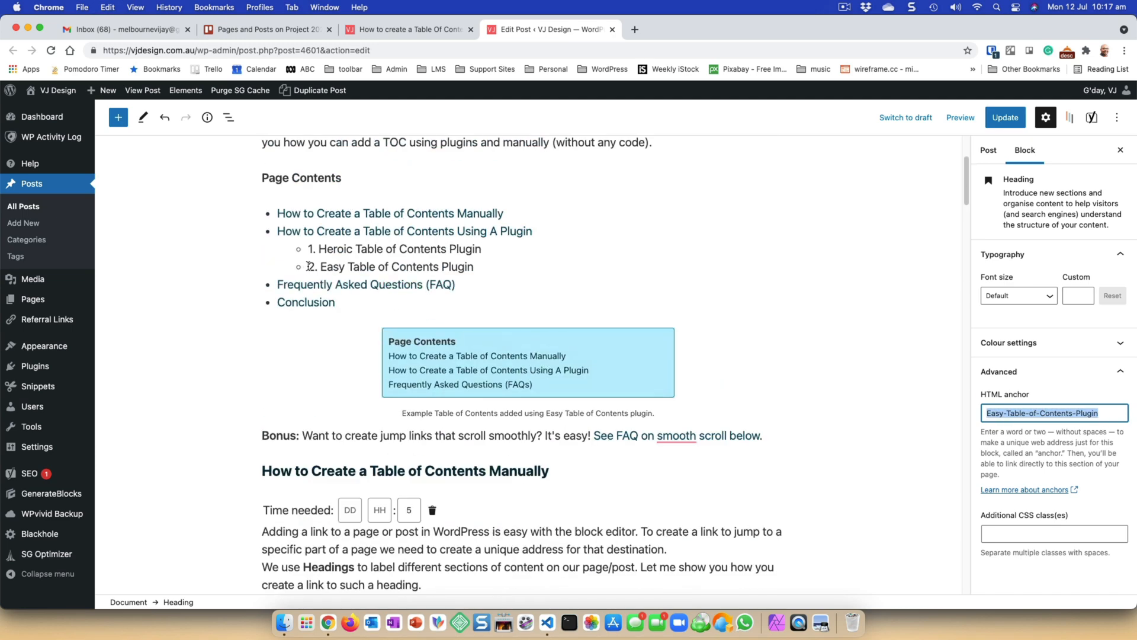
triple_click(389, 266)
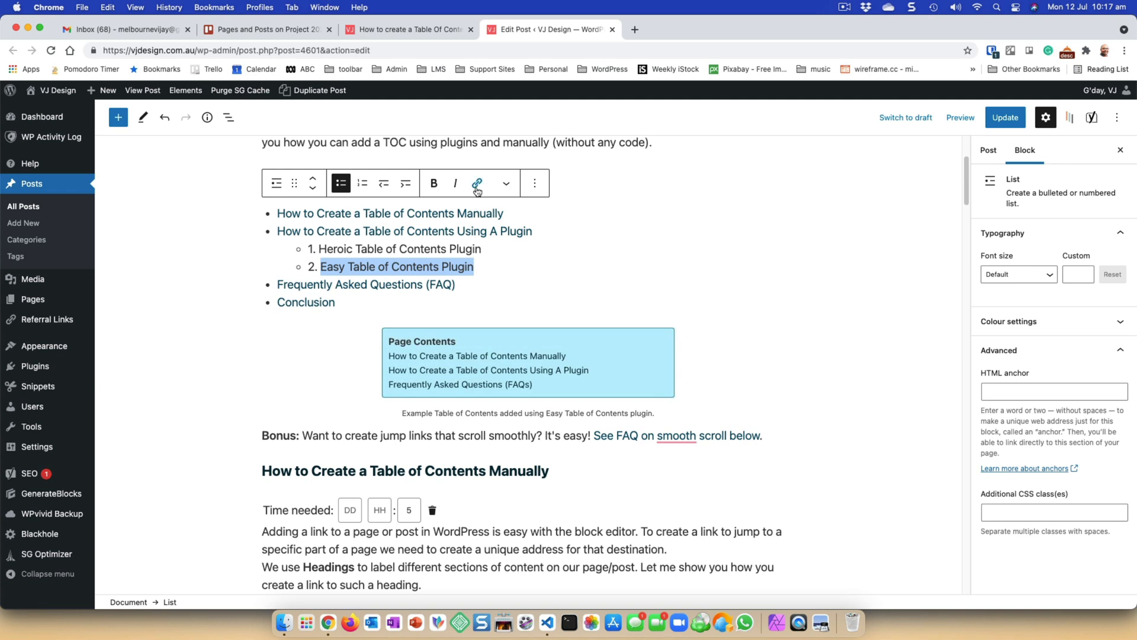
click(477, 182)
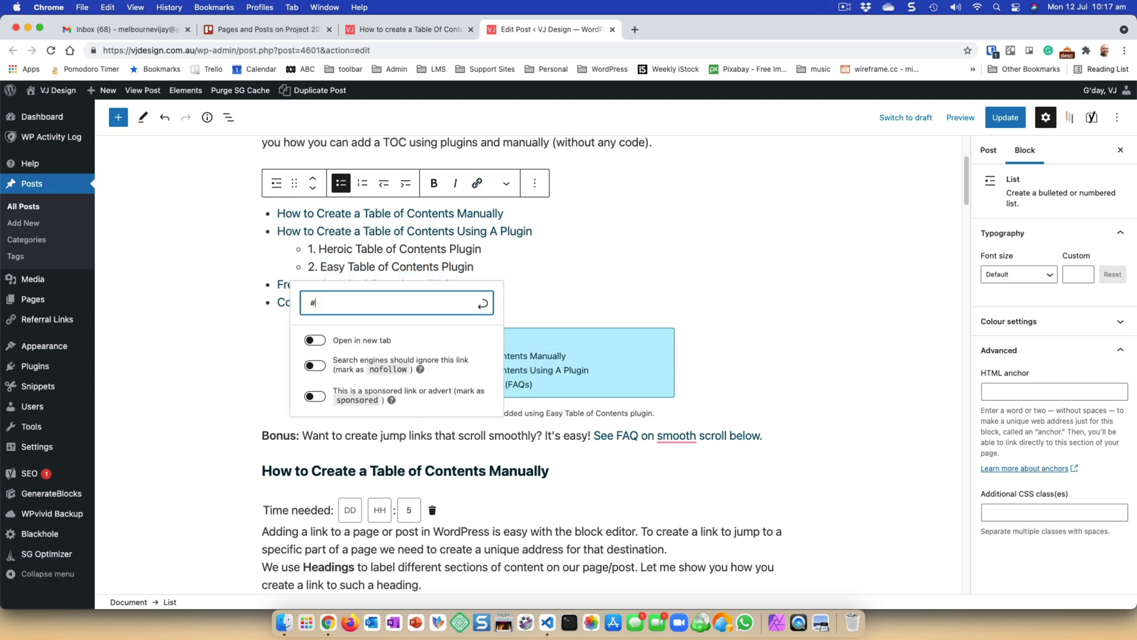
text(Easy-Table-of-Contents-Plugin)
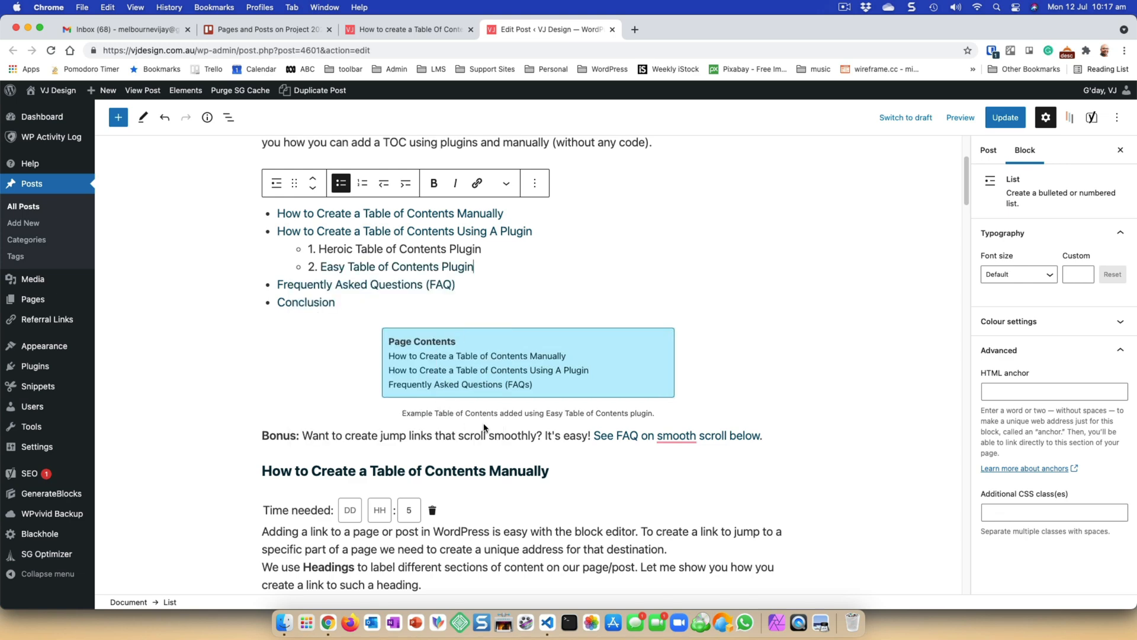
scroll(down, 3)
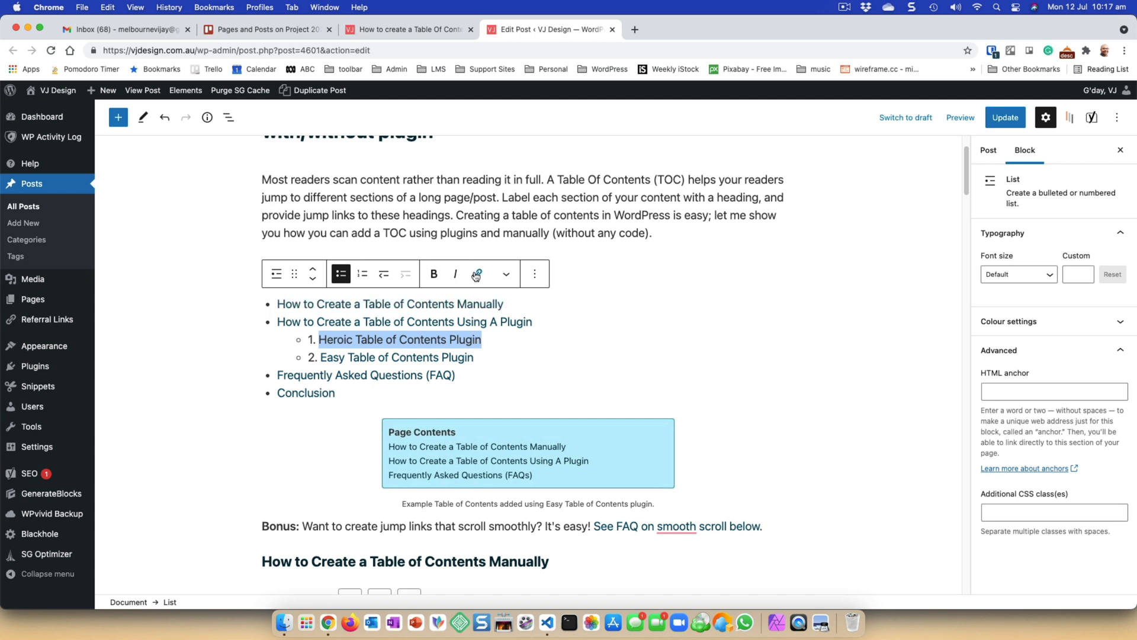
click(477, 274)
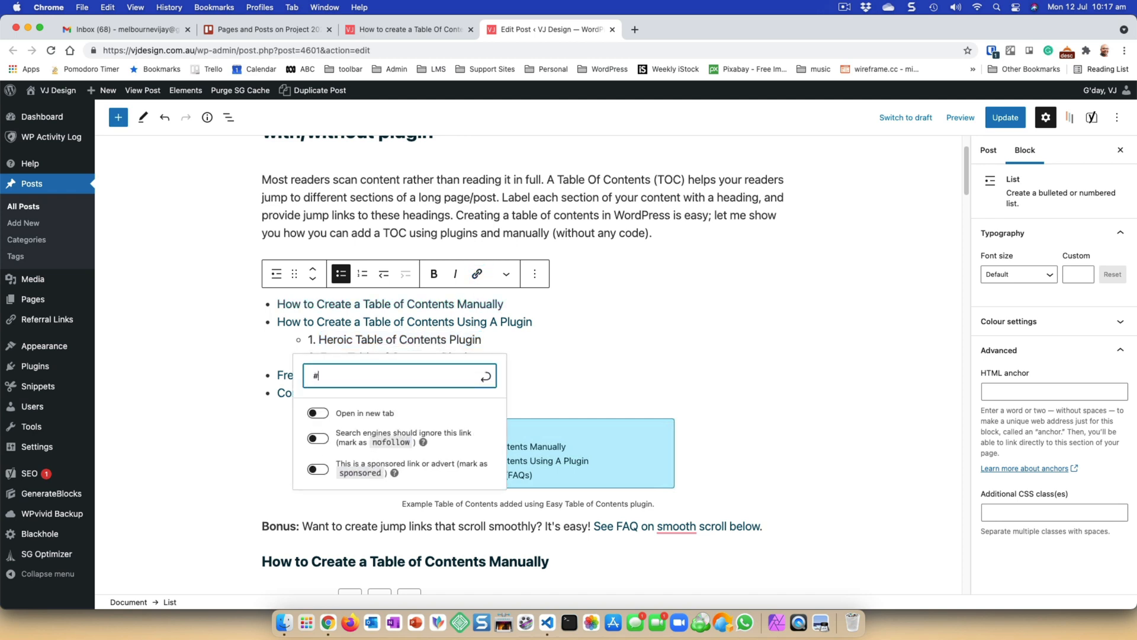
text(Heroic-Table-of-Contents-Plugin)
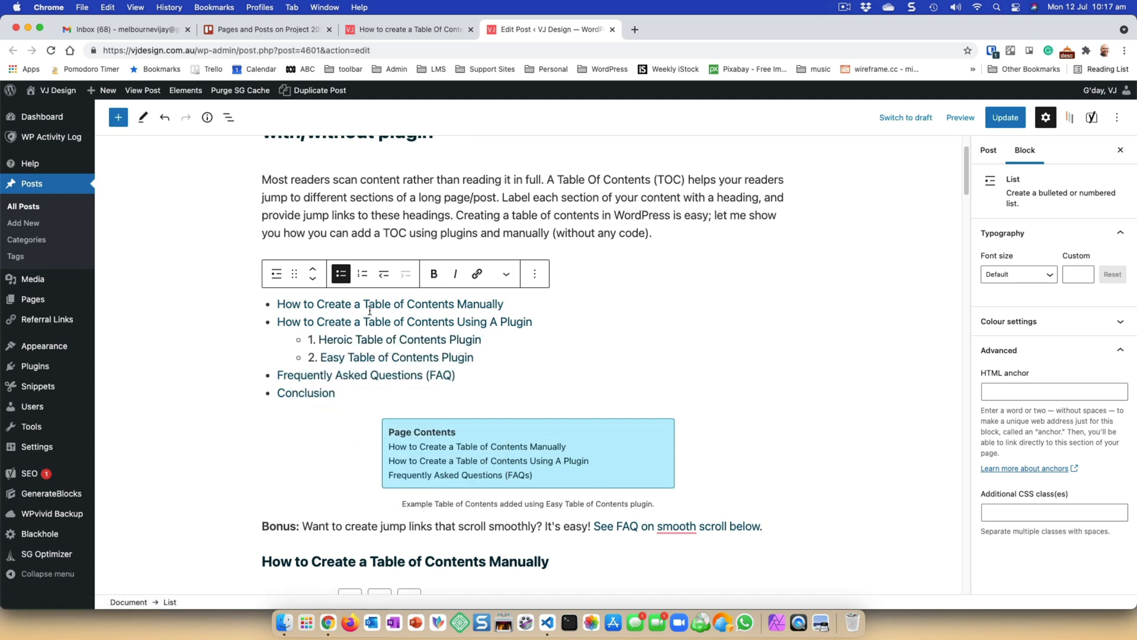
click(1005, 117)
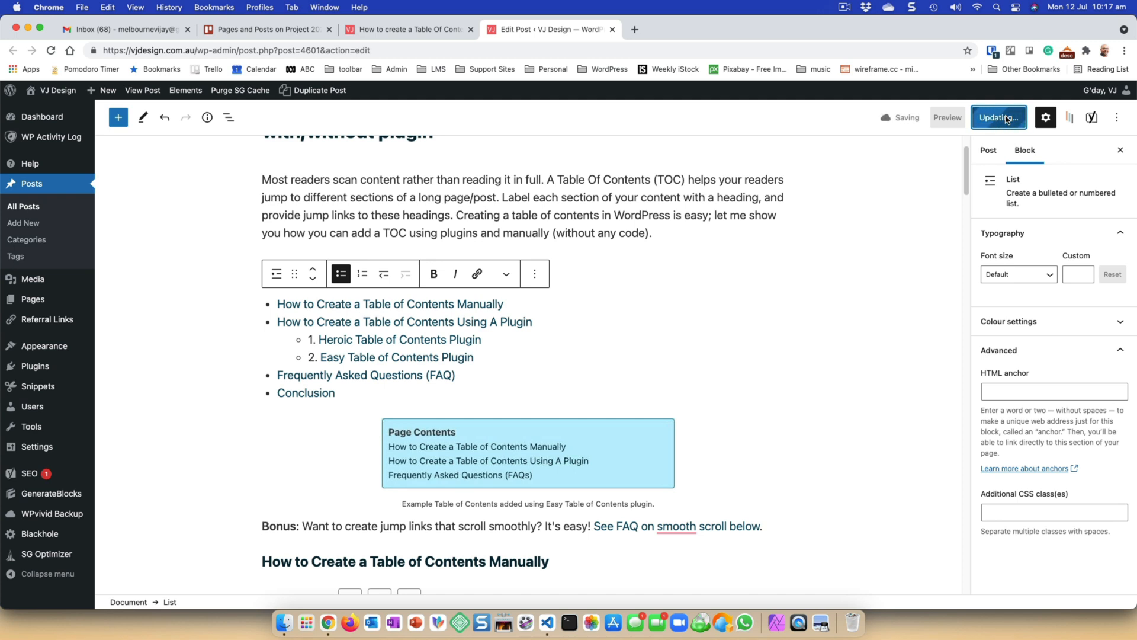
- Update the post and view the live page with the linked Page Contents list
click(998, 117)
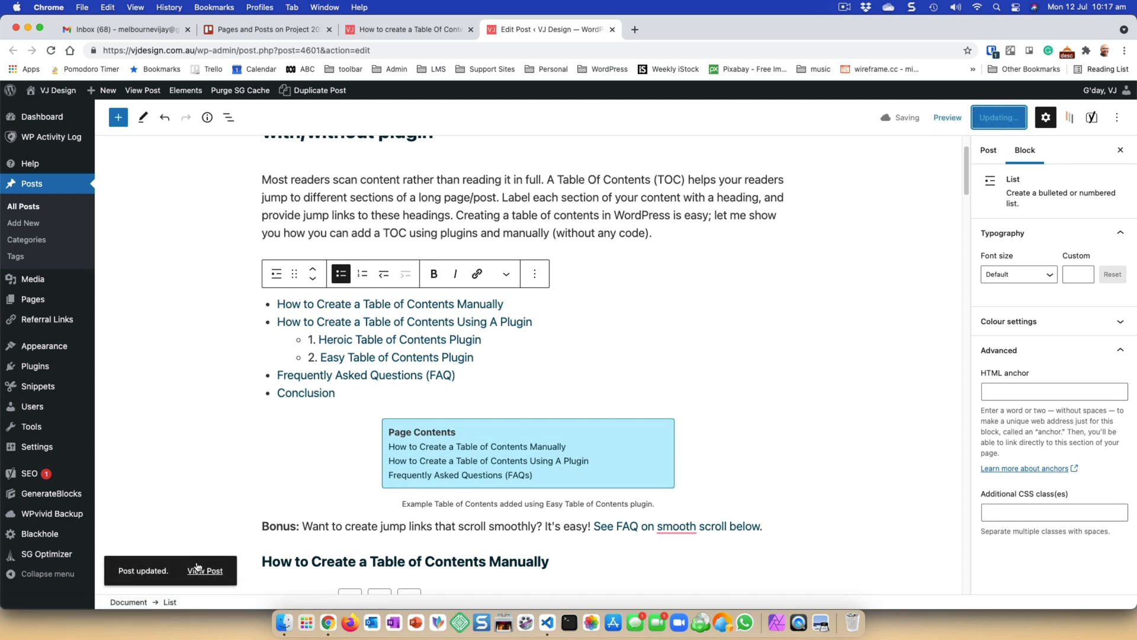
click(204, 571)
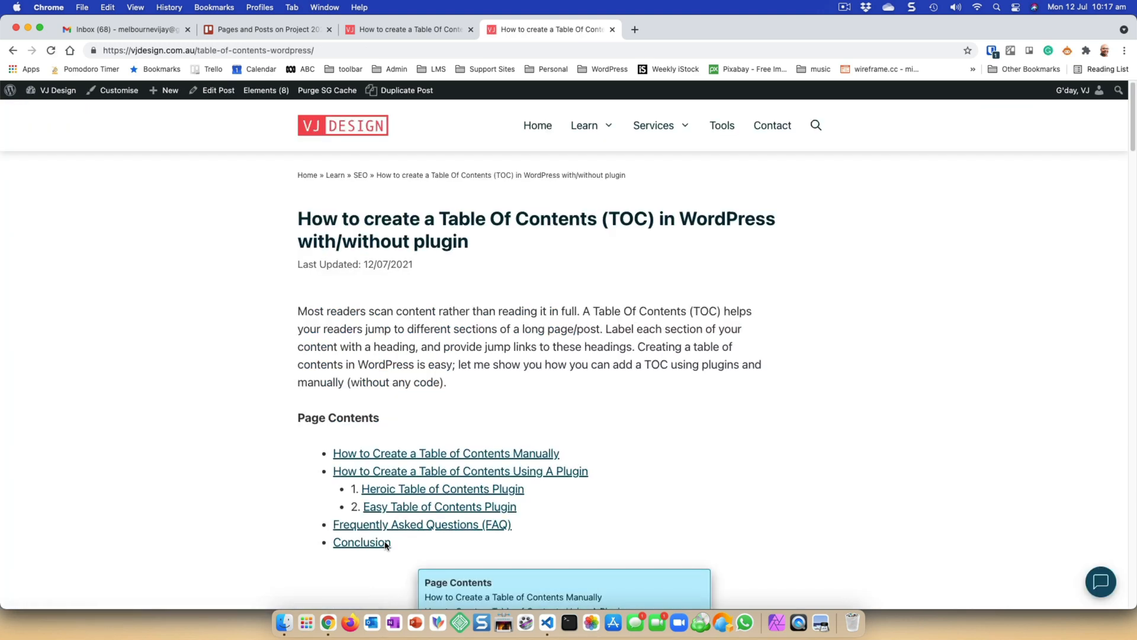
scroll(down, 3)
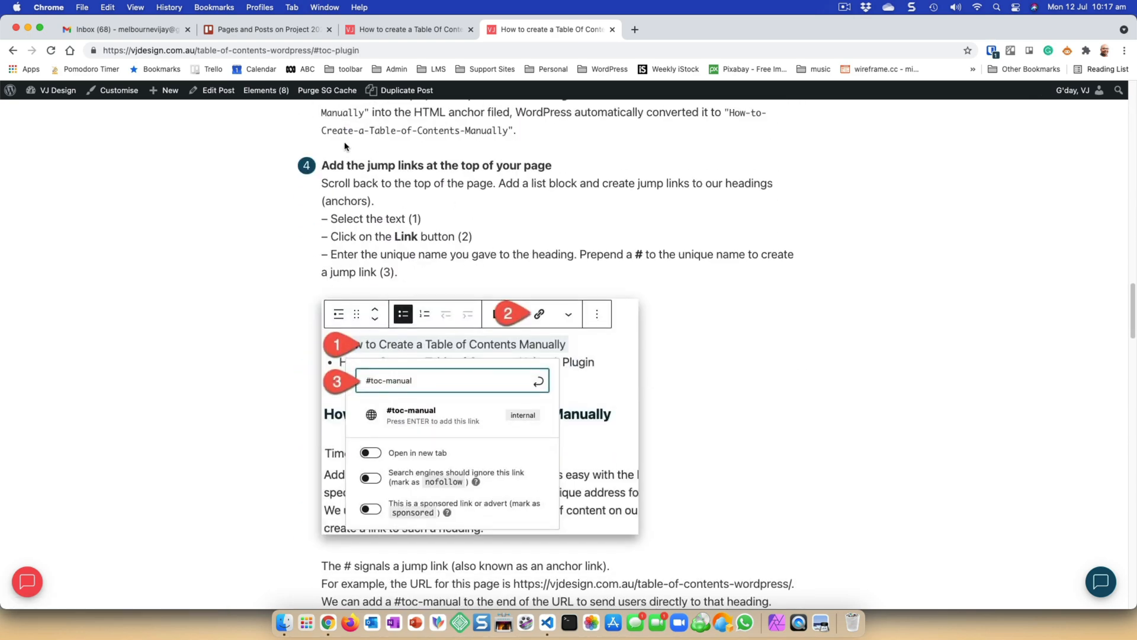
scroll(down, 3)
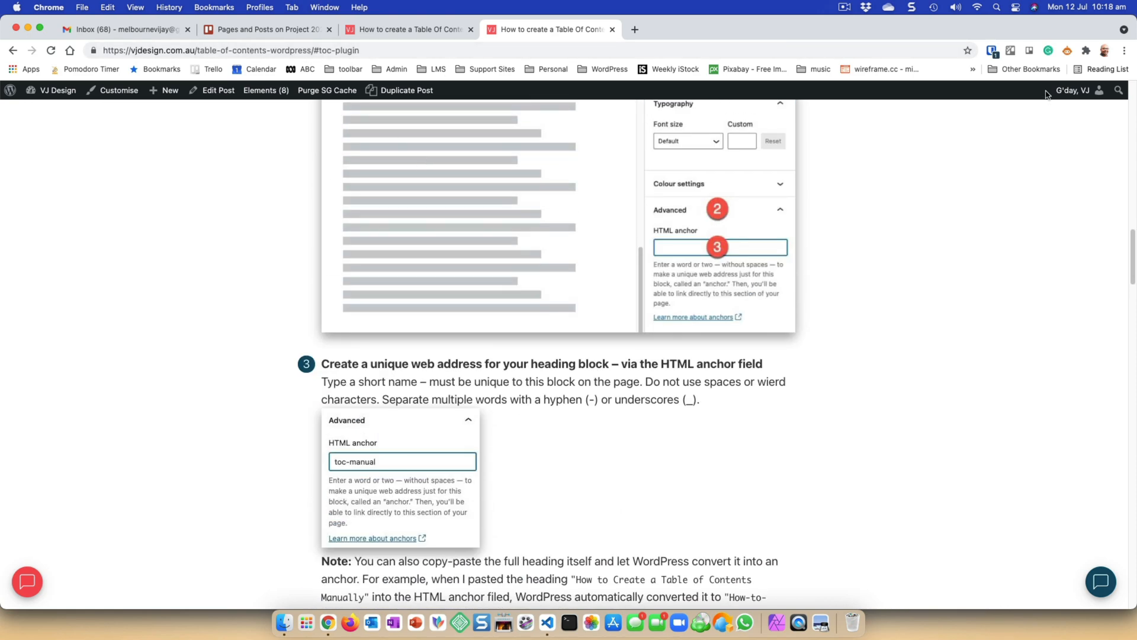
- Copy the post's address and open it in a Chrome incognito window
click(218, 50)
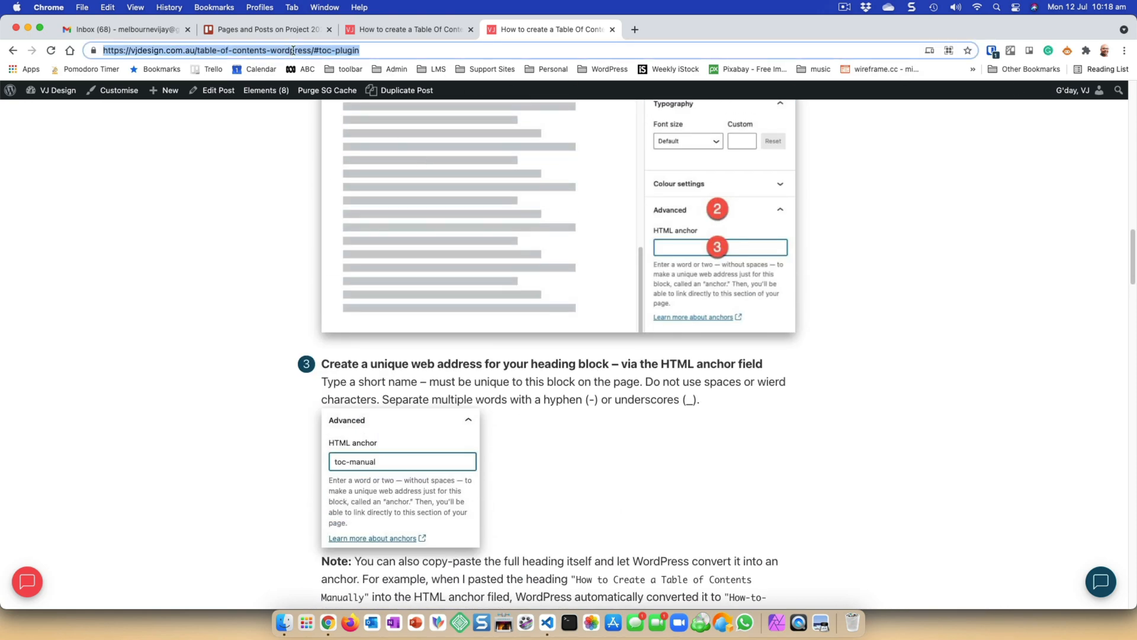
click(1126, 50)
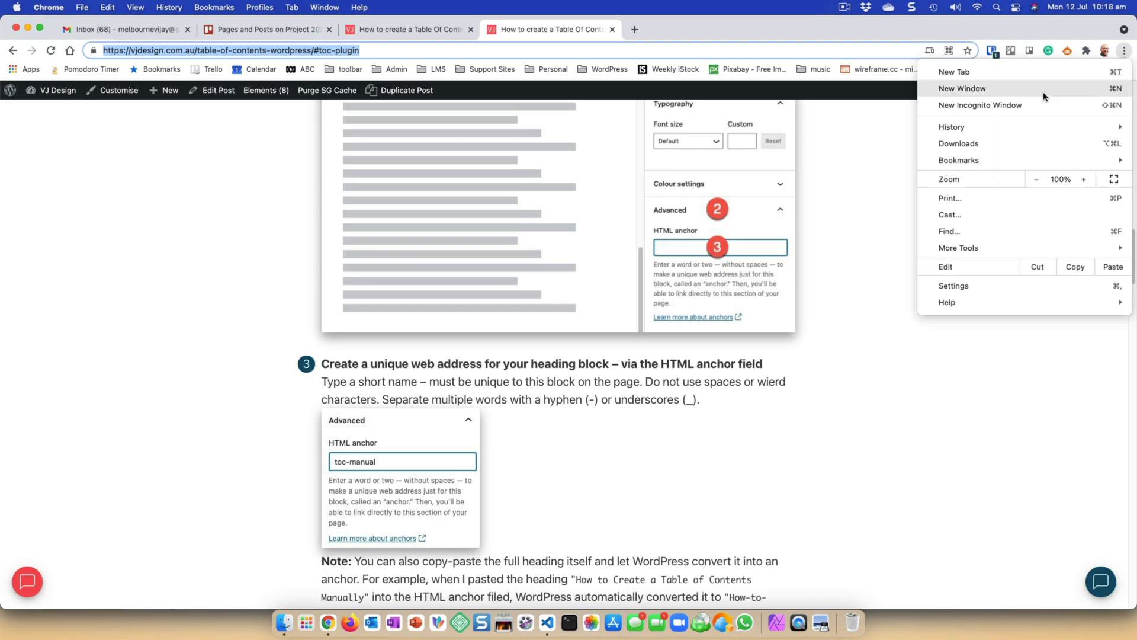
click(979, 105)
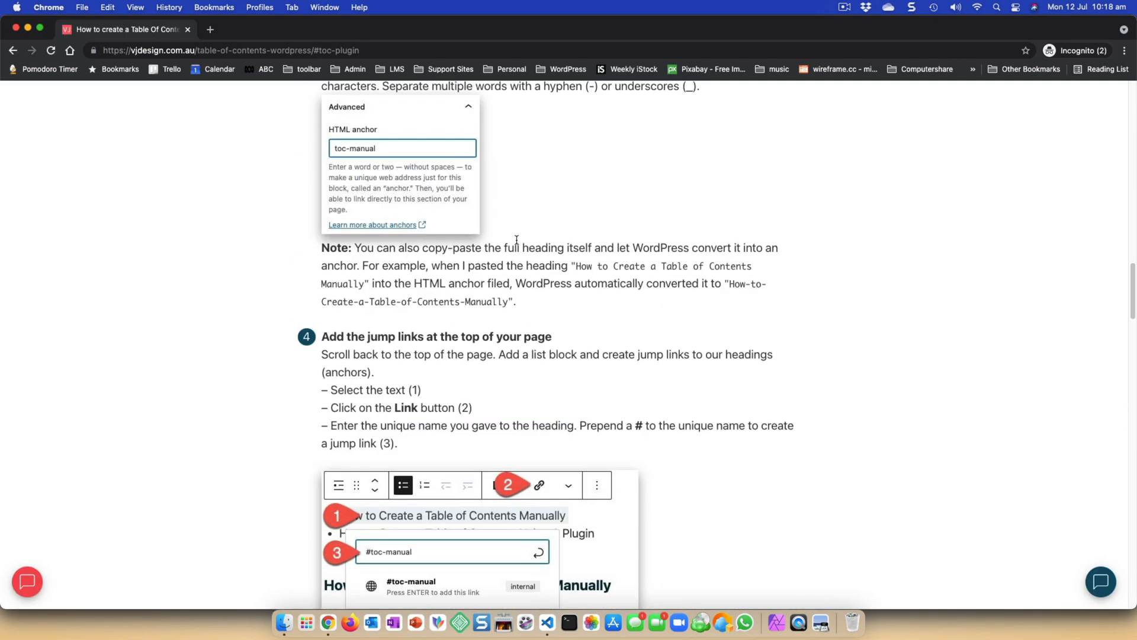
scroll(up, 3)
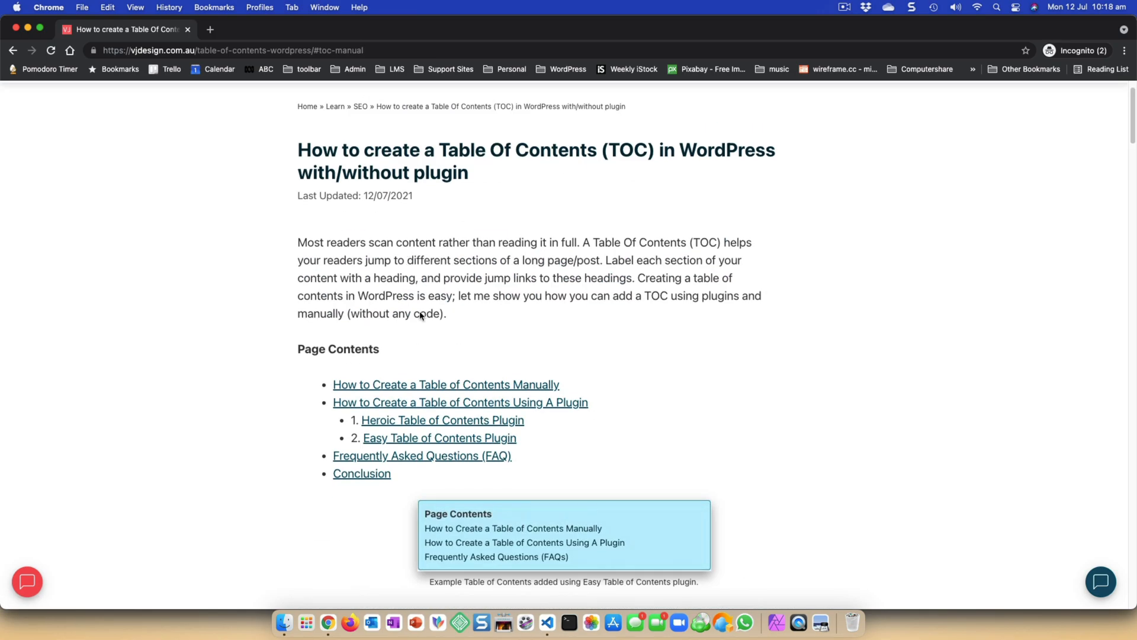
- Try the Heroic, Easy, Using A Plugin and FAQ jump links on the published post
click(442, 420)
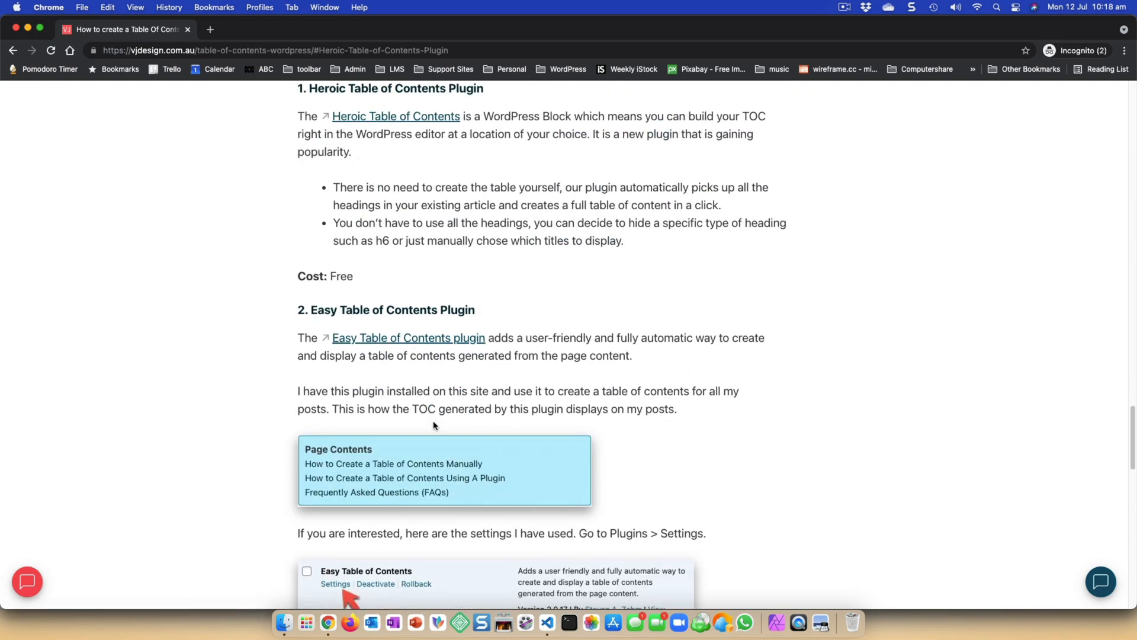
scroll(down, 3)
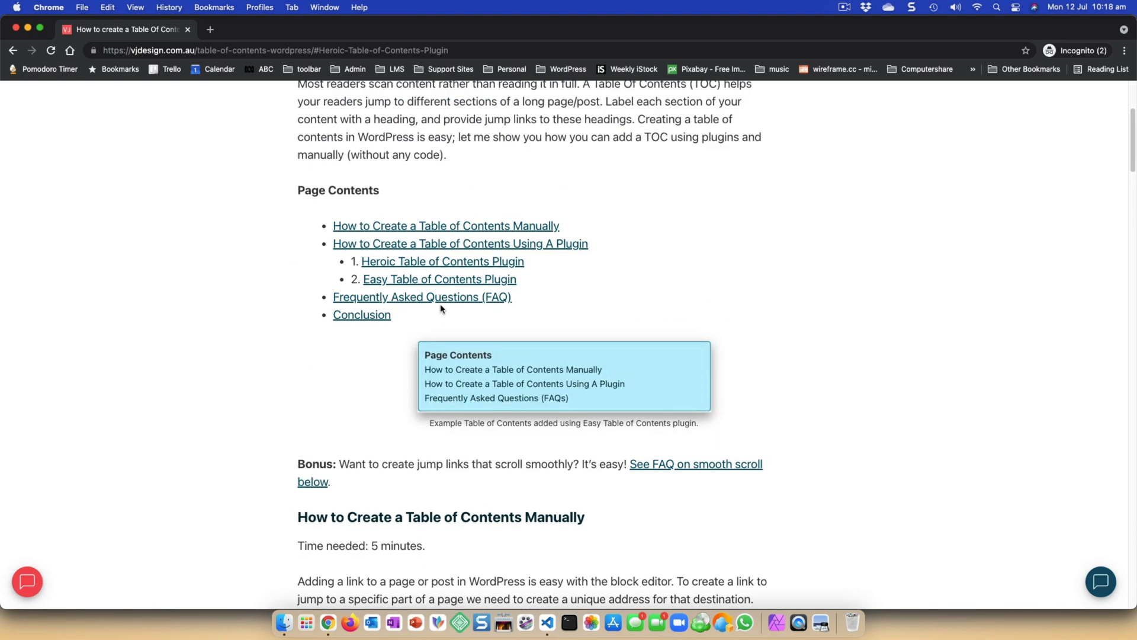
click(439, 278)
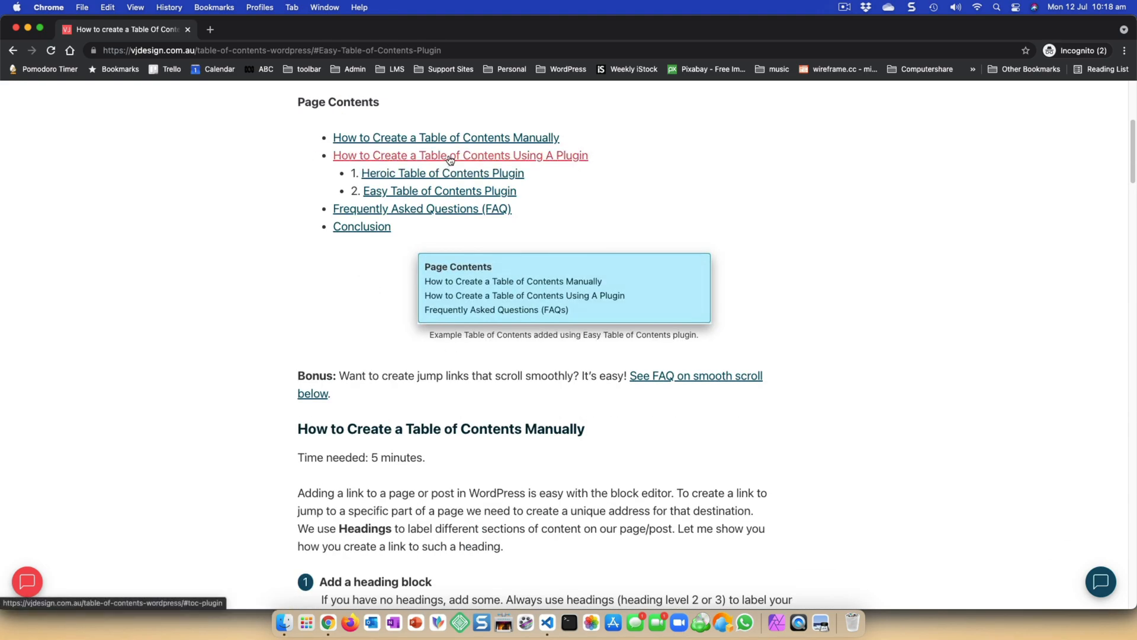
click(450, 155)
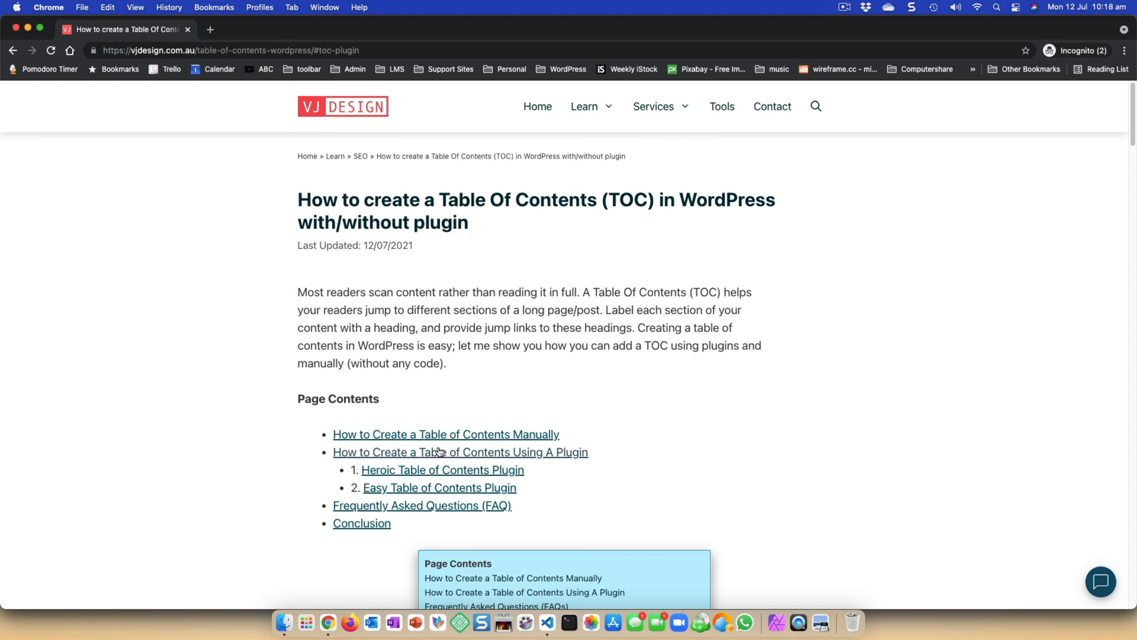
click(422, 506)
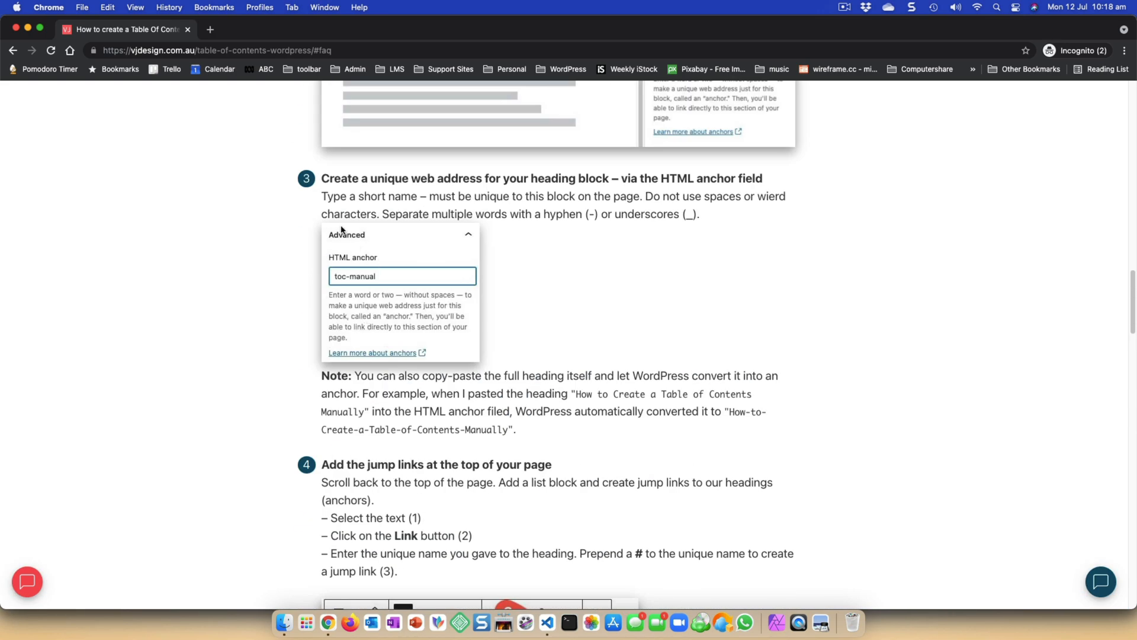
mouse_move(190, 31)
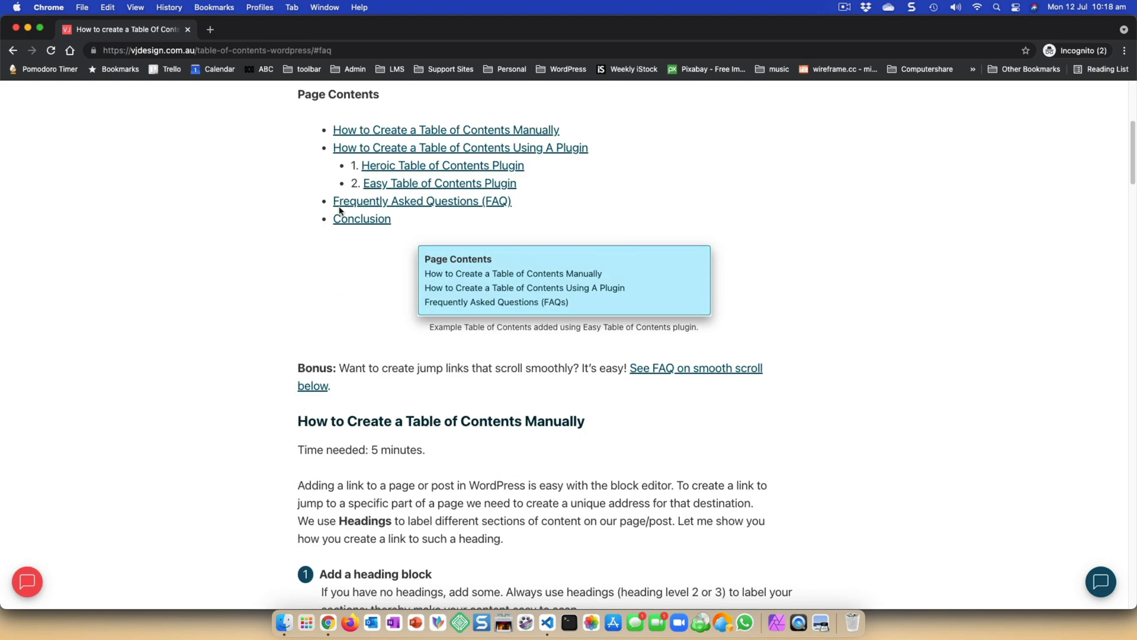
click(445, 130)
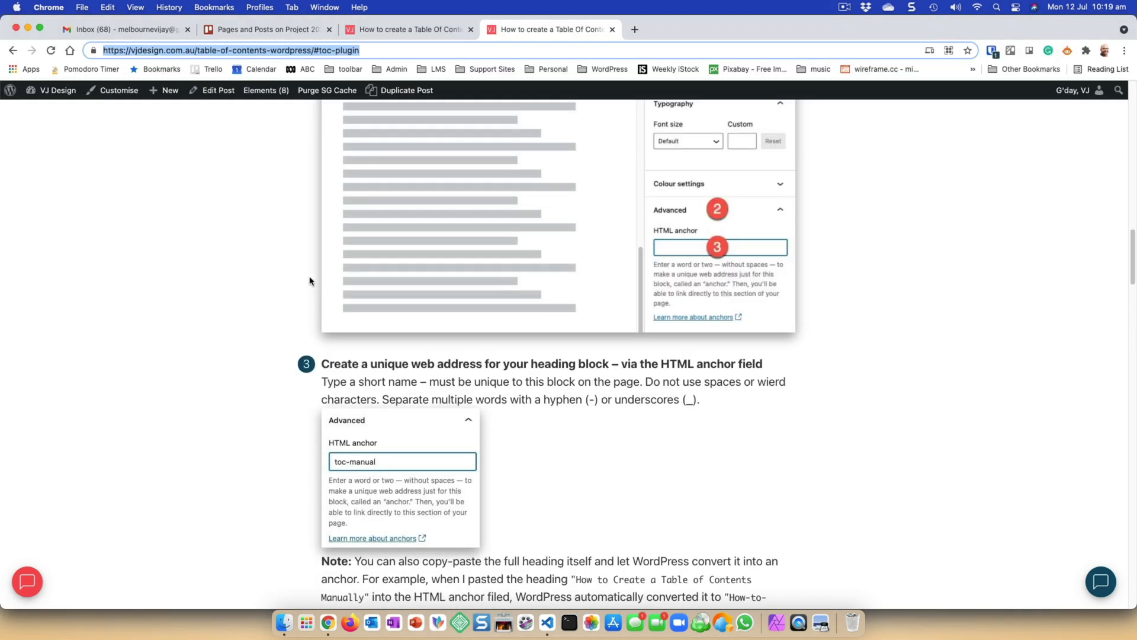
- Reveal the smooth-scroll FAQ answer on the live post showing the html scroll-behavior CSS
scroll(down, 3)
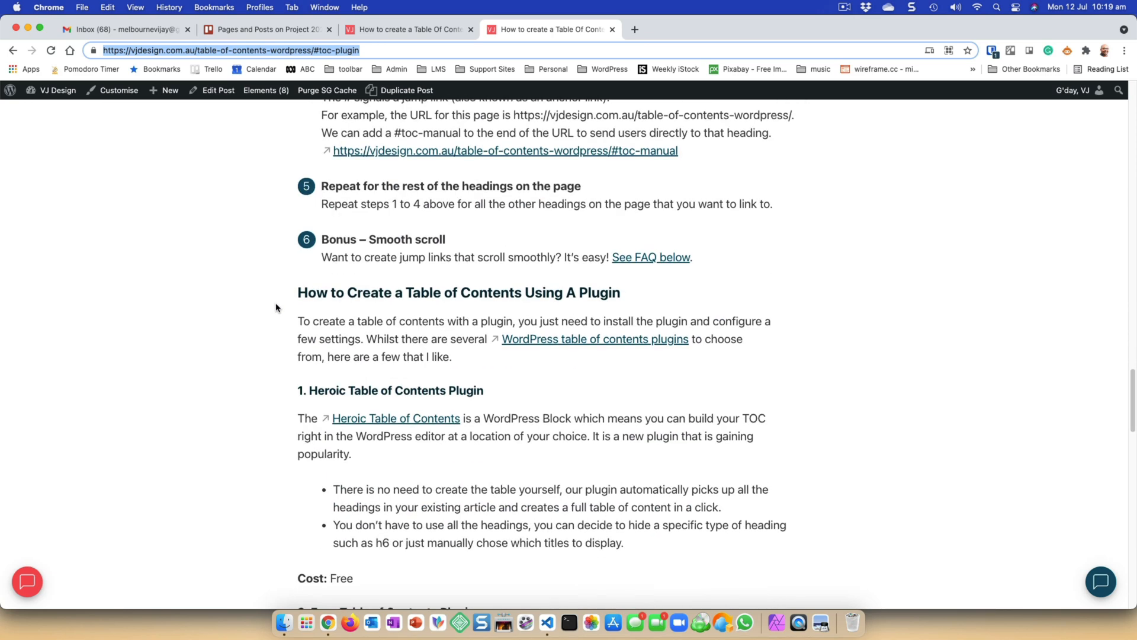
scroll(down, 3)
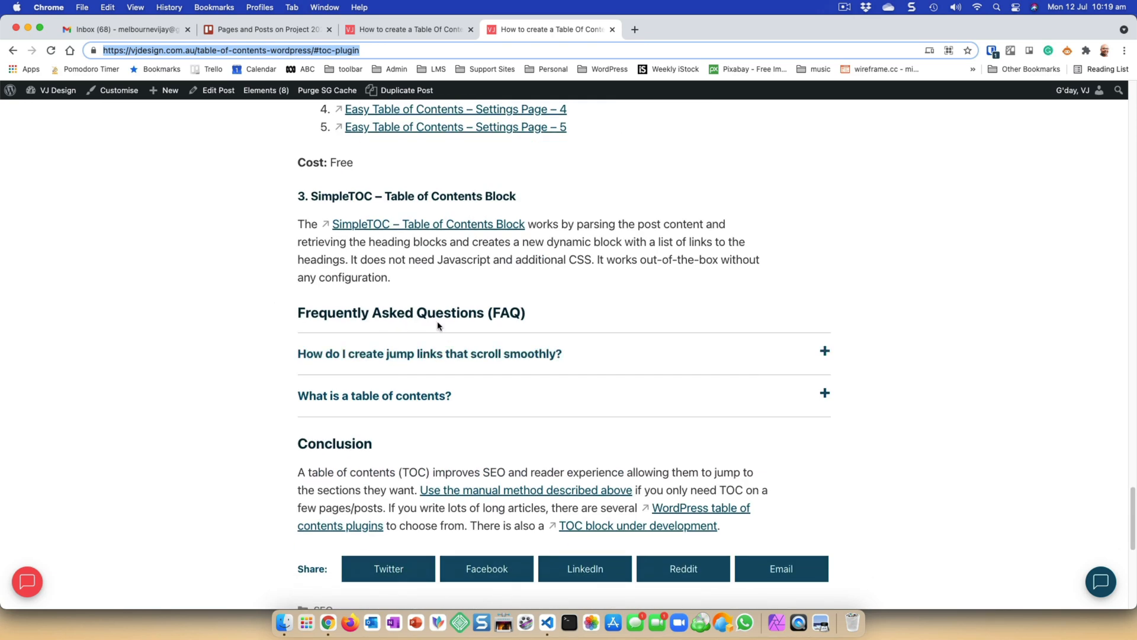
click(429, 354)
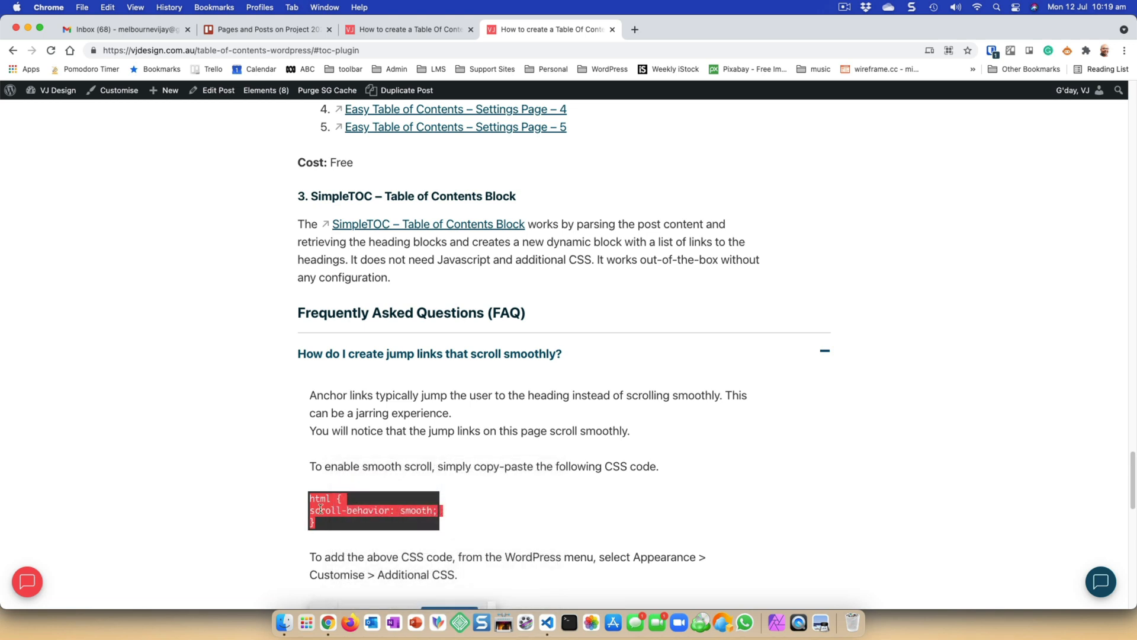
mouse_move(484, 93)
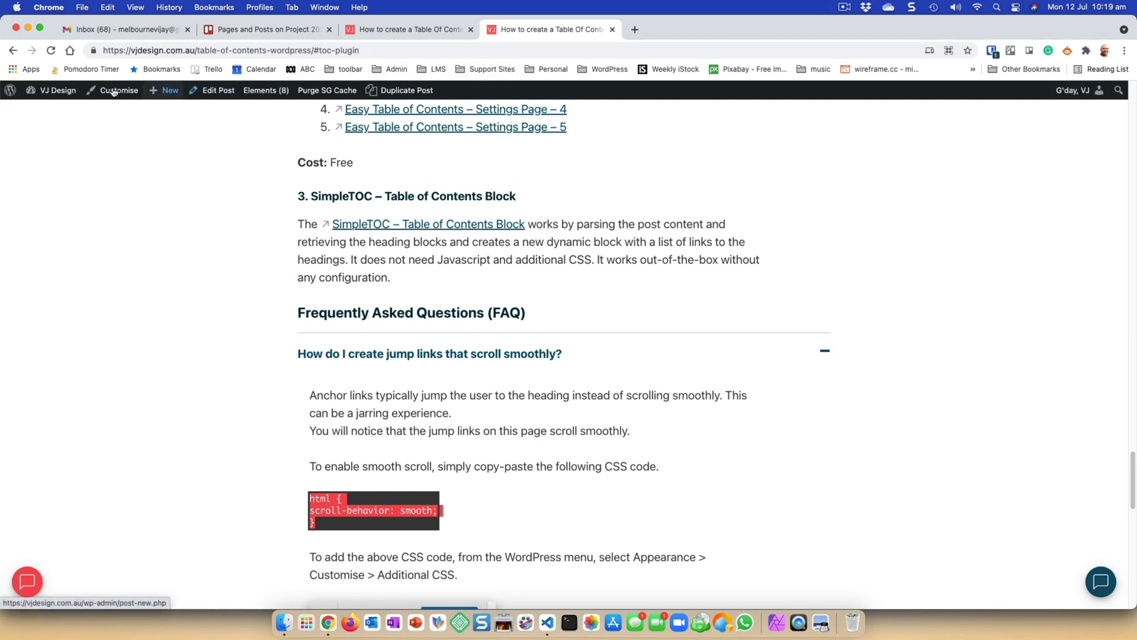
click(55, 90)
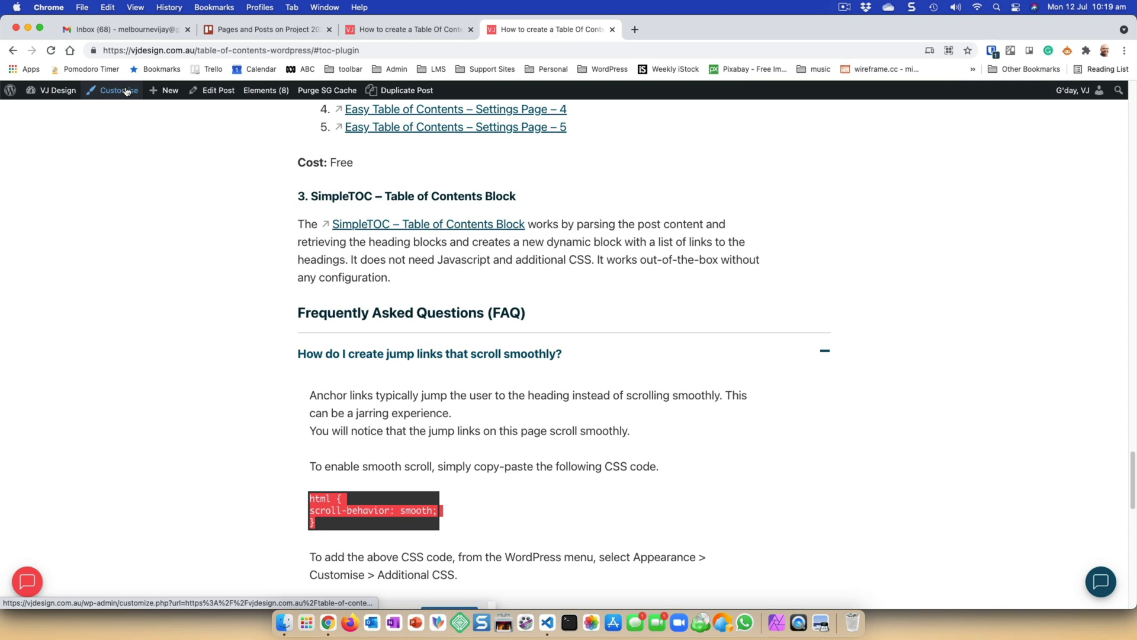
- Put html { scroll-behavior: smooth; } into Additional CSS and return to the live post tab
click(117, 90)
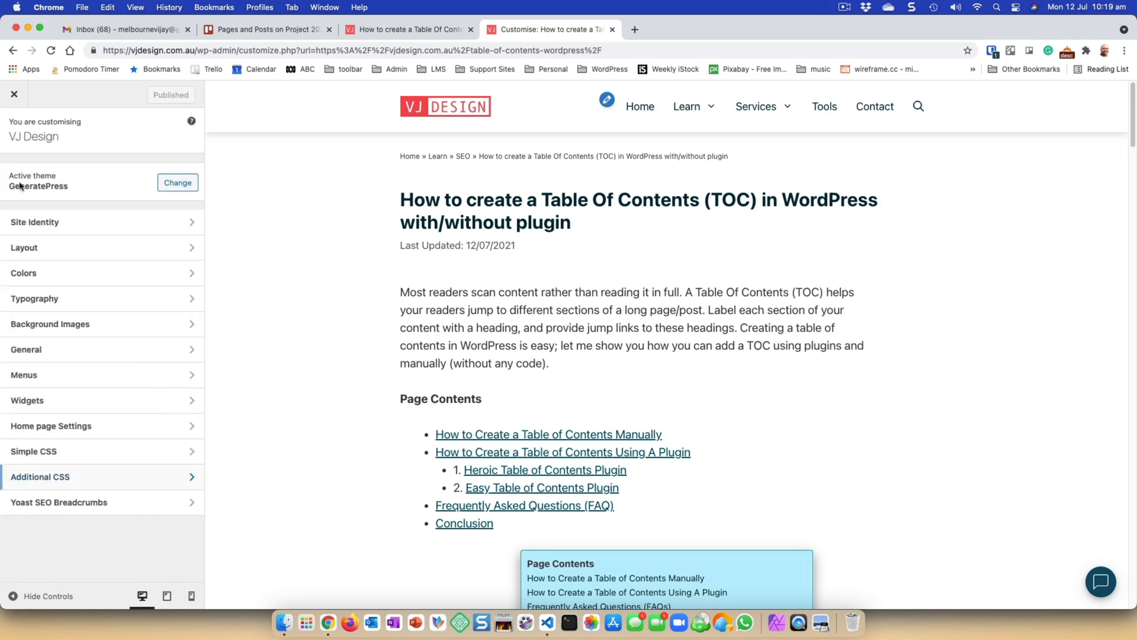
mouse_move(56, 453)
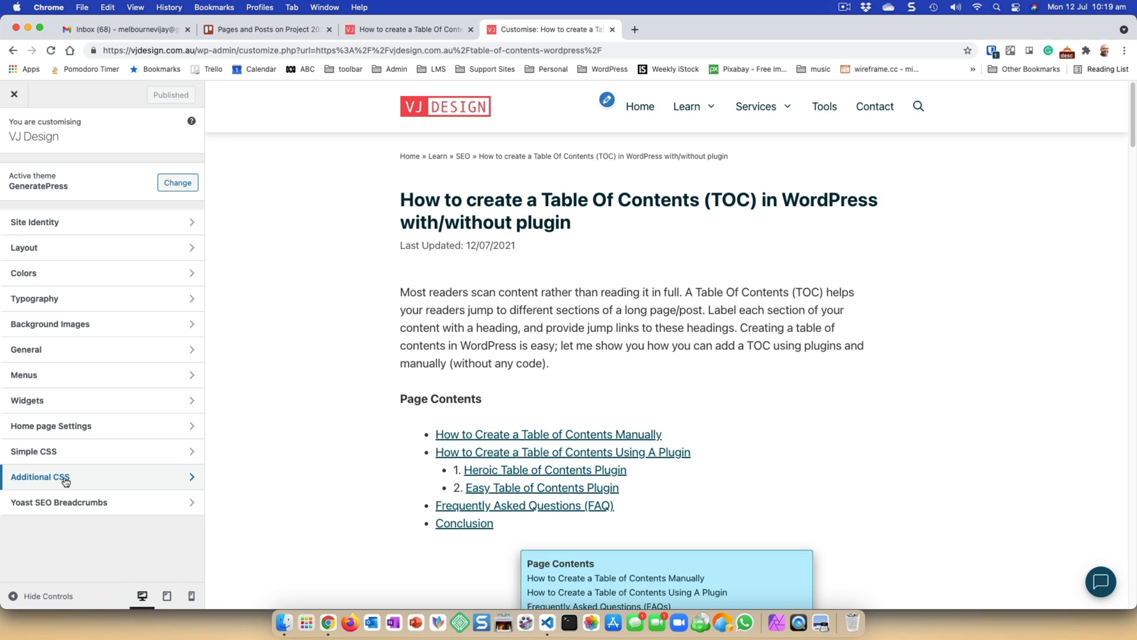
click(62, 478)
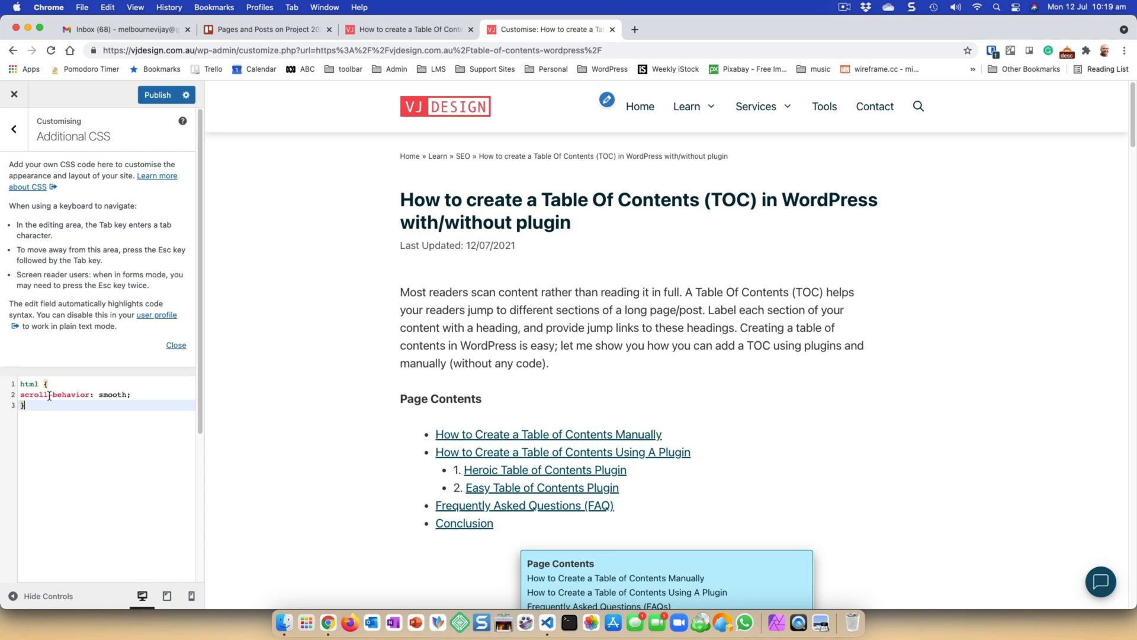
mouse_move(365, 501)
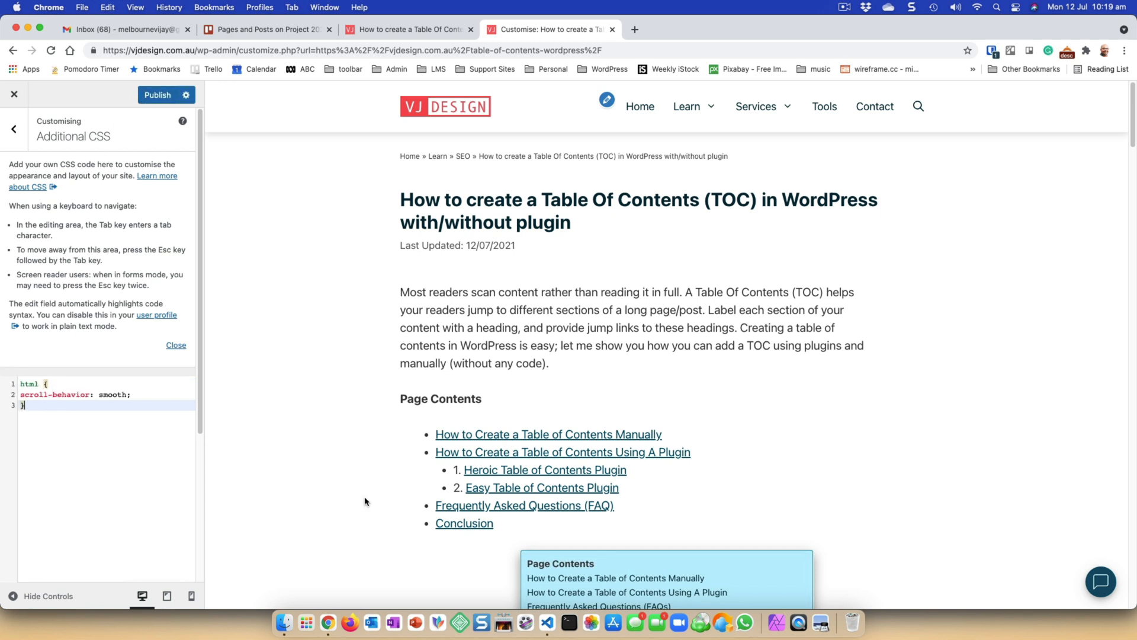
mouse_move(520, 549)
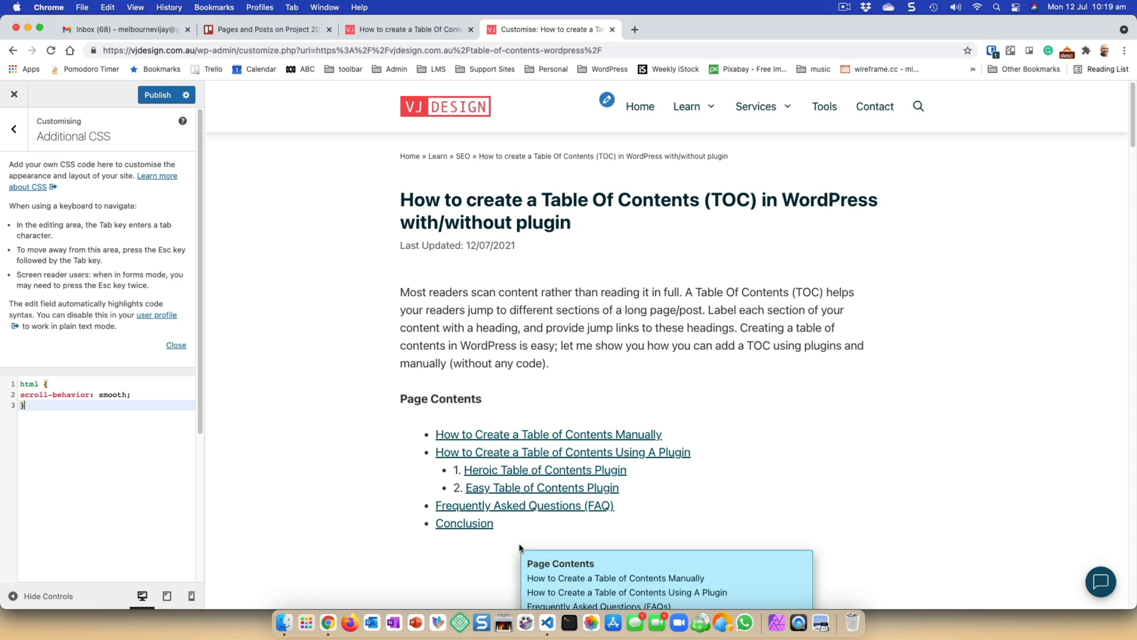
mouse_move(441, 466)
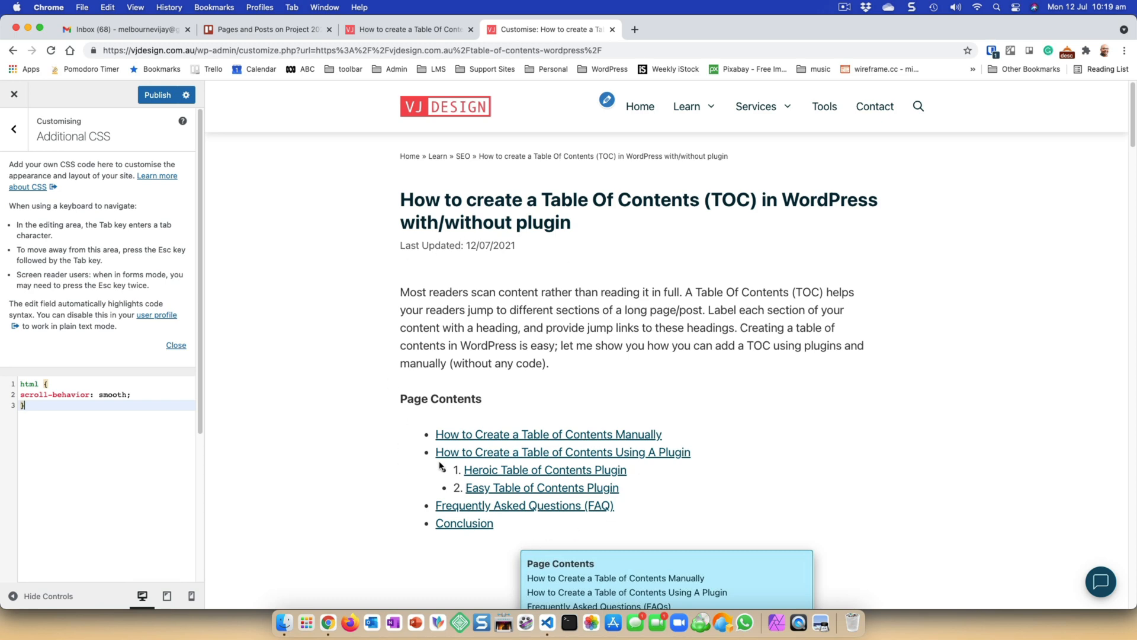
scroll(down, 3)
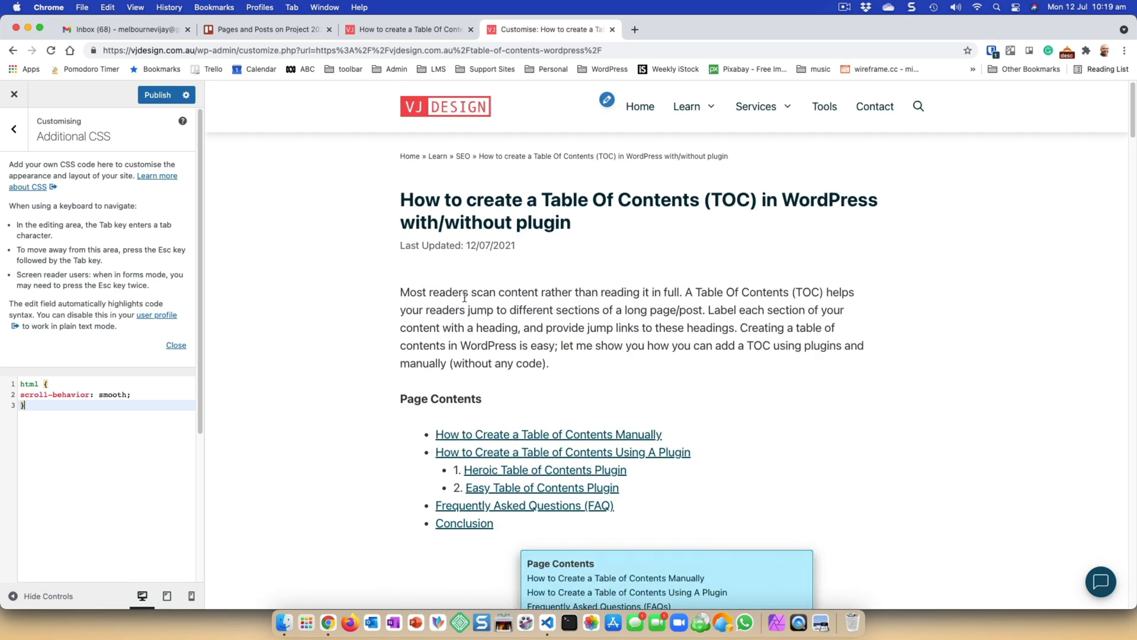
scroll(down, 3)
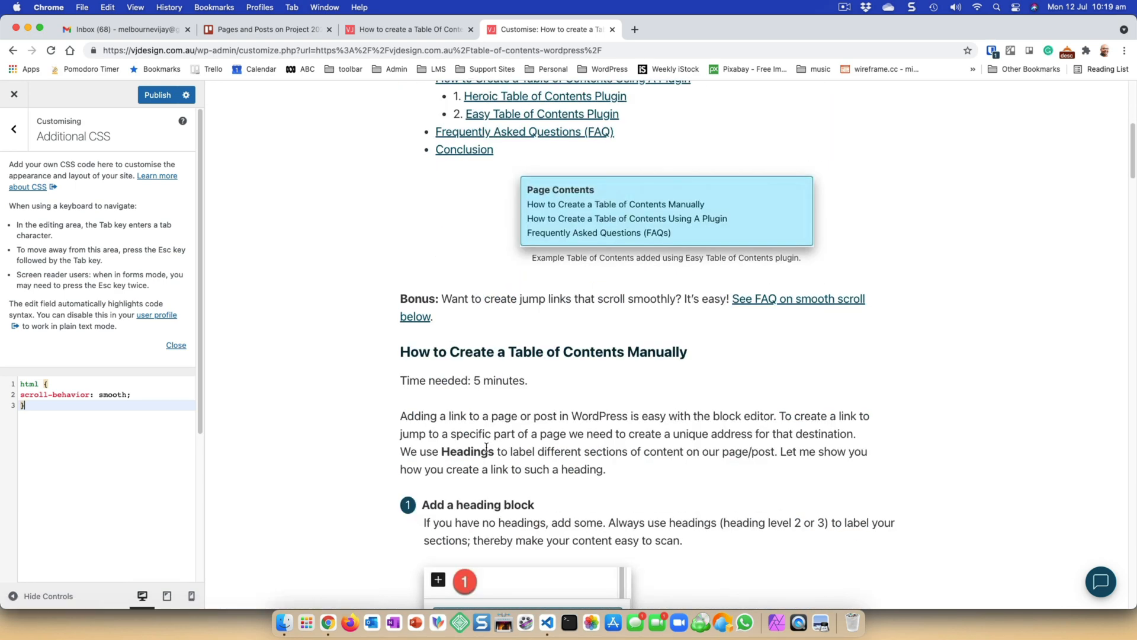
scroll(up, 3)
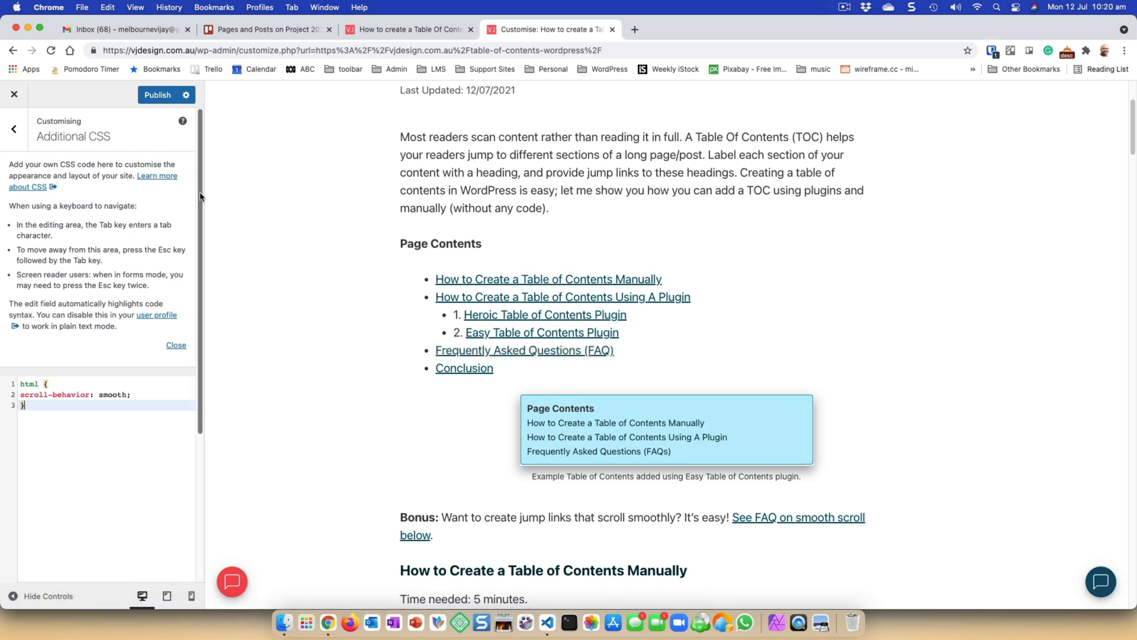
click(408, 30)
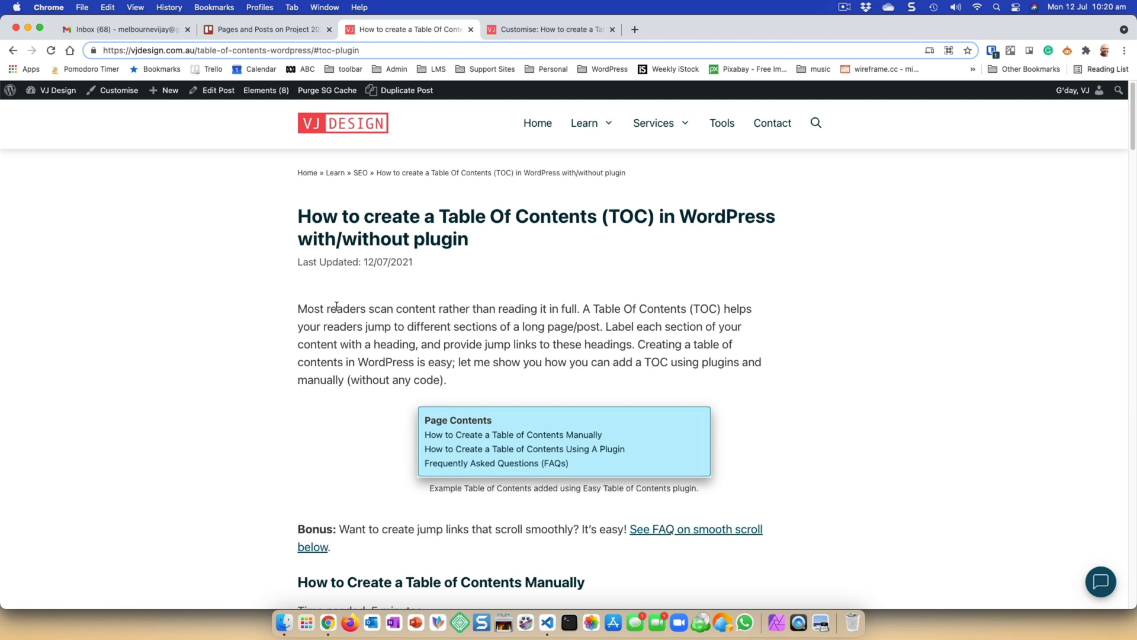
mouse_move(370, 307)
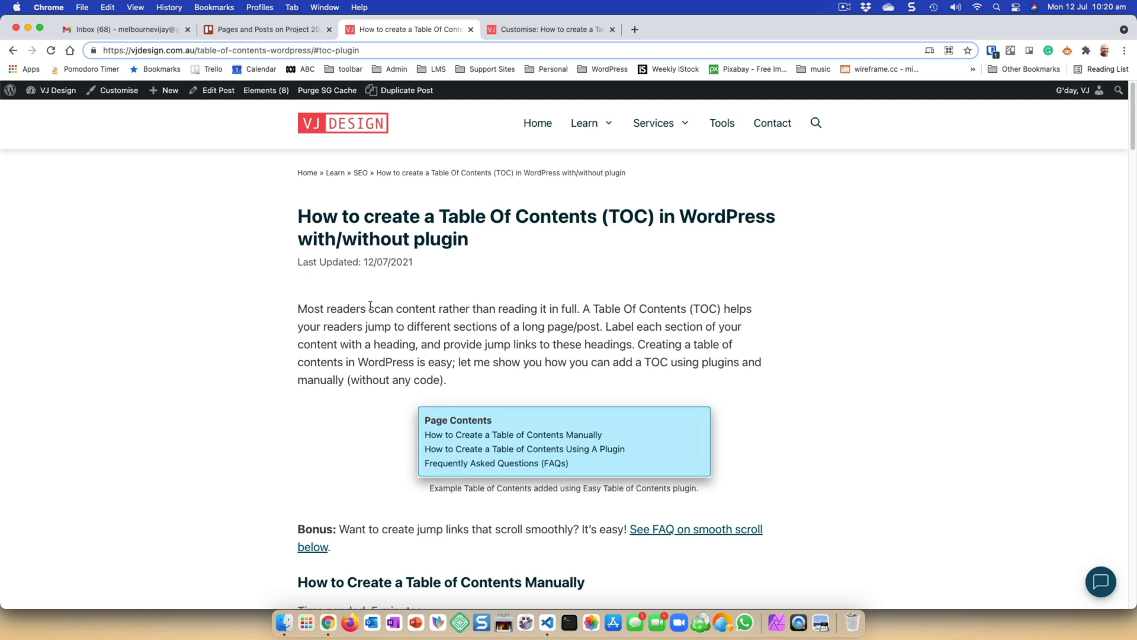
mouse_move(631, 469)
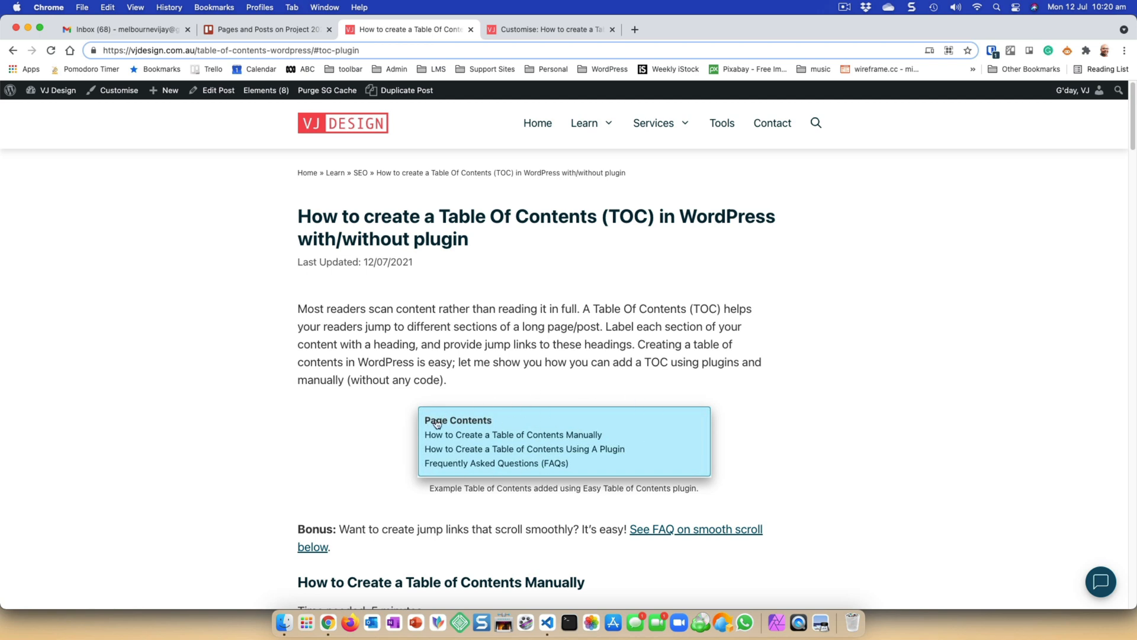
mouse_move(501, 463)
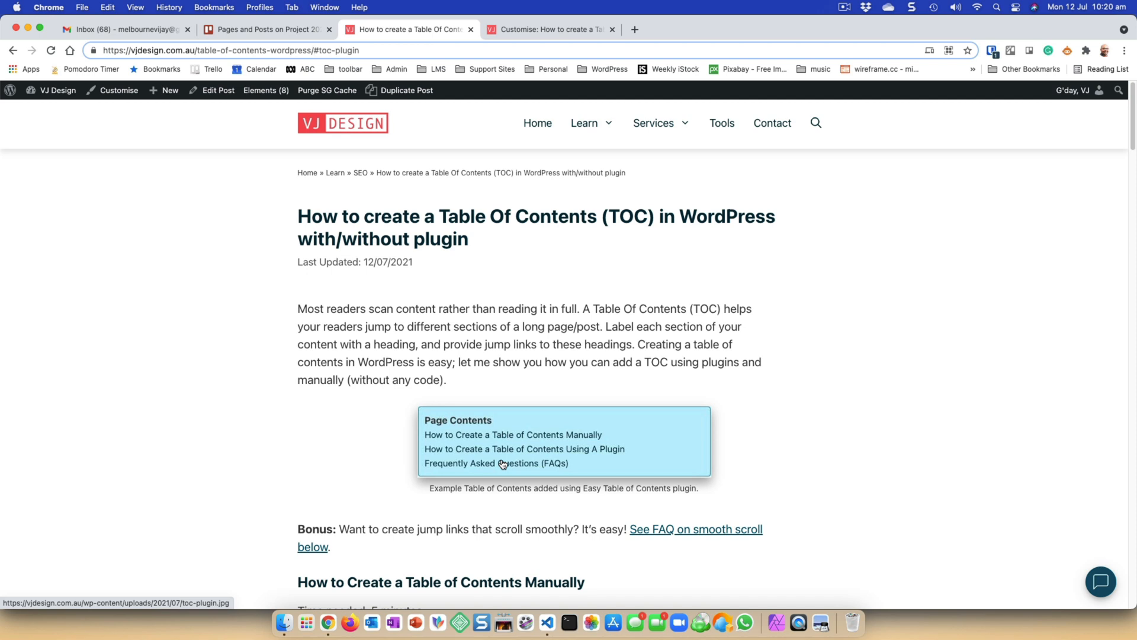
mouse_move(419, 379)
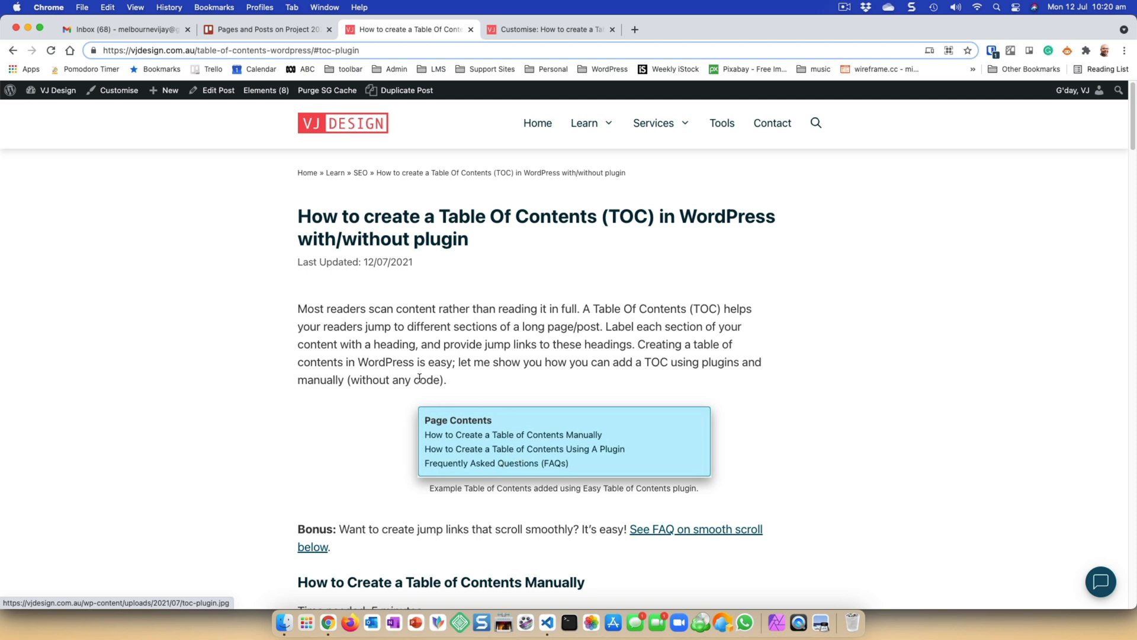
mouse_move(463, 411)
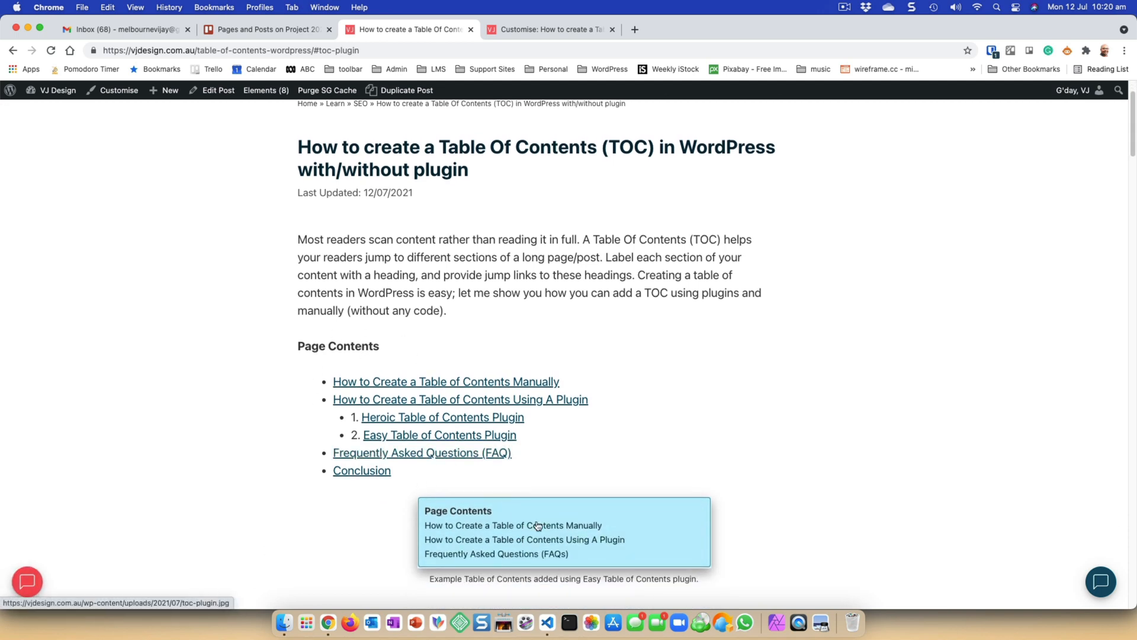
mouse_move(580, 367)
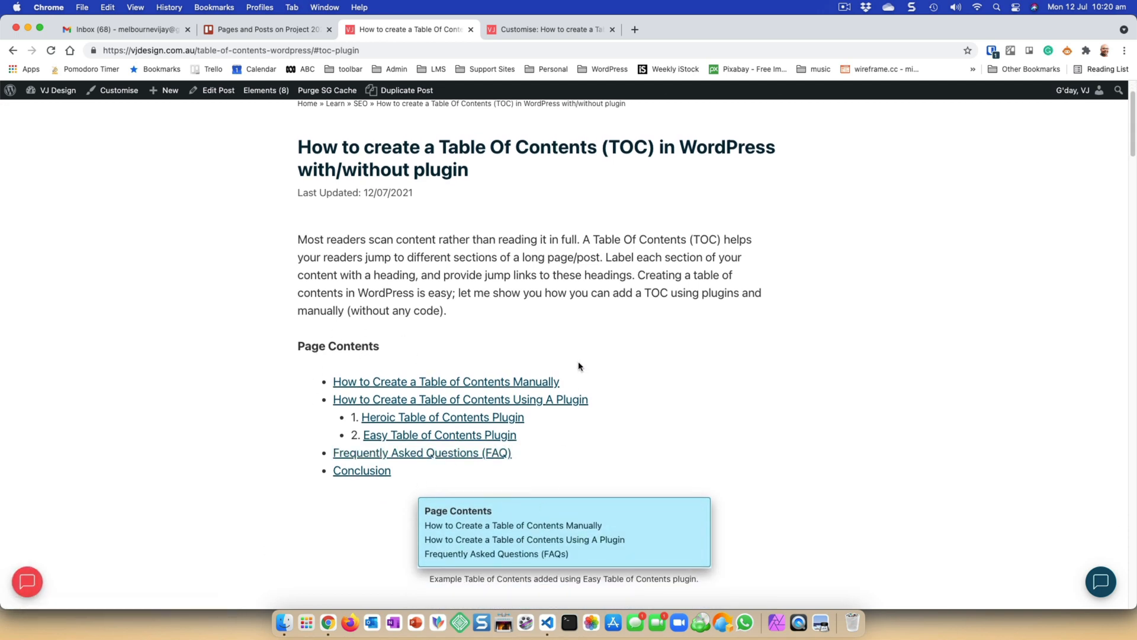
mouse_move(575, 368)
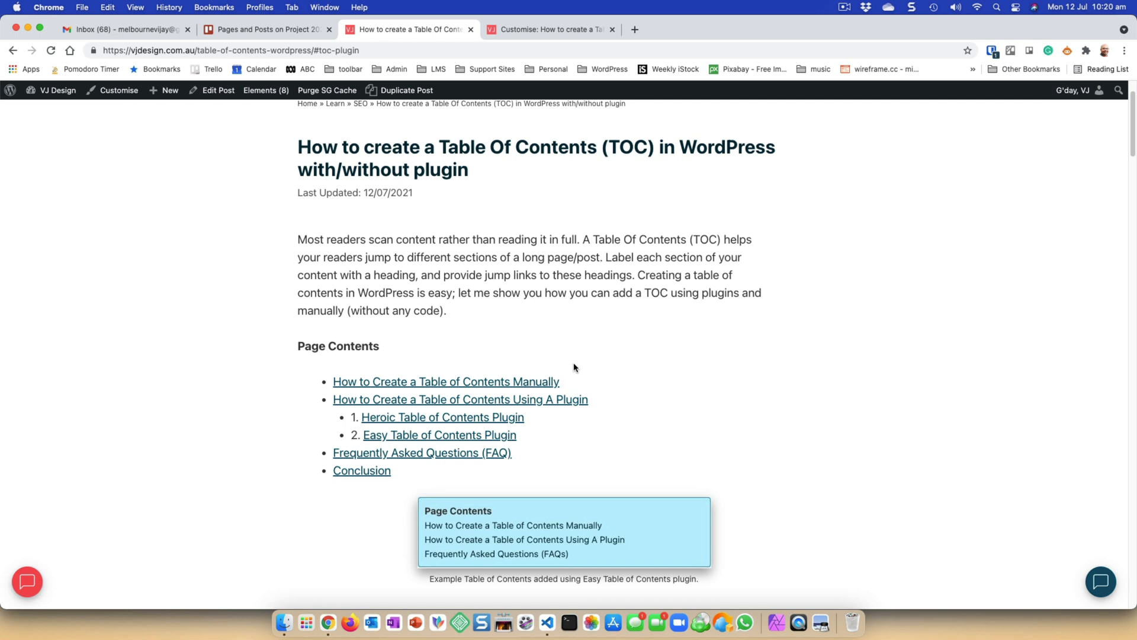